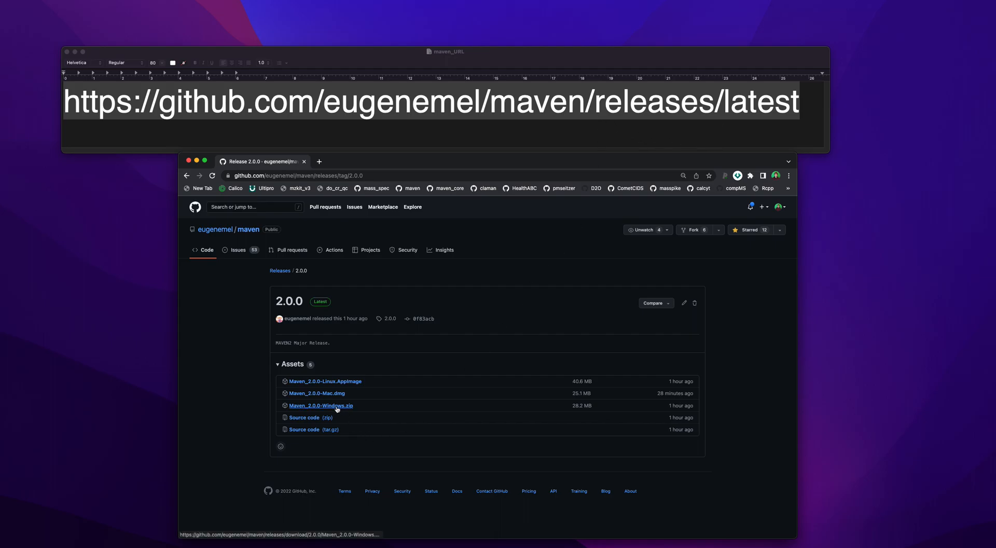
{"action": "mouse_move", "coordinate": [337, 392]}
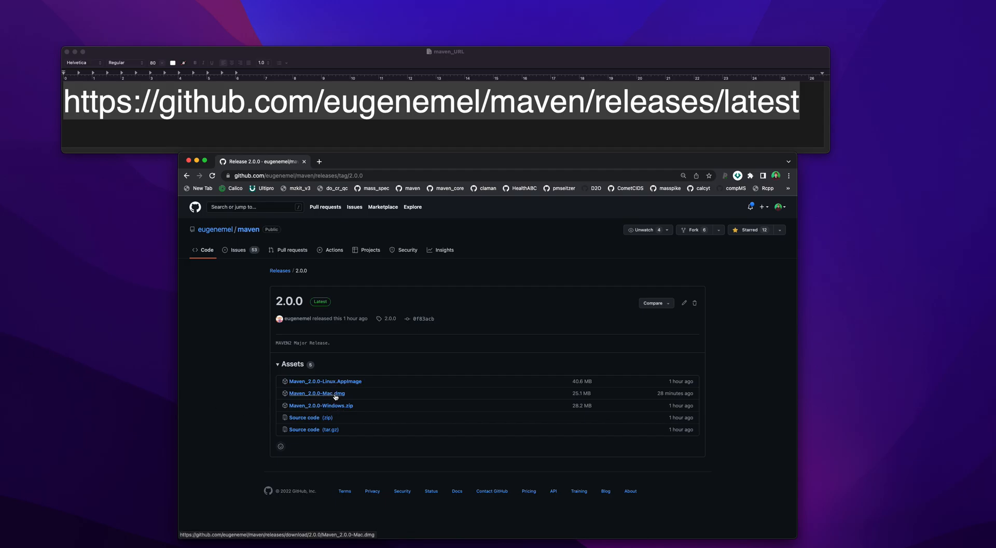
{"action": "mouse_move", "coordinate": [325, 381]}
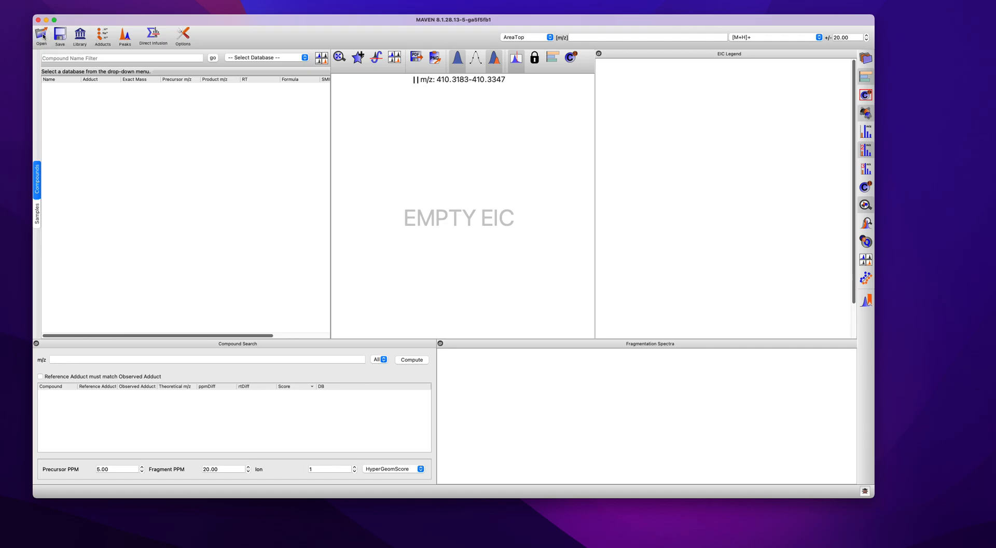
Load blank_01, blank_02, water_01, water_02, yeast_01 and yeast_02 mzXML sample files.
{"action": "left_click", "coordinate": [40, 34]}
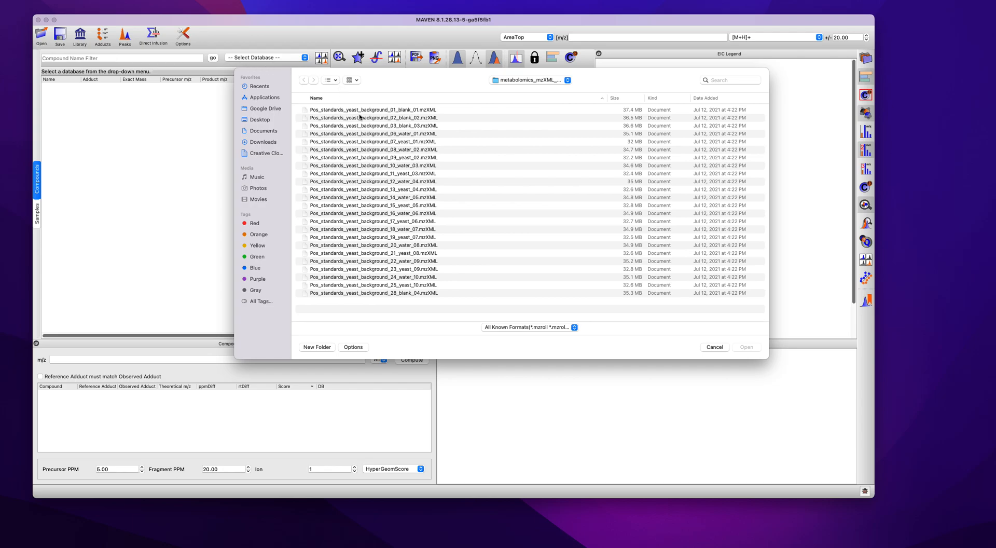
{"action": "left_click", "coordinate": [373, 110]}
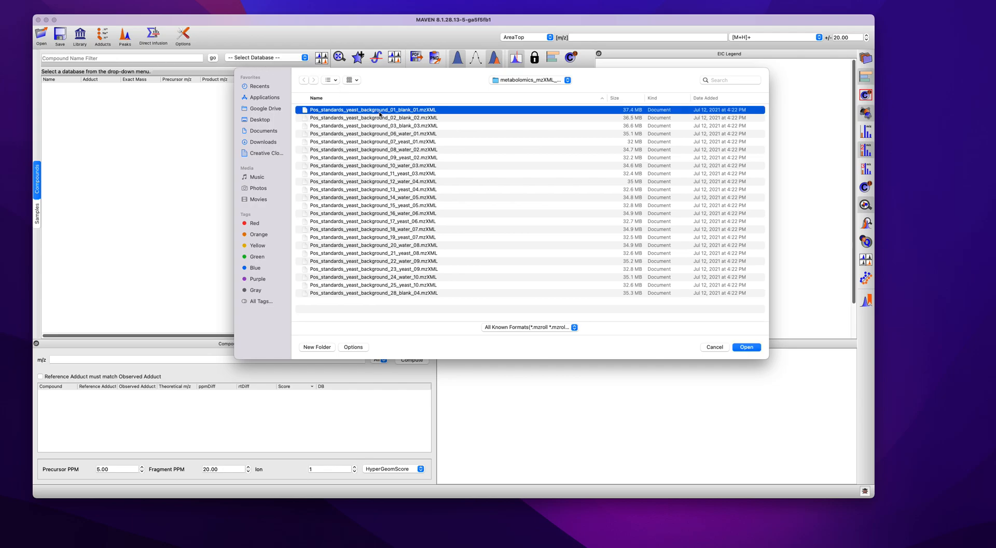
{"action": "left_click", "coordinate": [373, 118]}
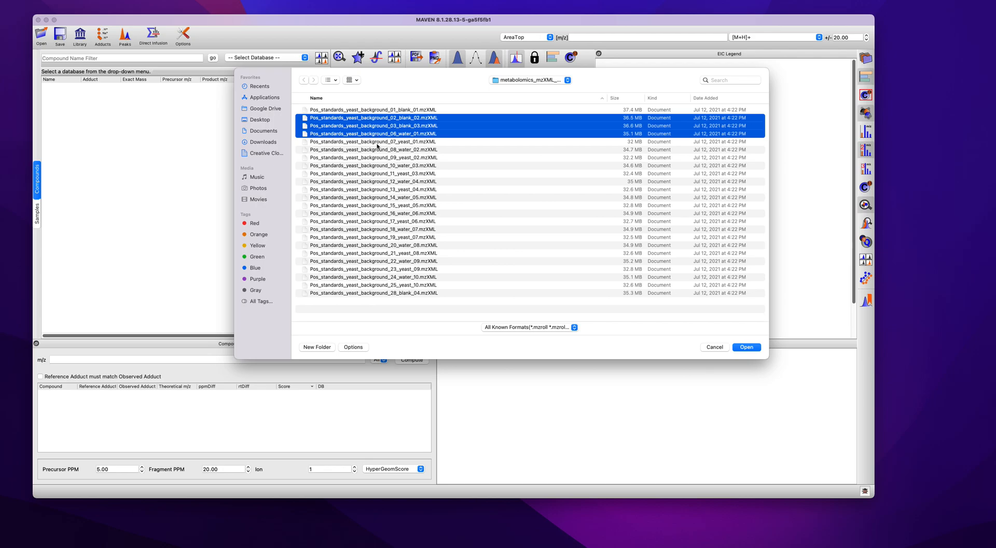
{"action": "left_click", "coordinate": [372, 110]}
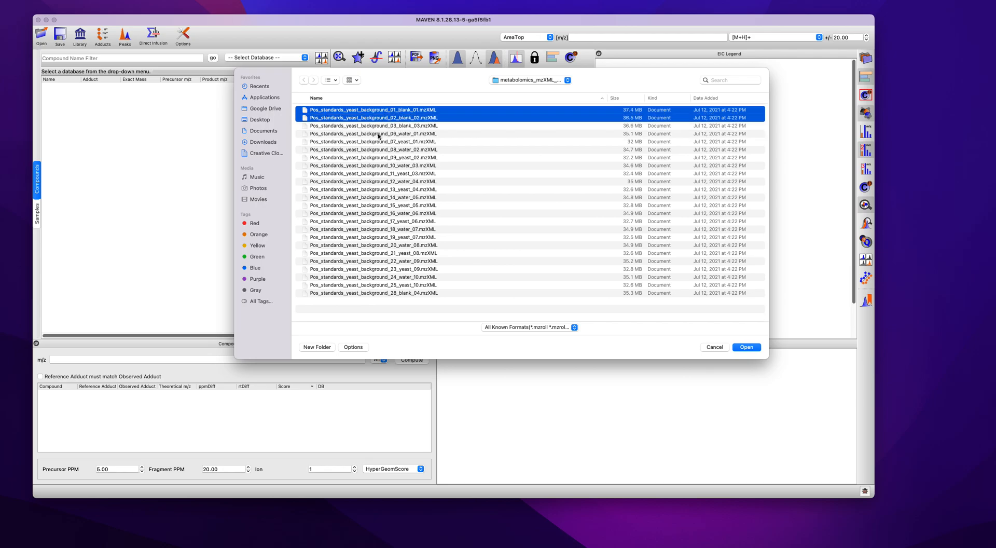
{"action": "left_click", "coordinate": [372, 157]}
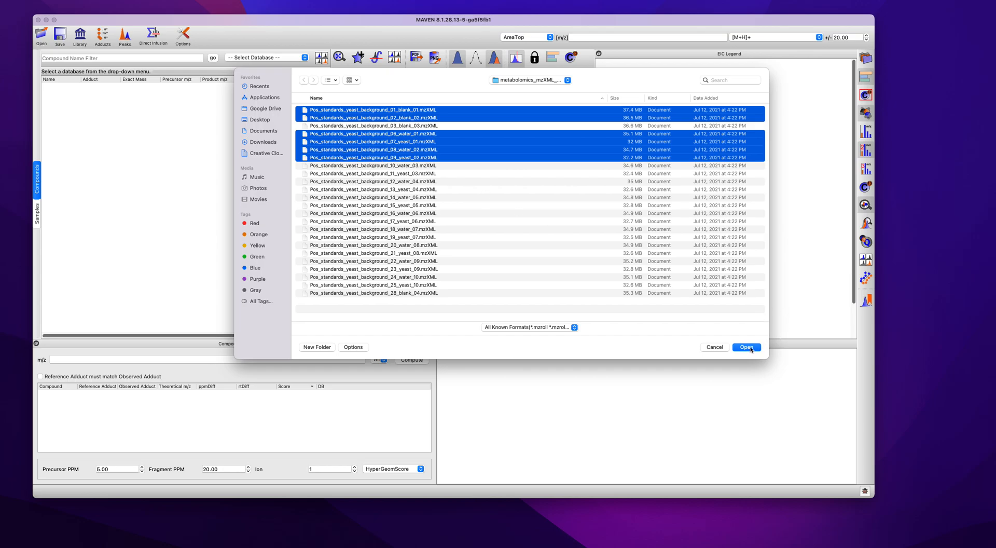
{"action": "left_click", "coordinate": [746, 346]}
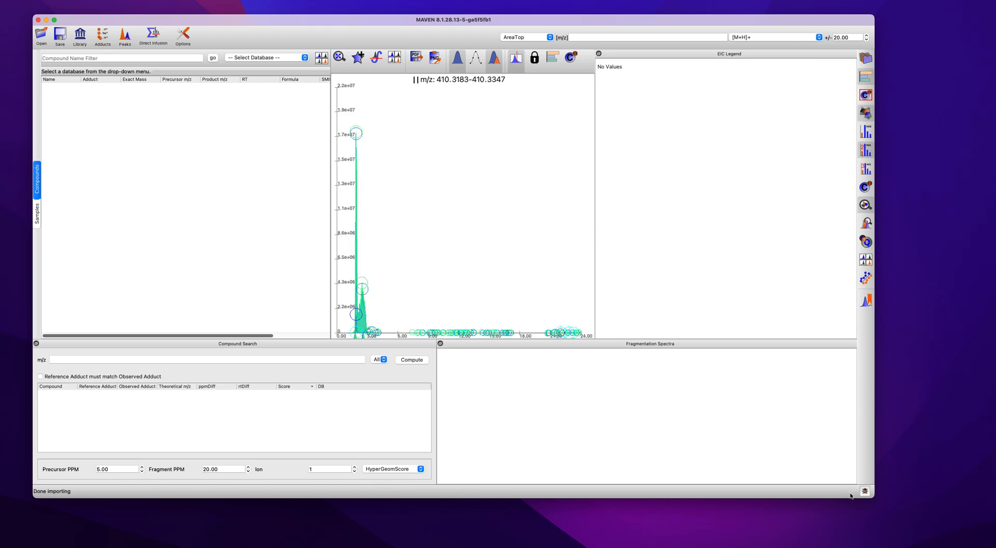
{"action": "mouse_move", "coordinate": [854, 495]}
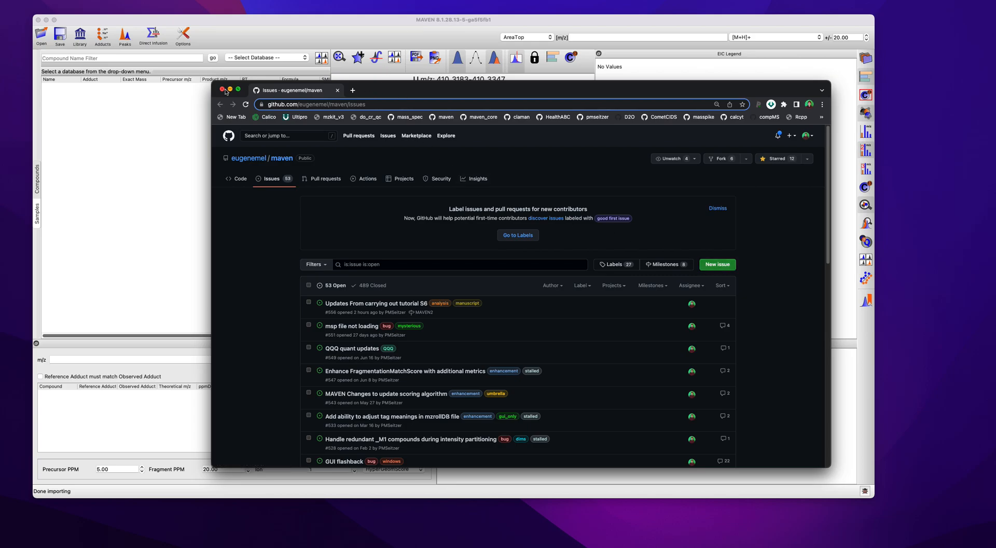
Close the Chrome window showing the GitHub issues page.
{"action": "left_click", "coordinate": [222, 89]}
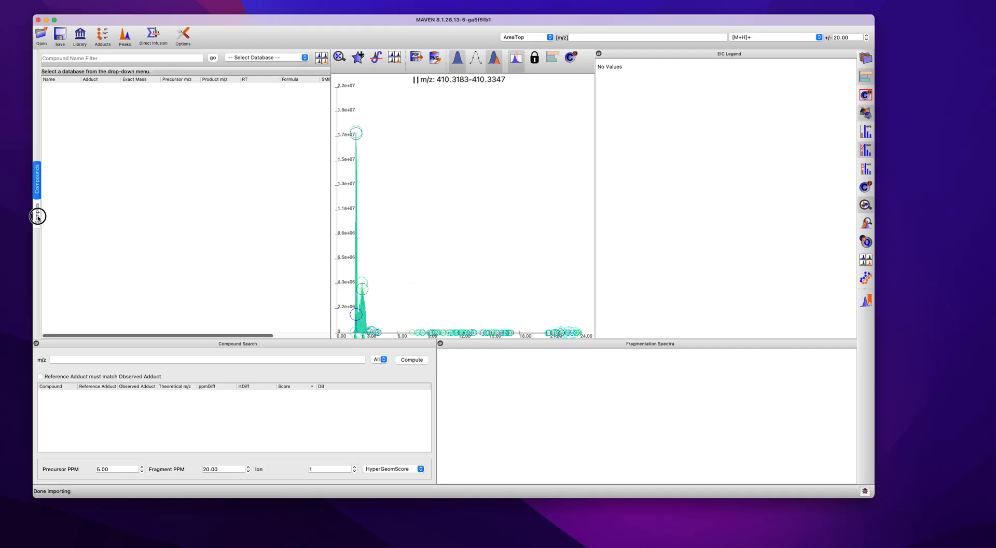
Show the sample list and colour both yeast samples orange.
{"action": "left_click", "coordinate": [37, 214]}
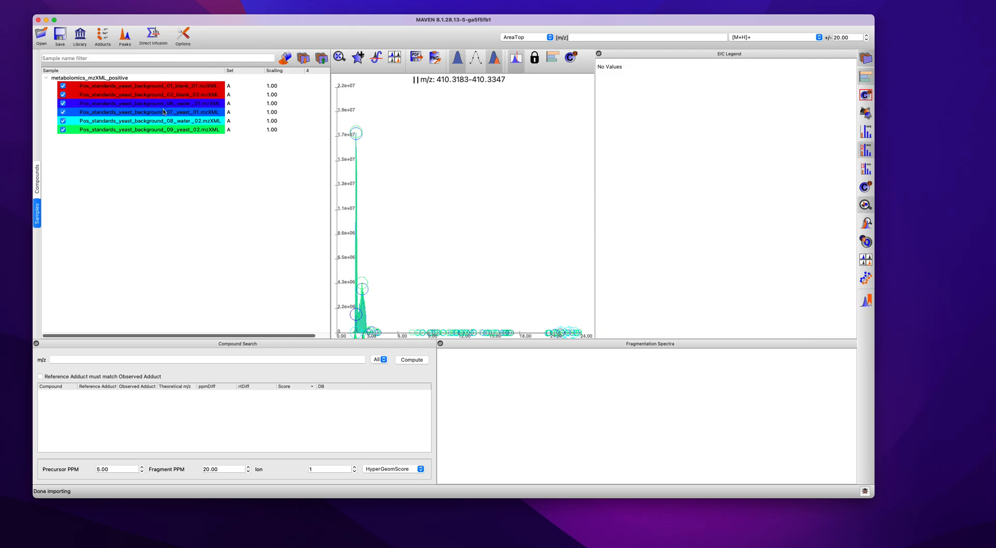
{"action": "mouse_move", "coordinate": [178, 107]}
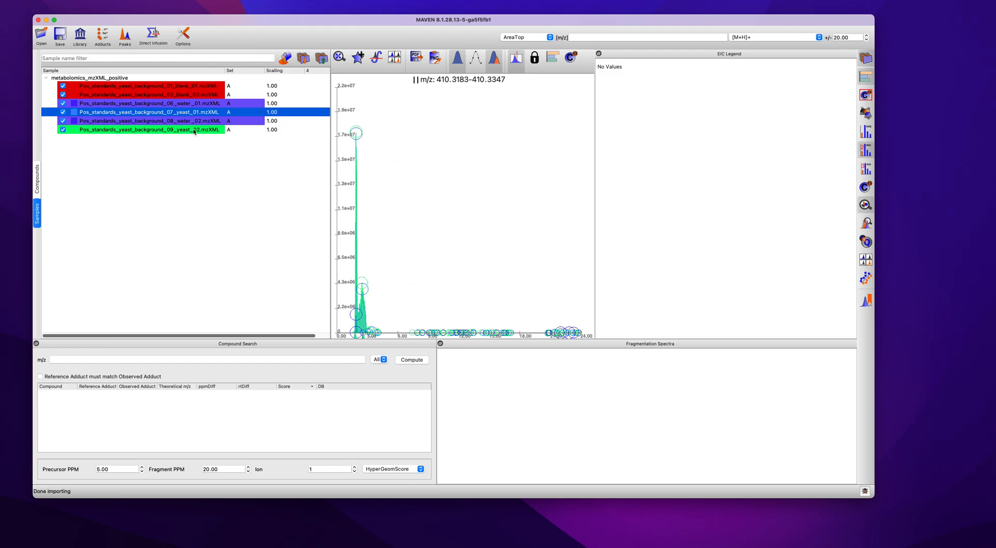
{"action": "left_click", "coordinate": [147, 130]}
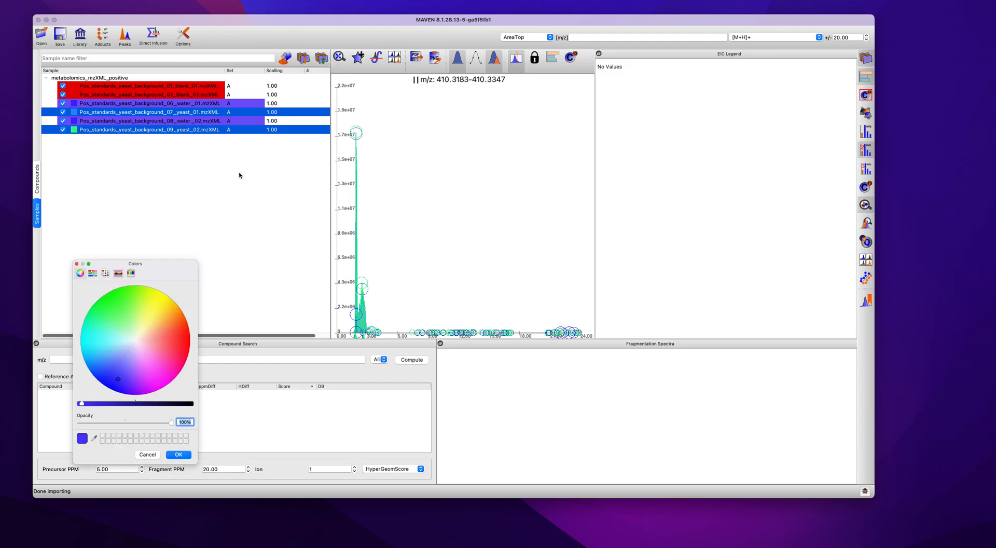
{"action": "left_click", "coordinate": [174, 316]}
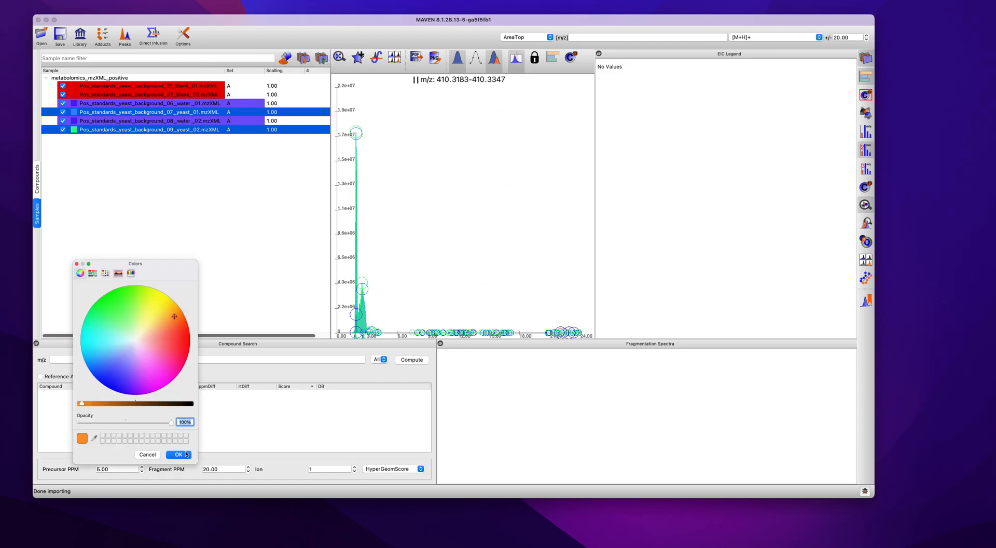
{"action": "left_click", "coordinate": [178, 454]}
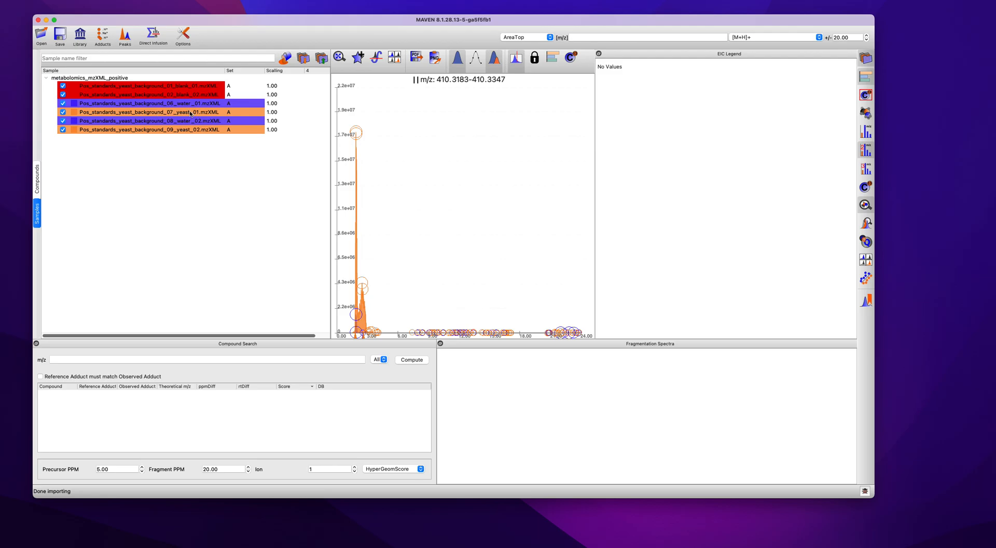
{"action": "mouse_move", "coordinate": [197, 128]}
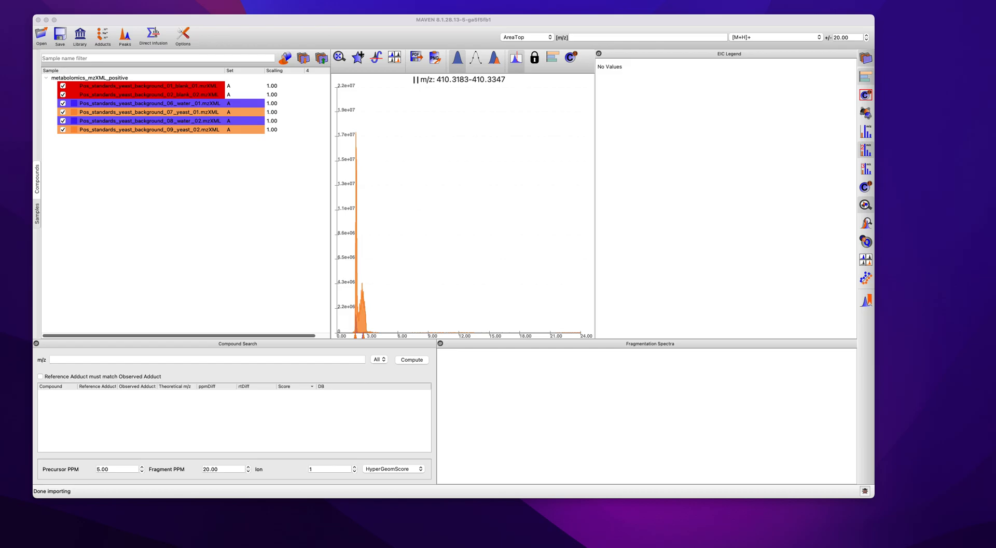
Import metabolomics_pos_library.msp from the Supplement folder and load it.
{"action": "left_click", "coordinate": [79, 33]}
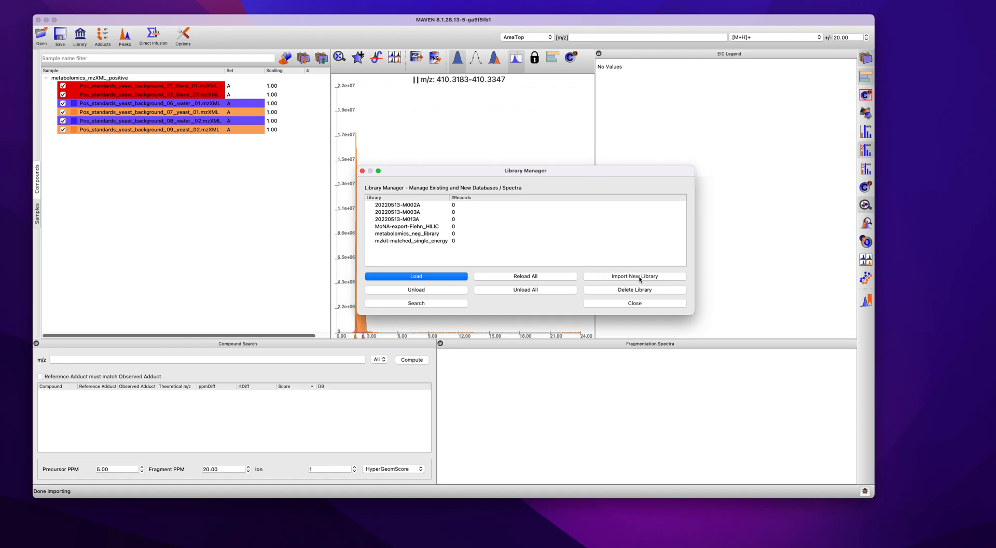
{"action": "left_click", "coordinate": [633, 276]}
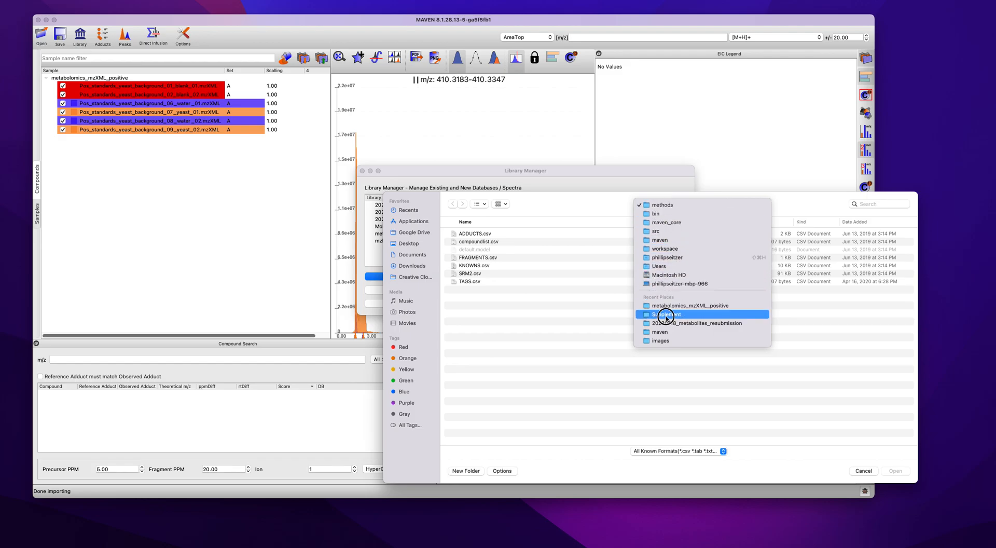
{"action": "left_click", "coordinate": [665, 314]}
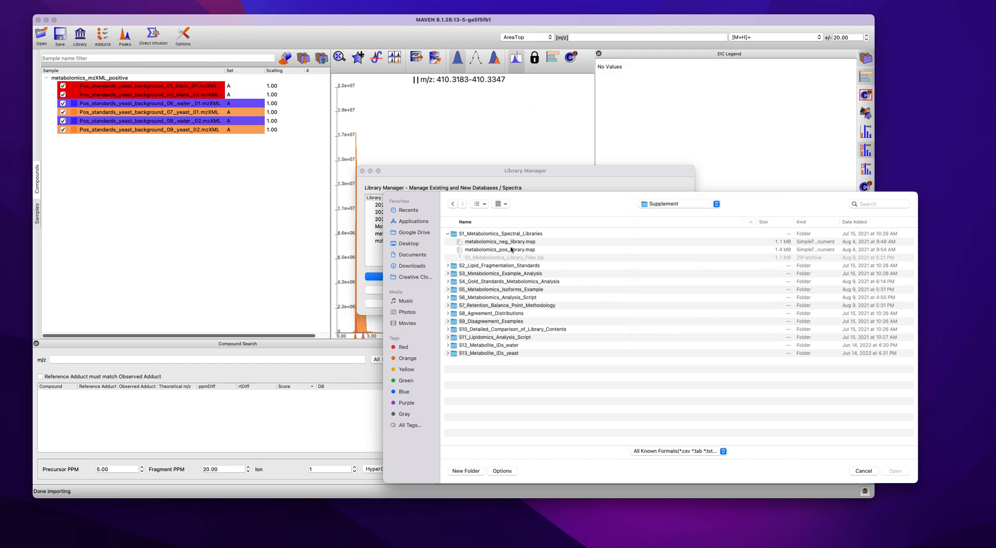
{"action": "left_click", "coordinate": [501, 249]}
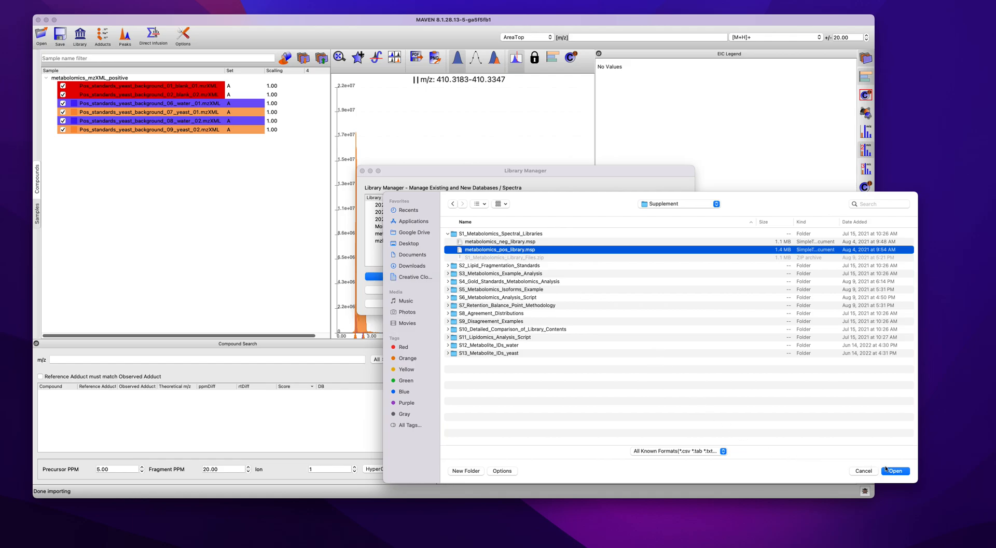
{"action": "left_click", "coordinate": [895, 470]}
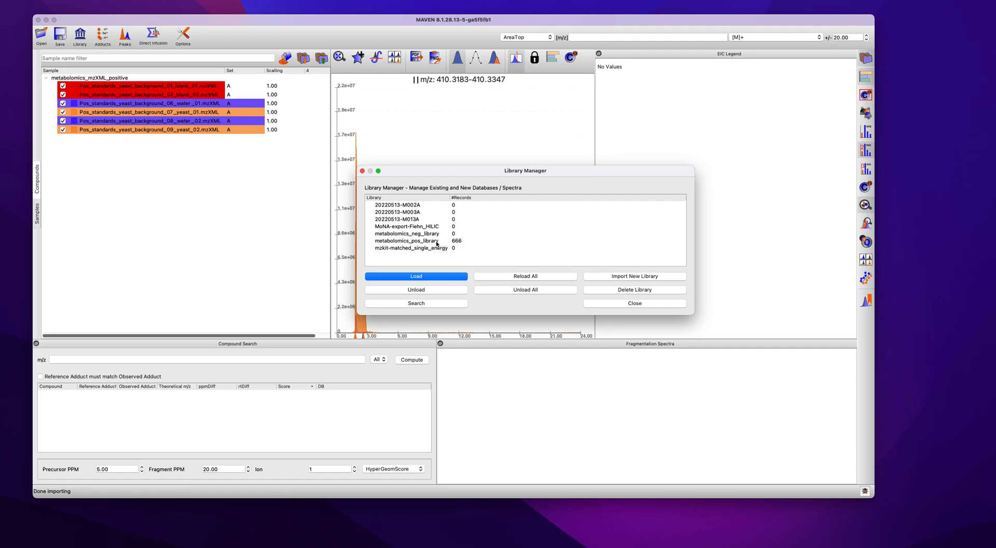
{"action": "left_click", "coordinate": [634, 302]}
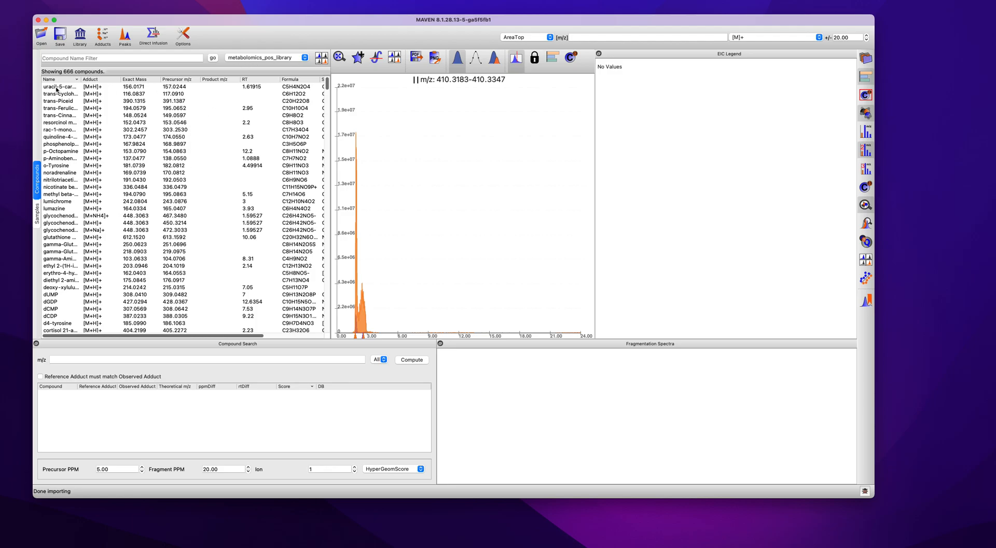
Browse trans-Piceid, quinoline-4-carboxylic acid and p-Octopamine, ending on p-Aminobenzoic acid.
{"action": "left_click", "coordinate": [59, 101]}
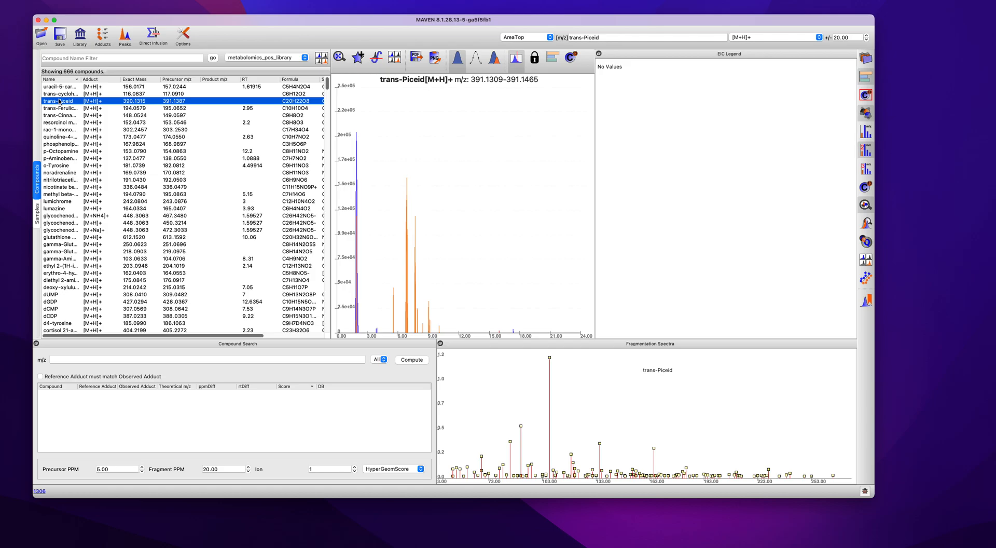
{"action": "left_click", "coordinate": [60, 129]}
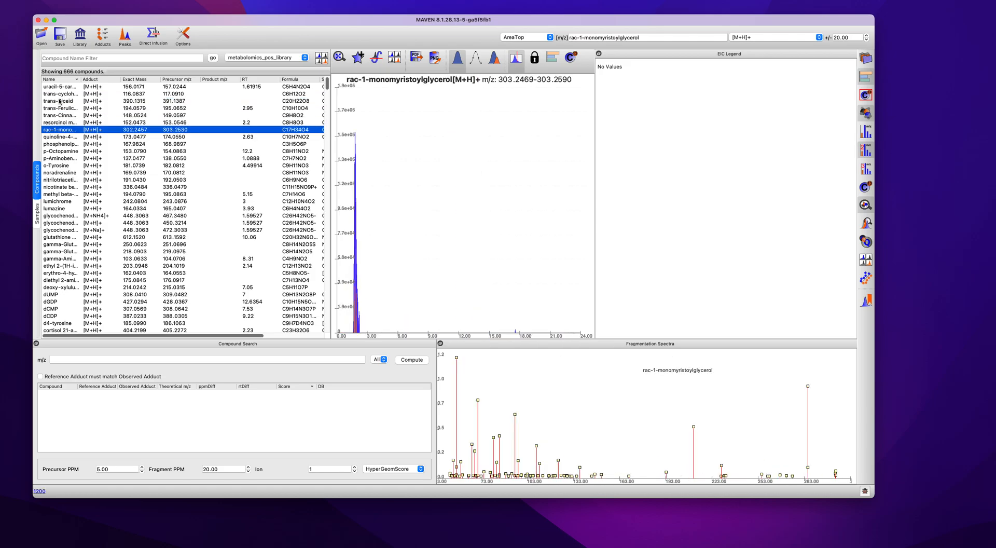
{"action": "left_click", "coordinate": [58, 136]}
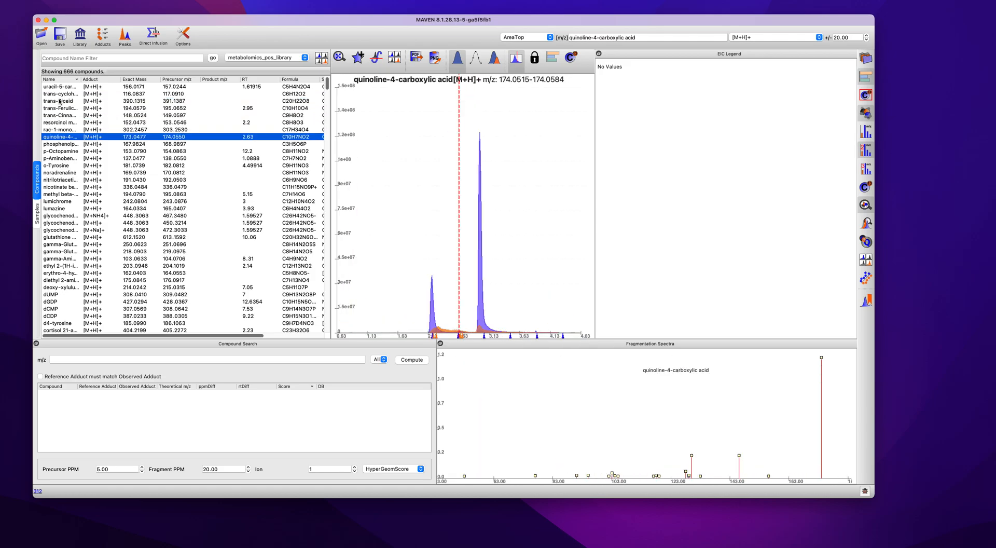
{"action": "left_click", "coordinate": [60, 151]}
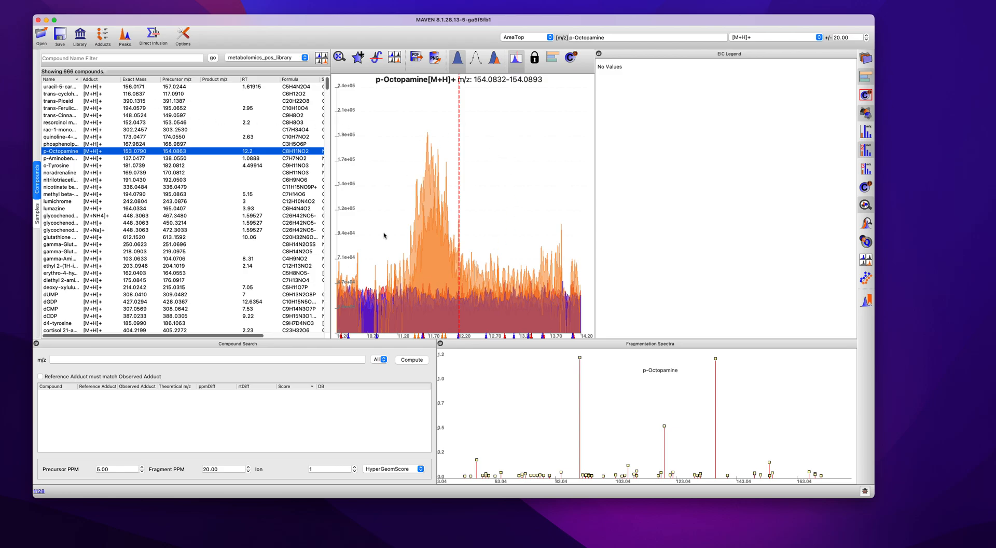
{"action": "mouse_move", "coordinate": [405, 141]}
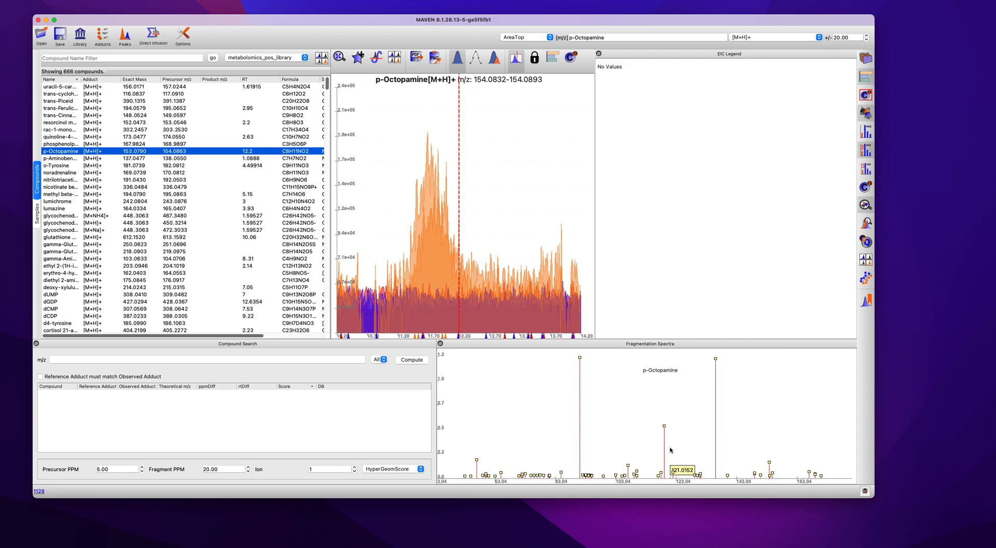
{"action": "mouse_move", "coordinate": [865, 153]}
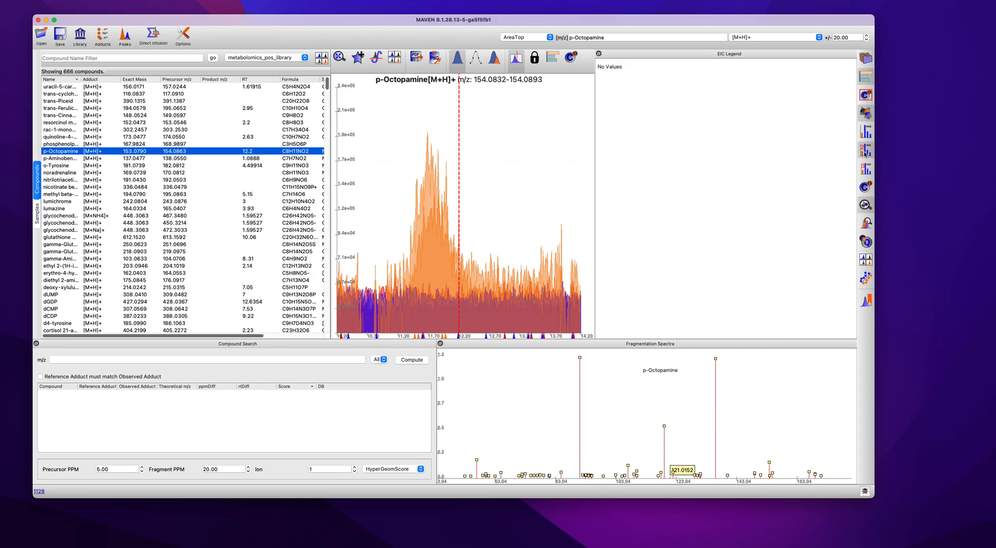
{"action": "mouse_move", "coordinate": [864, 150]}
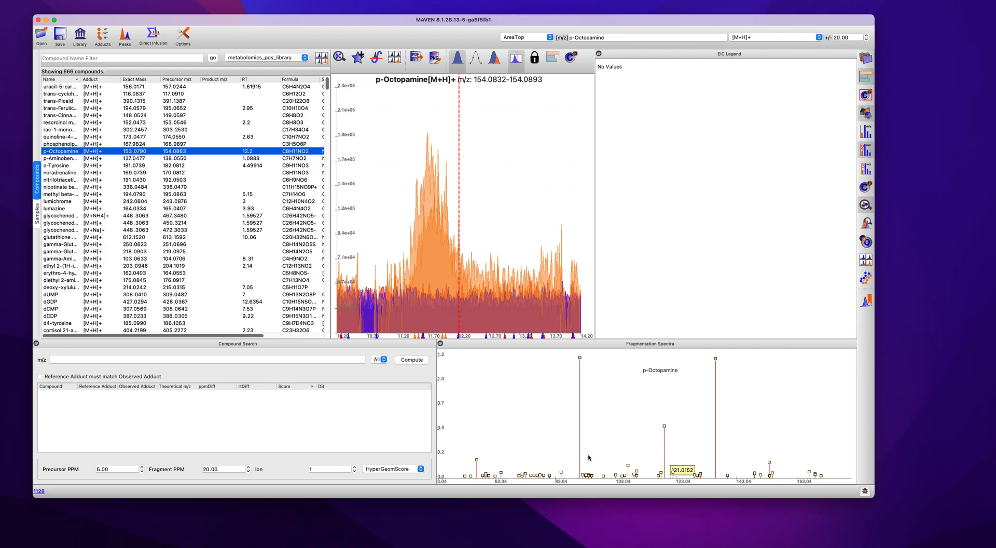
{"action": "mouse_move", "coordinate": [675, 399]}
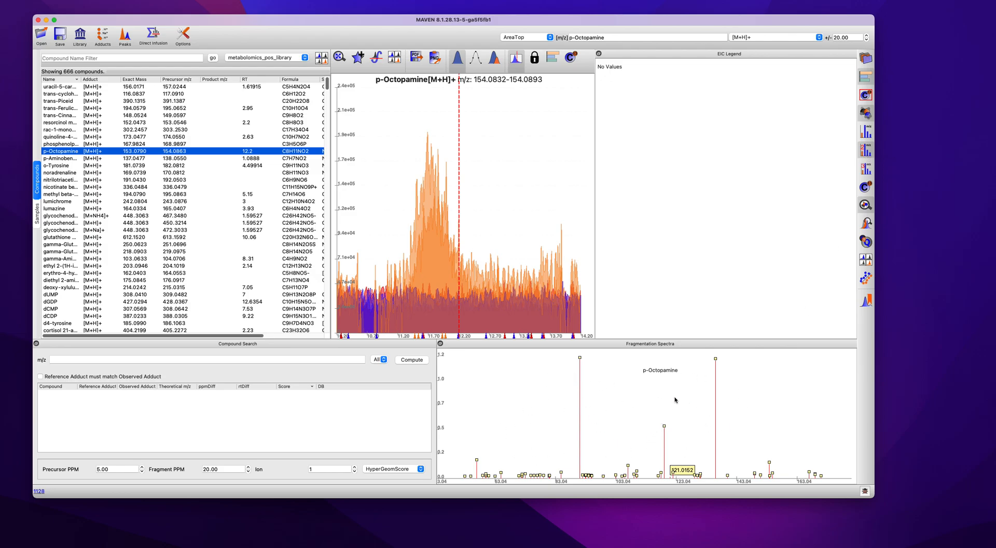
{"action": "left_click", "coordinate": [60, 158]}
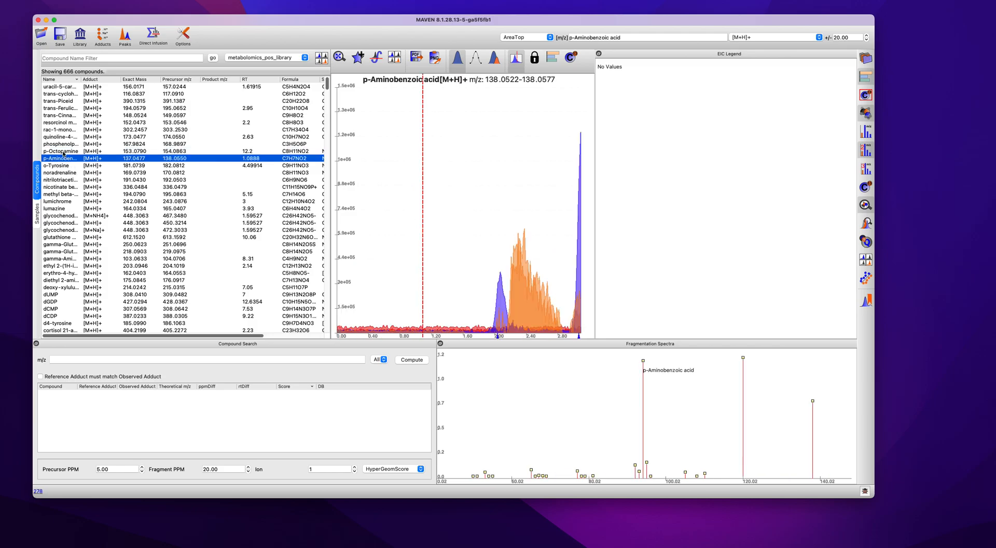
Filter compounds by 'Tyrosine' and show L-Tyrosine's chromatogram and spectrum.
{"action": "left_click", "coordinate": [60, 150]}
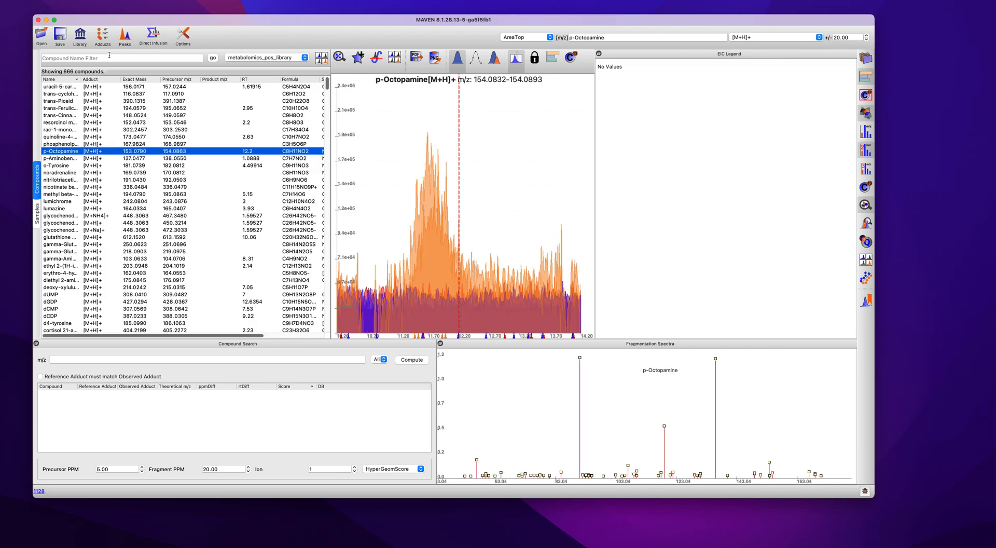
{"action": "type", "text": "Tyrosine"}
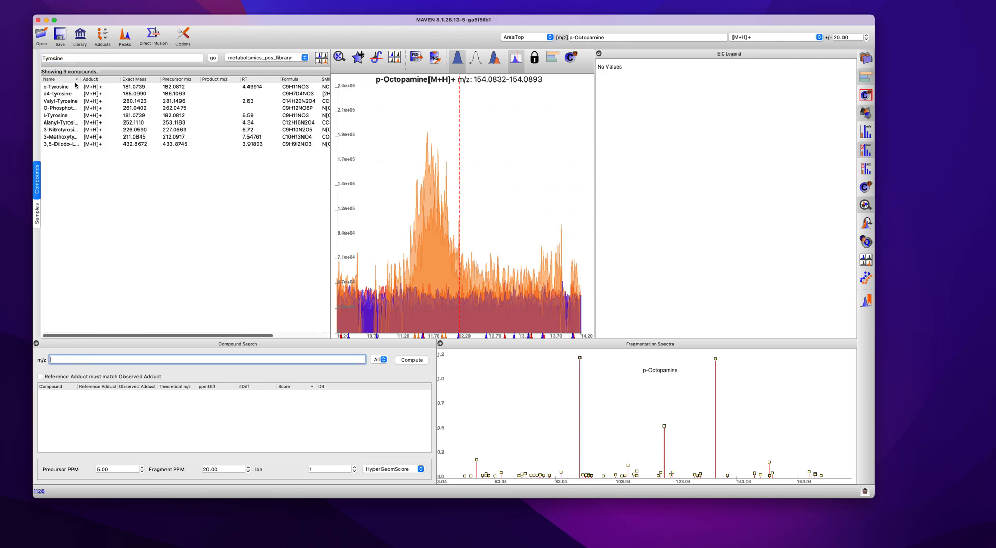
{"action": "mouse_move", "coordinate": [71, 146]}
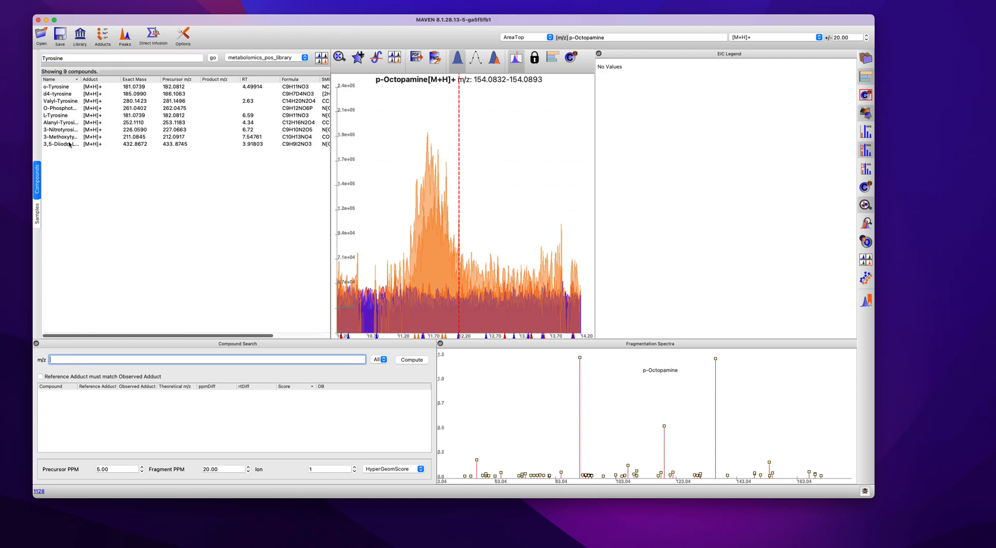
{"action": "left_click", "coordinate": [56, 115]}
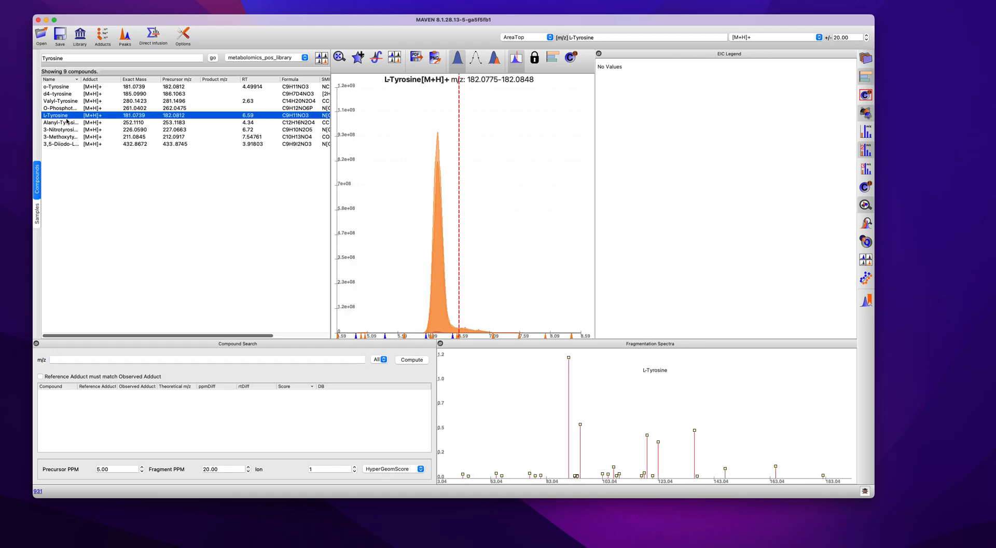
{"action": "mouse_move", "coordinate": [67, 121]}
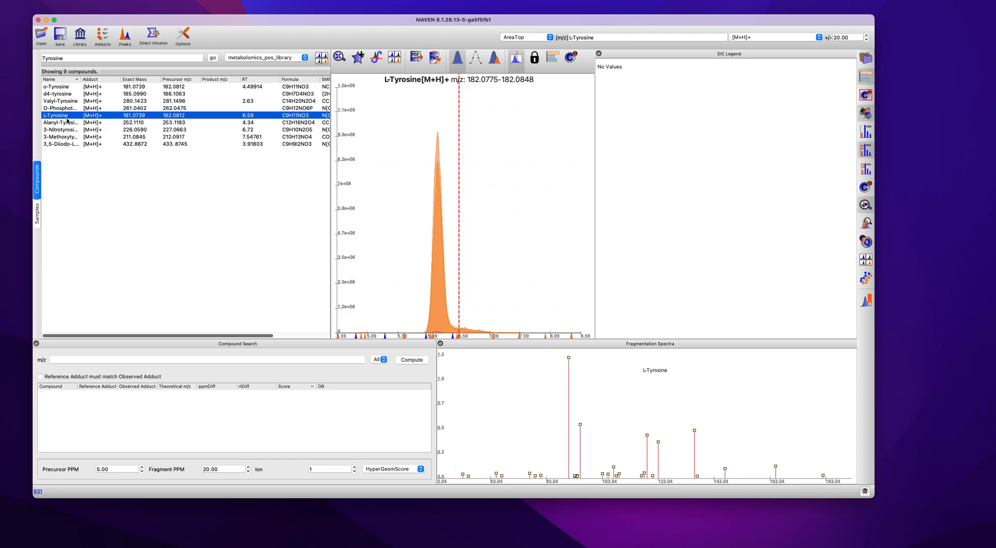
{"action": "mouse_move", "coordinate": [610, 152]}
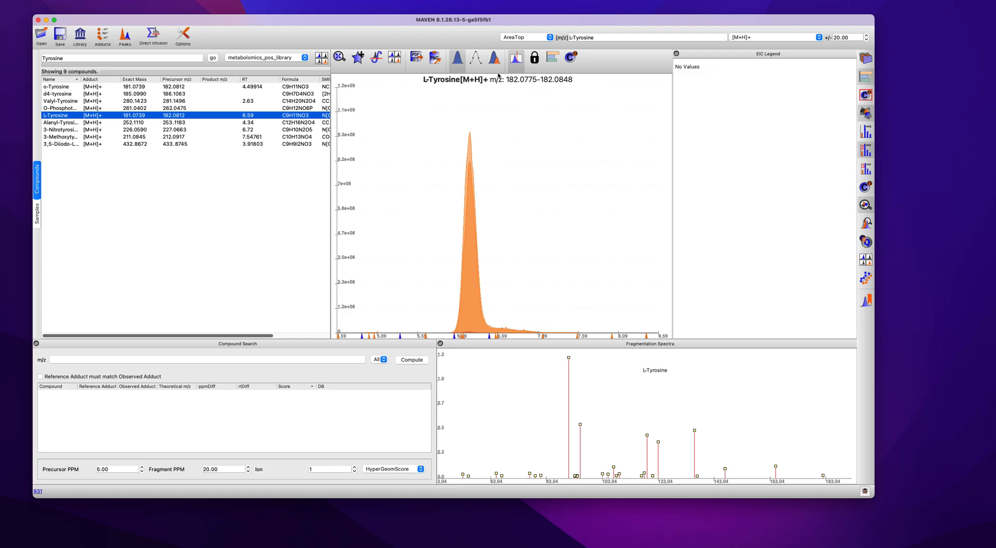
{"action": "mouse_move", "coordinate": [494, 58]}
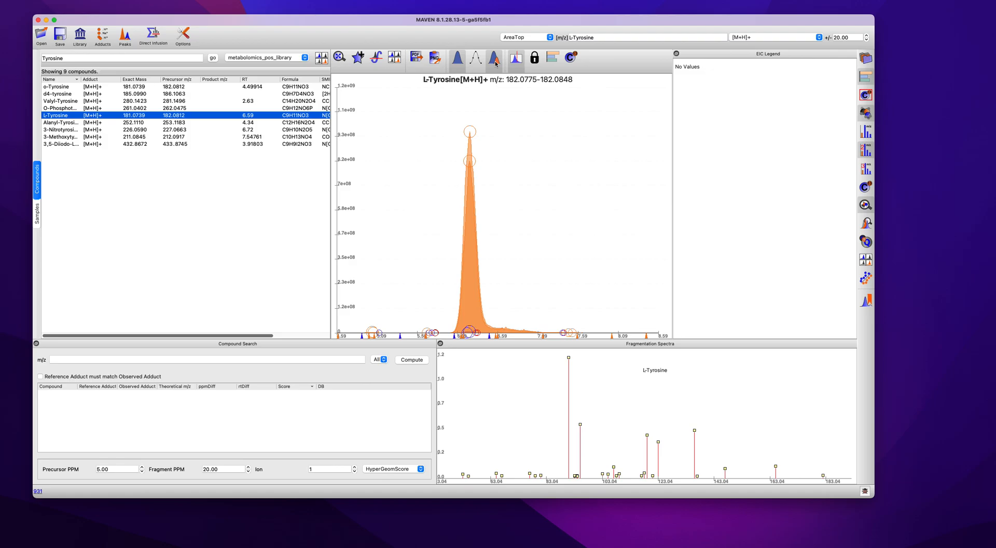
{"action": "mouse_move", "coordinate": [520, 93]}
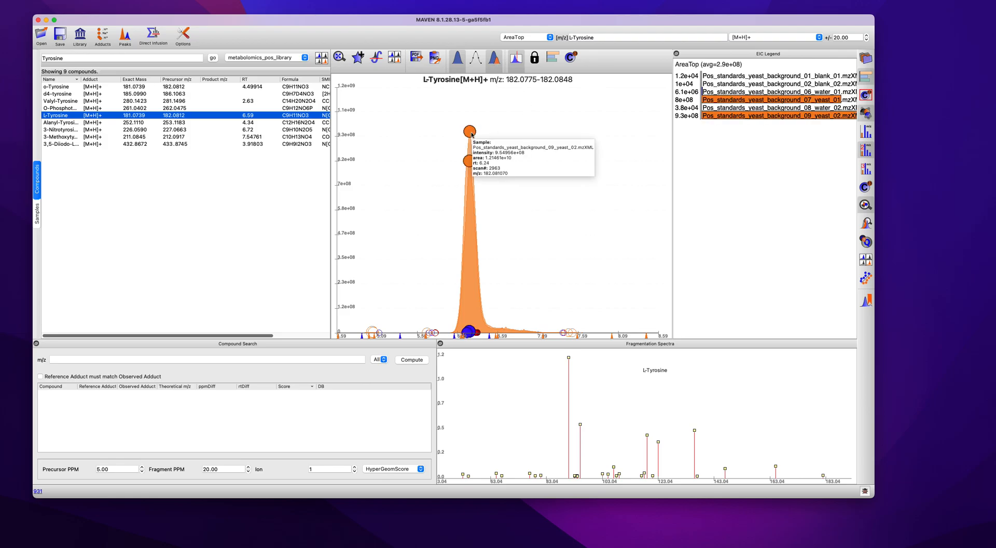
Select the L-Tyrosine peak group to list per-sample intensities.
{"action": "left_click", "coordinate": [411, 360]}
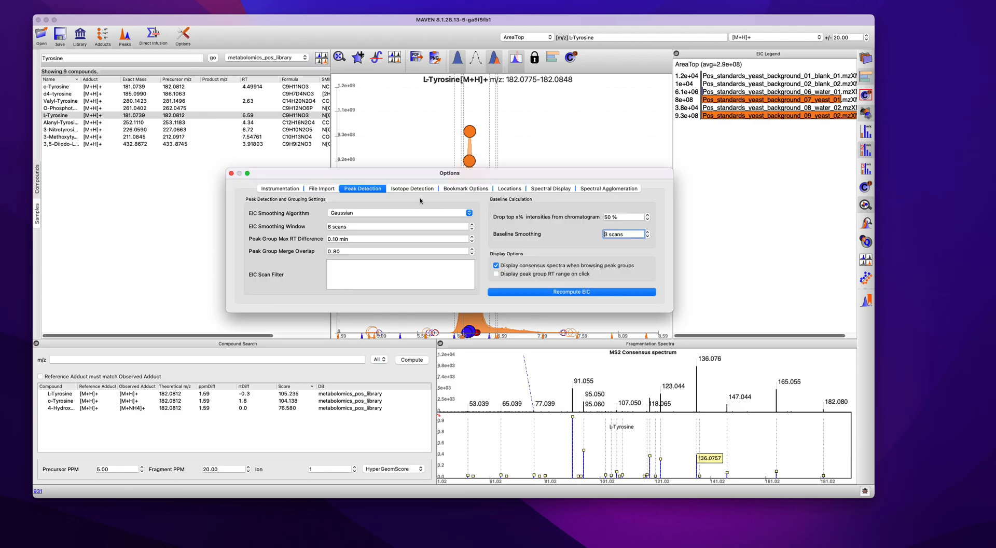
{"action": "left_click_drag", "start_coordinate": [448, 173], "coordinate": [419, 165]}
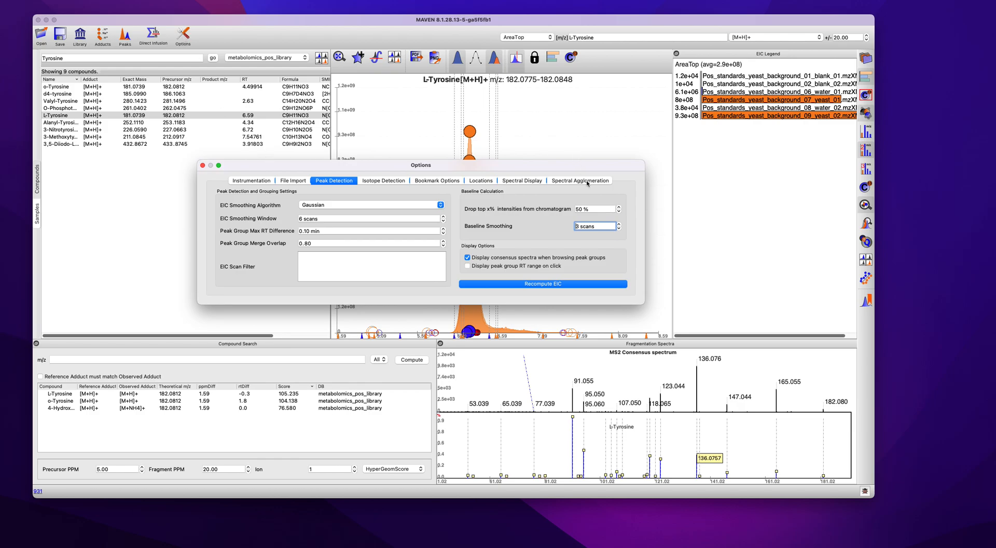
{"action": "left_click", "coordinate": [467, 265]}
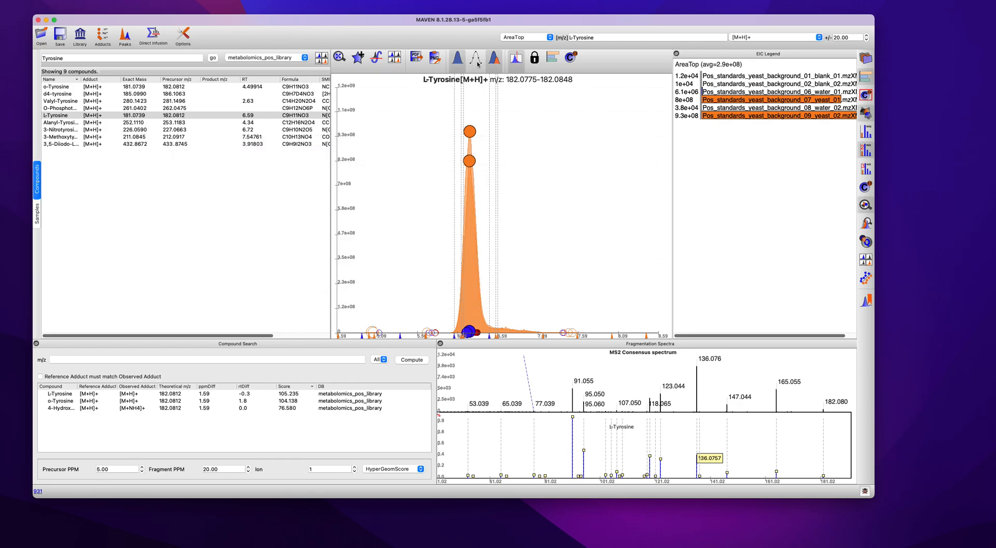
Draw L-Tyrosine's chromatogram as outlines with scan points, toggling other EIC toolbar options.
{"action": "left_click", "coordinate": [459, 57]}
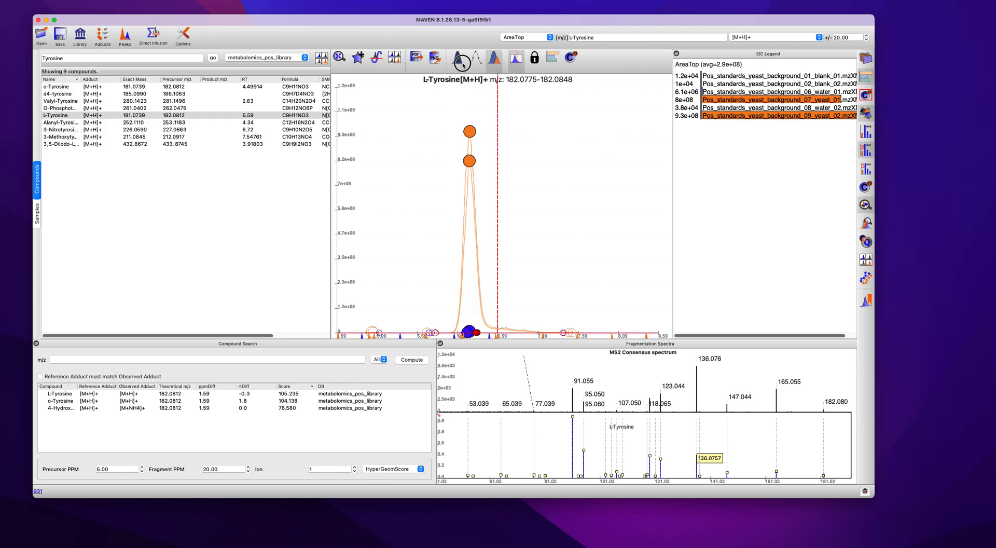
{"action": "left_click", "coordinate": [456, 57]}
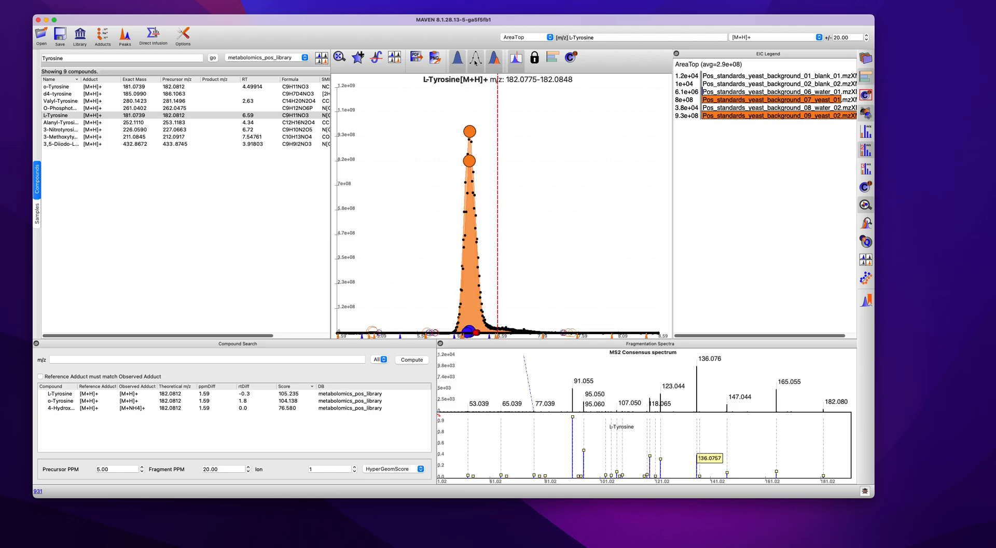
{"action": "mouse_move", "coordinate": [467, 222]}
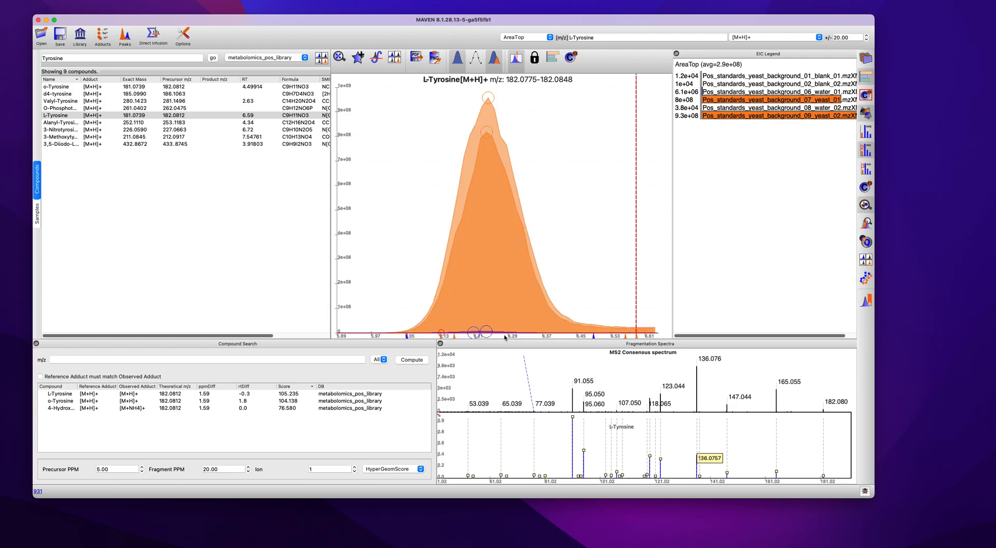
{"action": "left_click", "coordinate": [473, 57]}
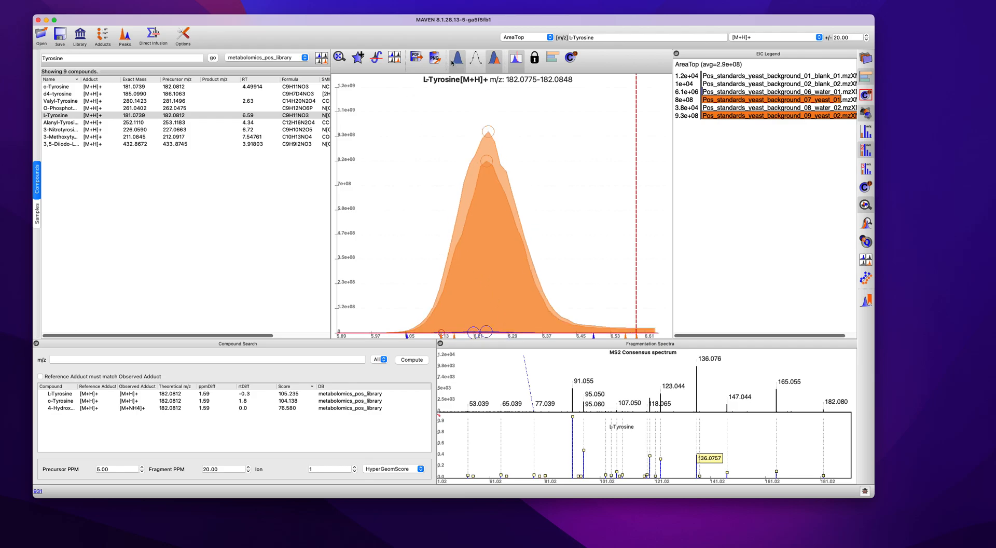
{"action": "left_click", "coordinate": [534, 58]}
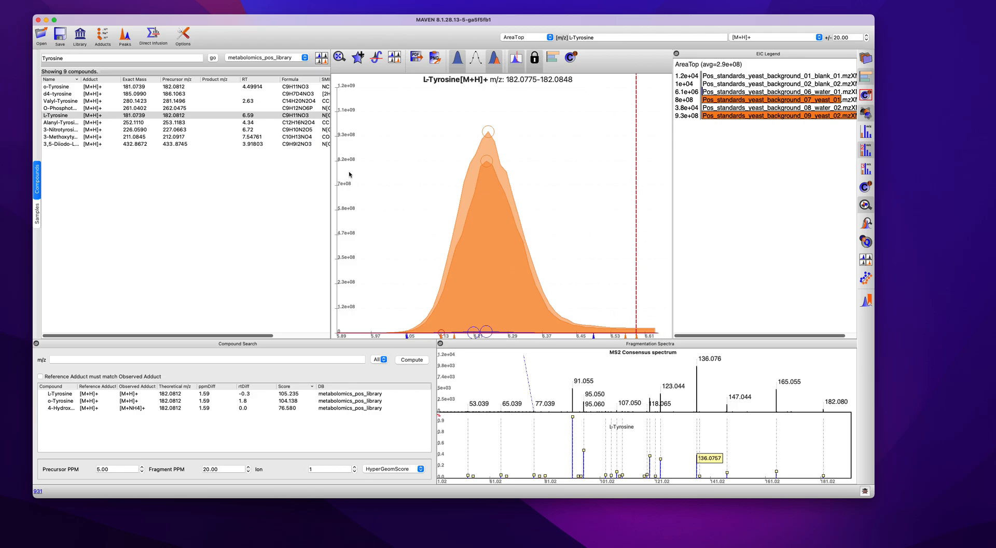
View Alanyl-Tyrosine briefly, then return to L-Tyrosine's chromatogram.
{"action": "left_click", "coordinate": [60, 122]}
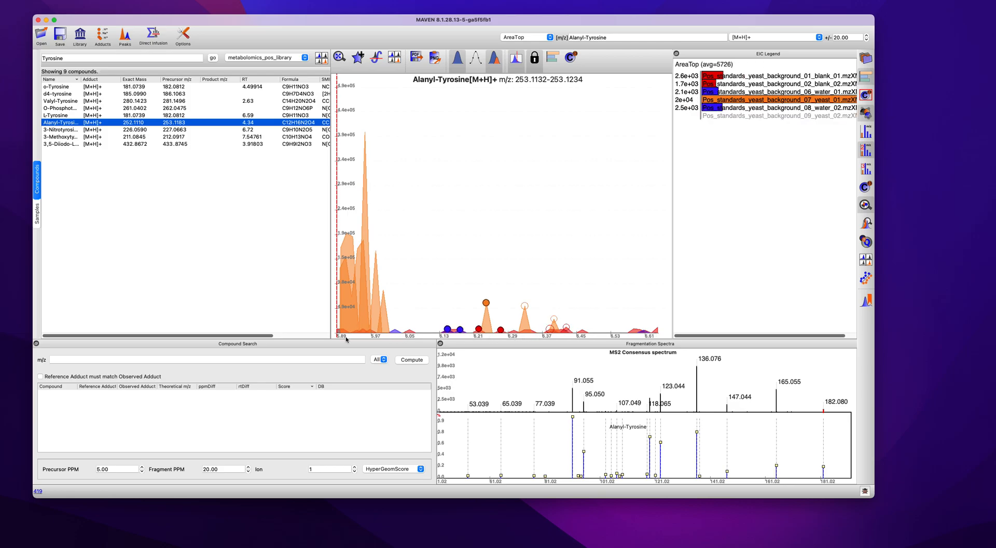
{"action": "left_click", "coordinate": [57, 115]}
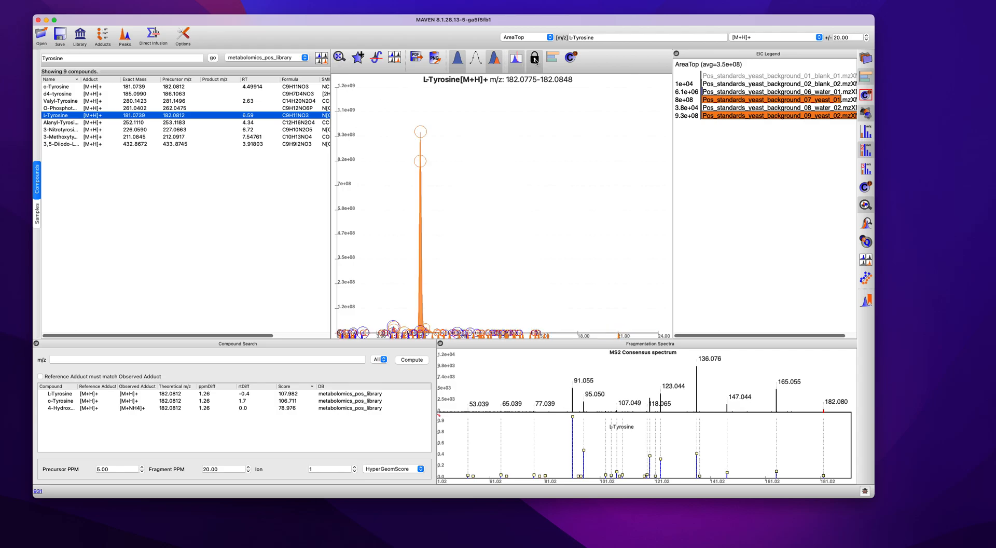
{"action": "left_click", "coordinate": [534, 57]}
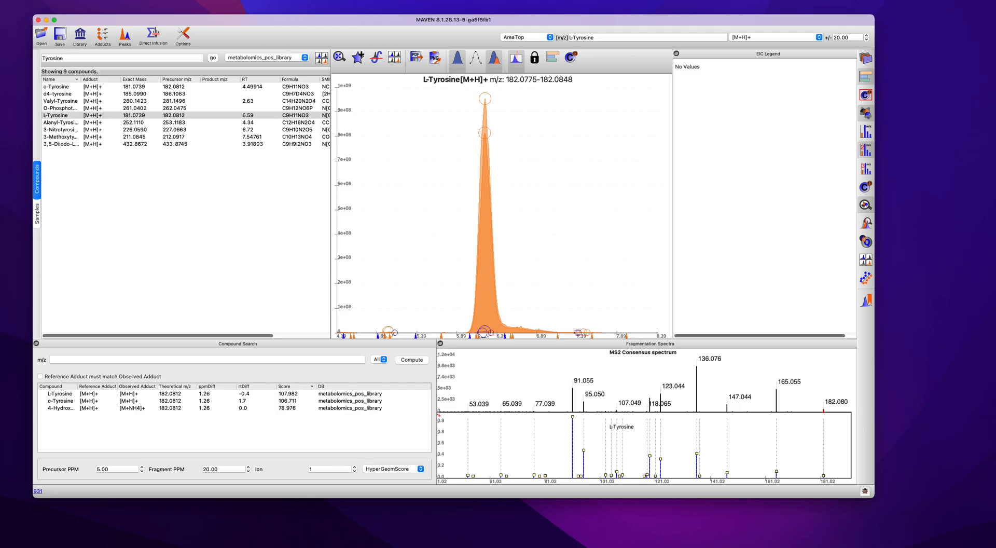
{"action": "mouse_move", "coordinate": [486, 83]}
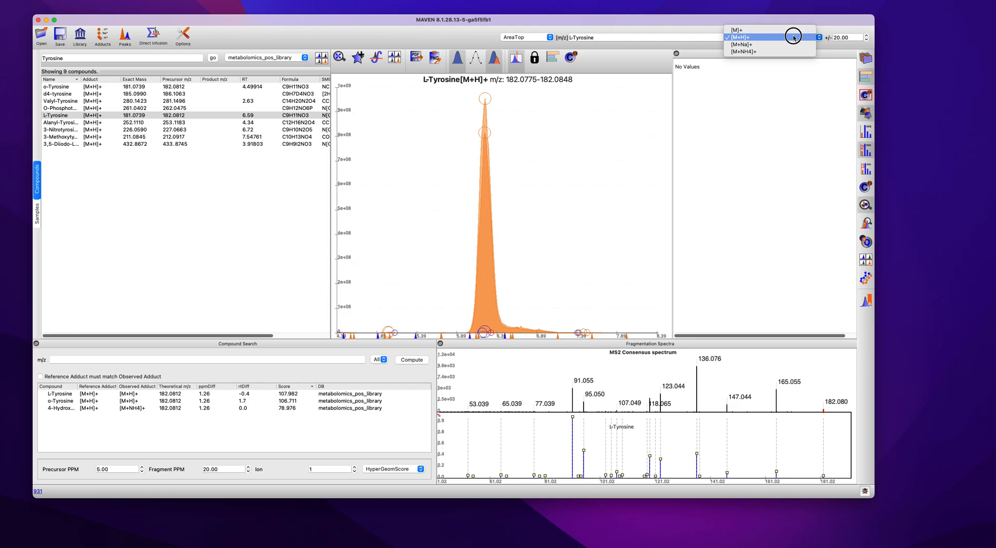
Choose the [M+H]+ adduct for L-Tyrosine's trace.
{"action": "left_click", "coordinate": [740, 45]}
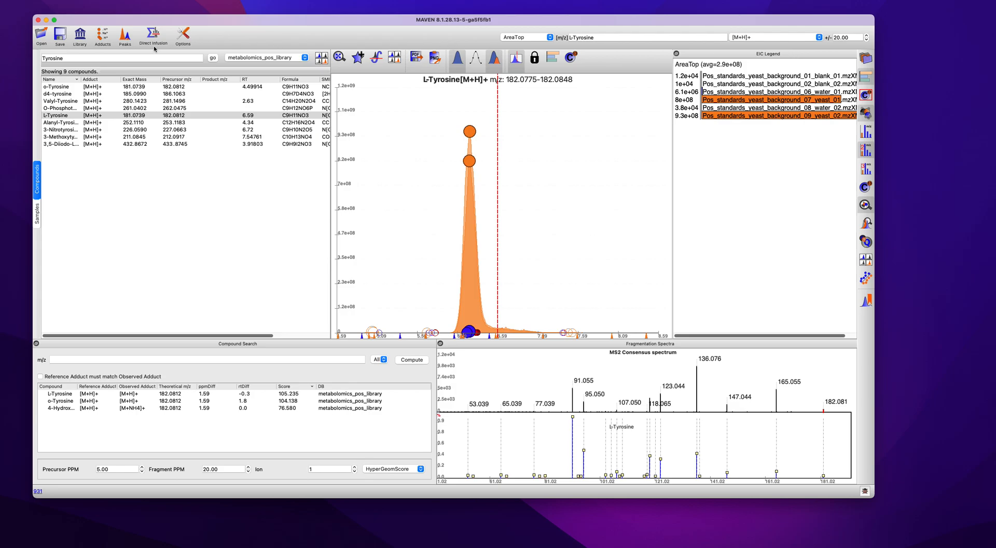
Sort the adduct list with enabled adducts first and disable [M+Na]+.
{"action": "left_click", "coordinate": [103, 33]}
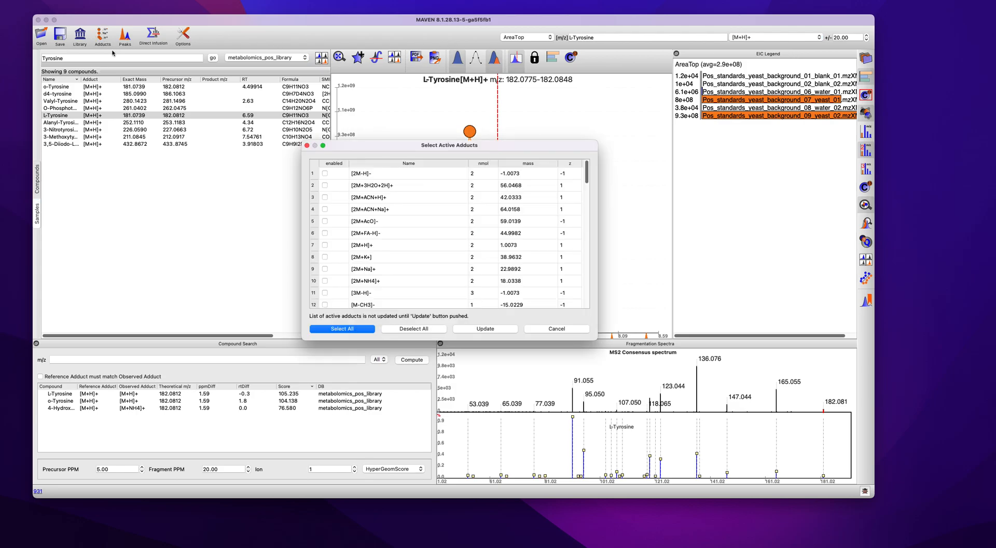
{"action": "left_click", "coordinate": [331, 163]}
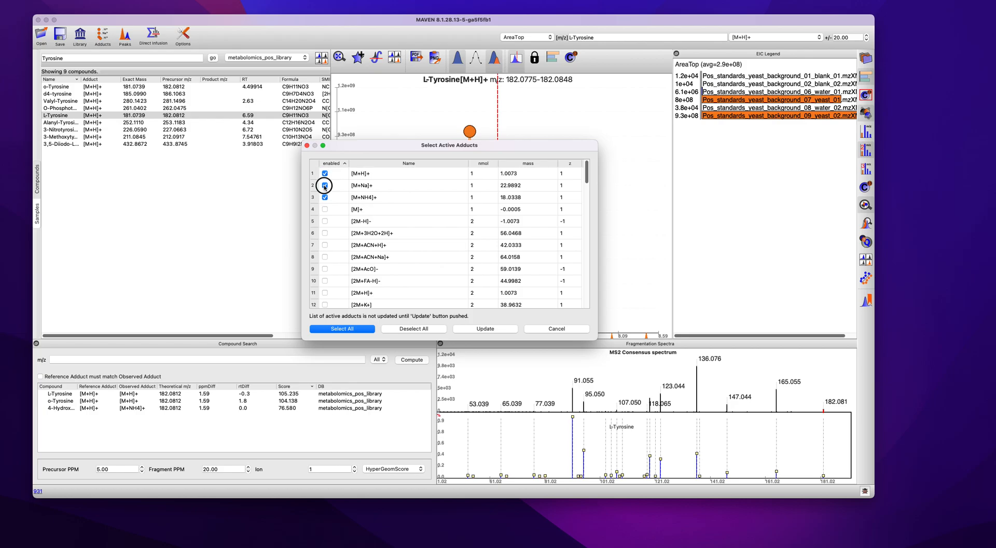
{"action": "left_click", "coordinate": [324, 185]}
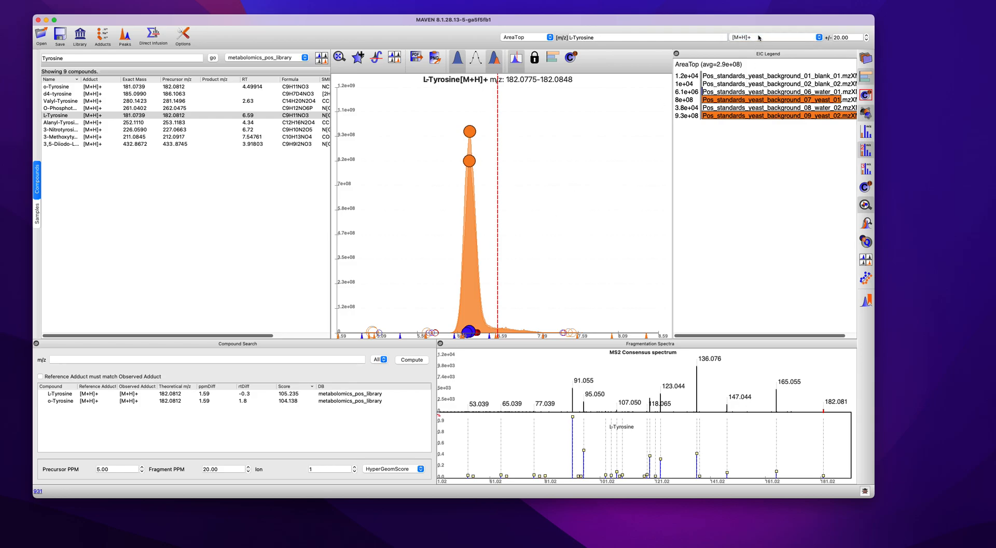
{"action": "mouse_move", "coordinate": [758, 37]}
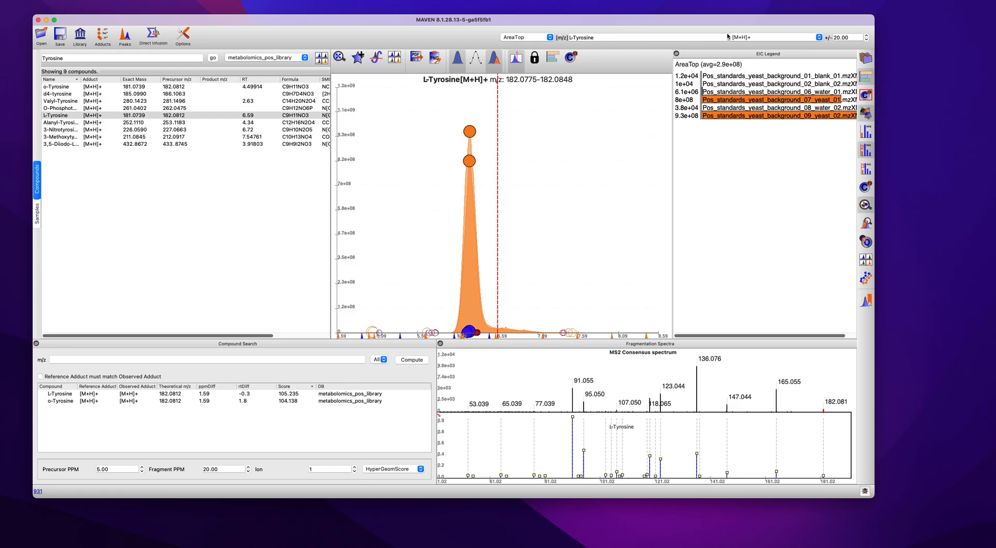
{"action": "mouse_move", "coordinate": [131, 268]}
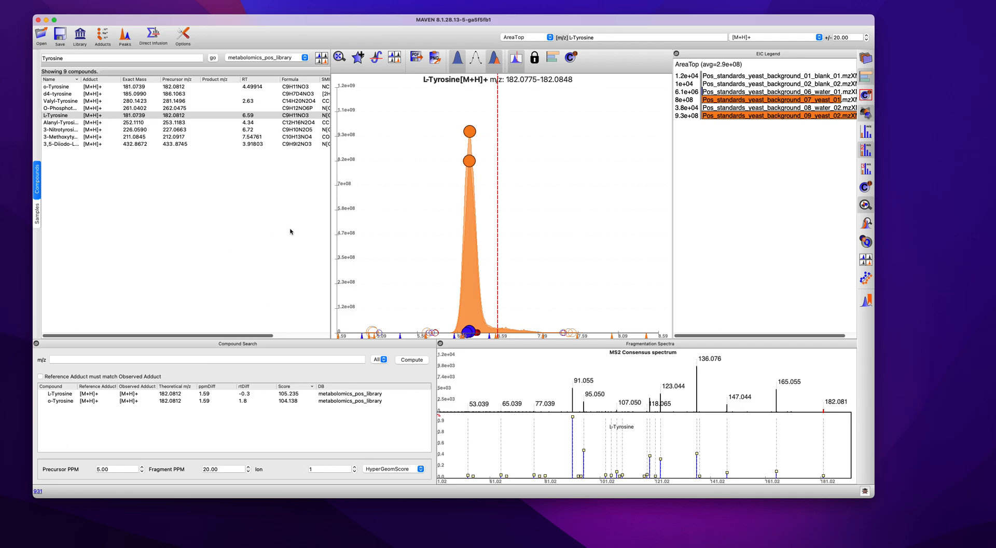
Clear the compound filter and select trans-Cinnamic acid to show its MS2 spectrum and library match.
{"action": "left_click", "coordinate": [58, 116]}
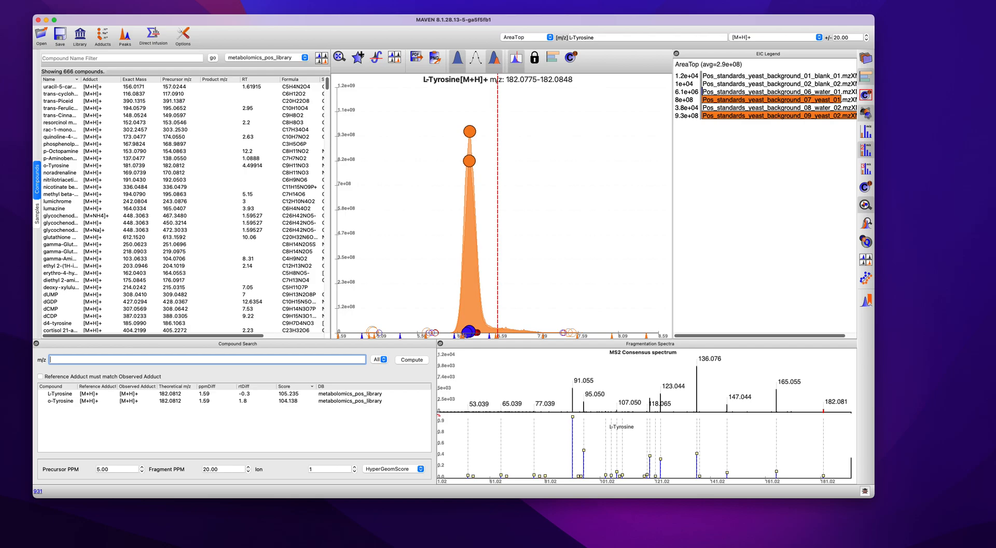
{"action": "left_click", "coordinate": [59, 122]}
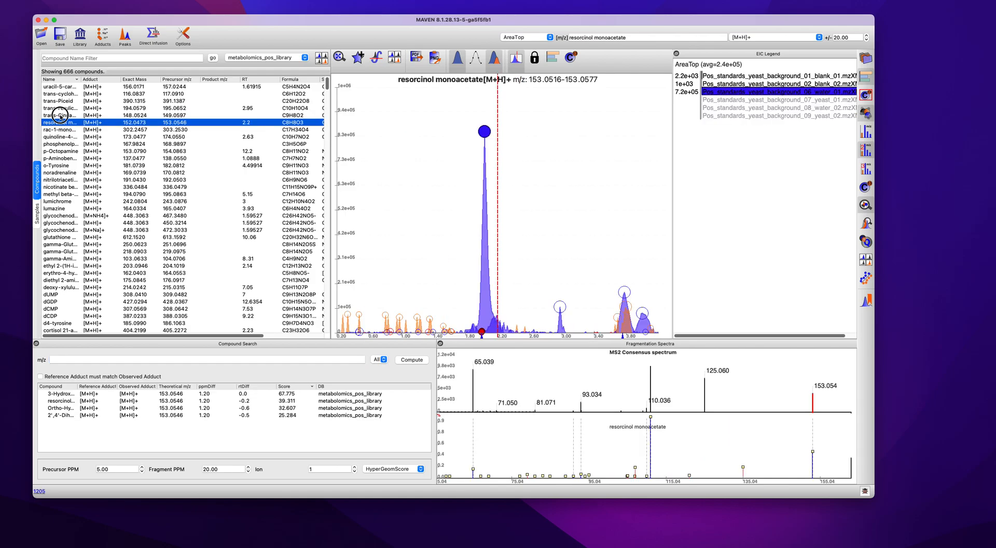
{"action": "left_click", "coordinate": [59, 116]}
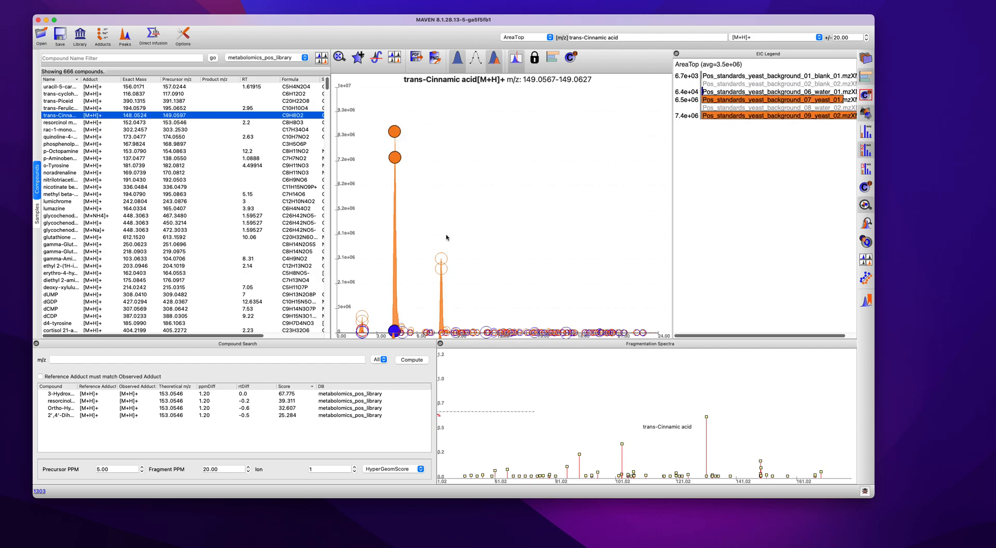
{"action": "left_click", "coordinate": [393, 131]}
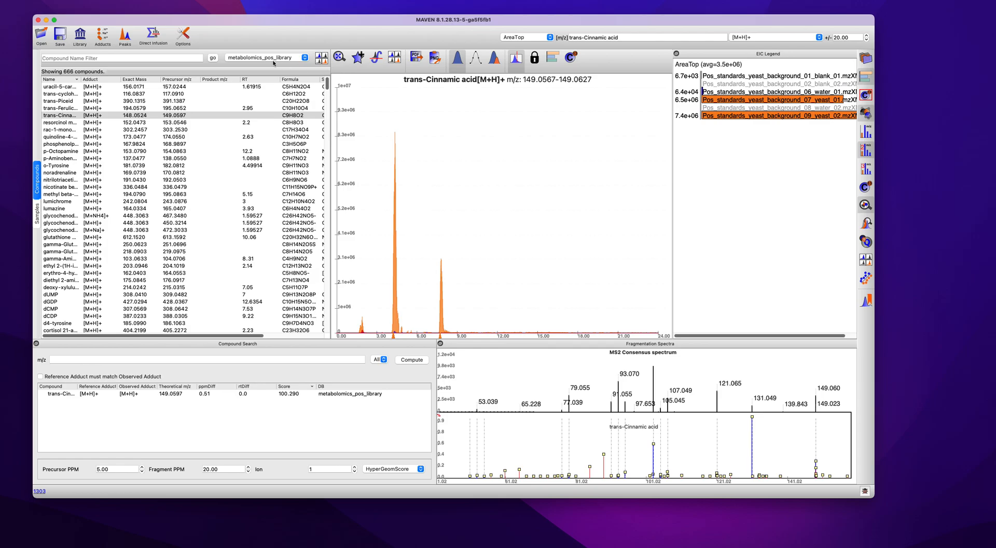
Review Peak Detection and Peak Scoring settings, then run Find Peaks to detect 152 groups.
{"action": "left_click", "coordinate": [124, 34]}
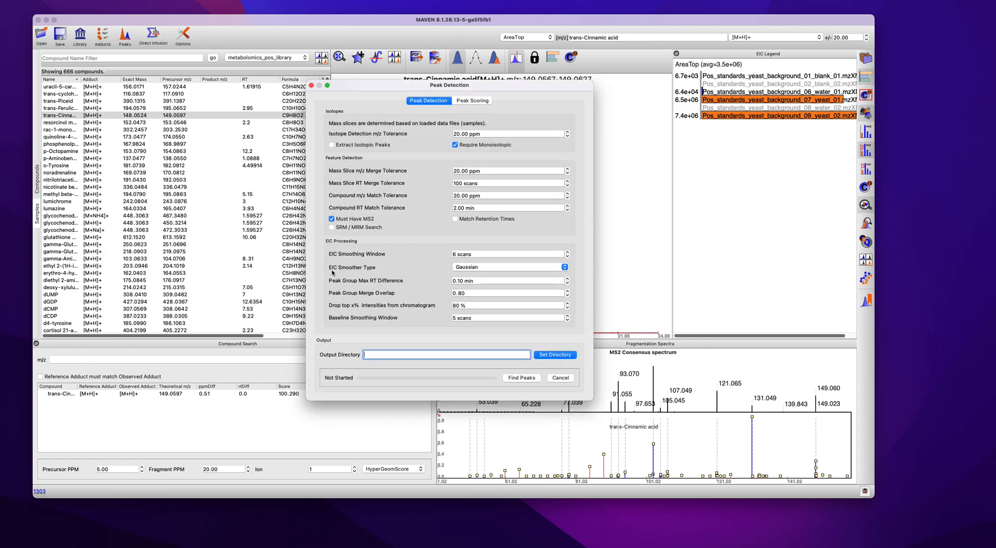
{"action": "mouse_move", "coordinate": [394, 301]}
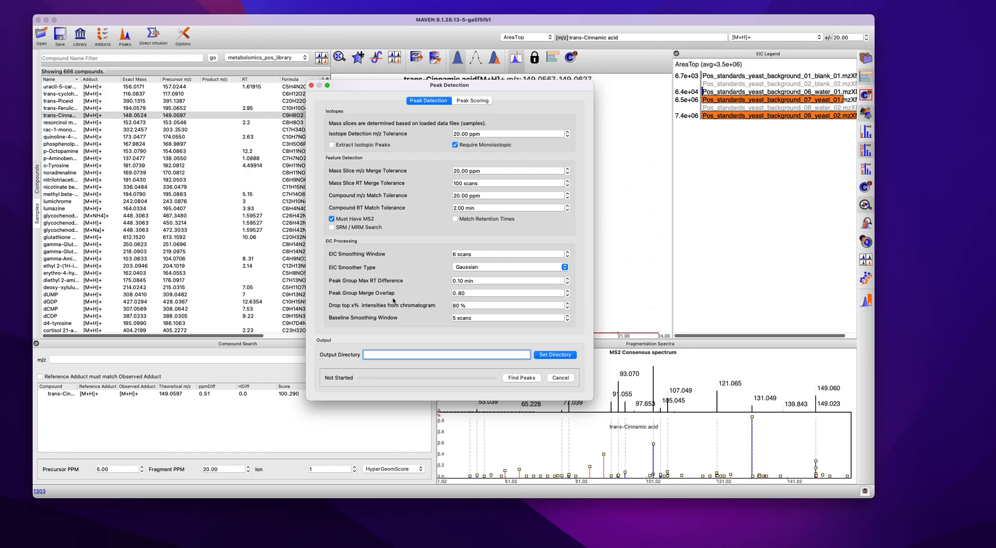
{"action": "left_click", "coordinate": [472, 100]}
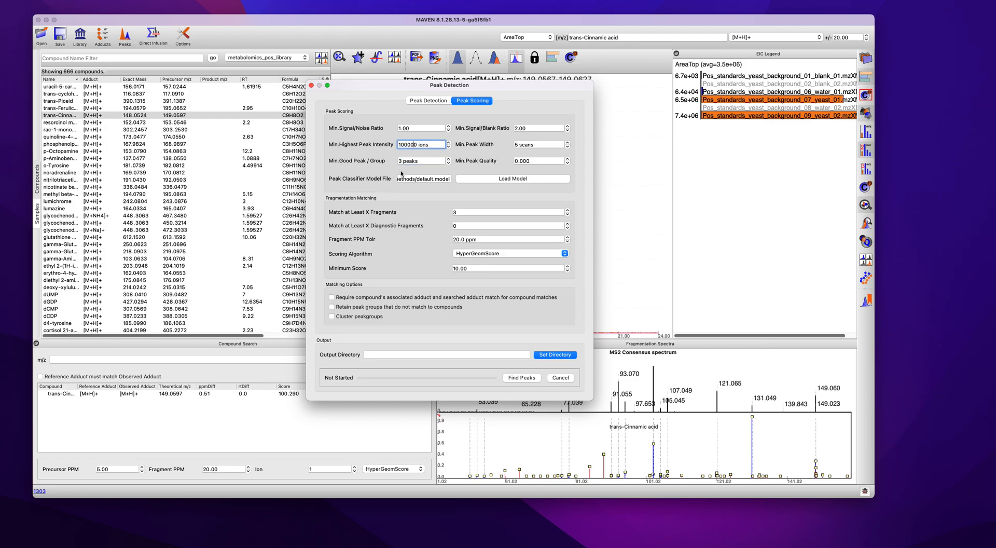
{"action": "mouse_move", "coordinate": [429, 216]}
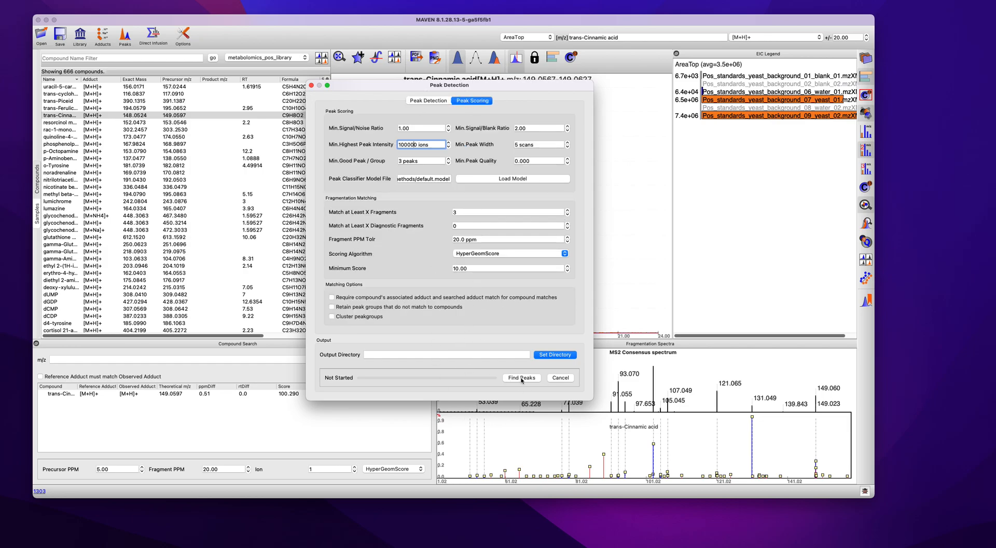
{"action": "left_click", "coordinate": [521, 376]}
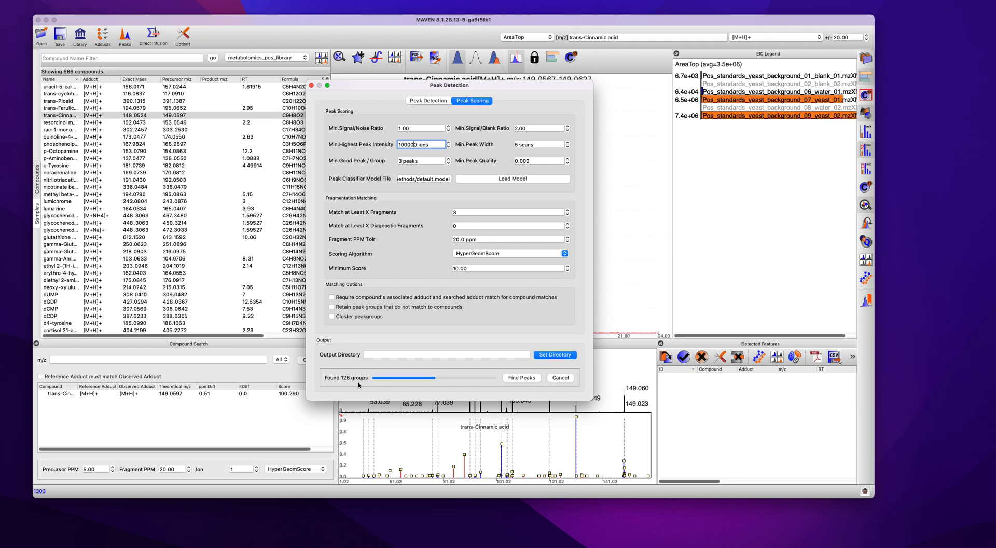
{"action": "left_click", "coordinate": [427, 100]}
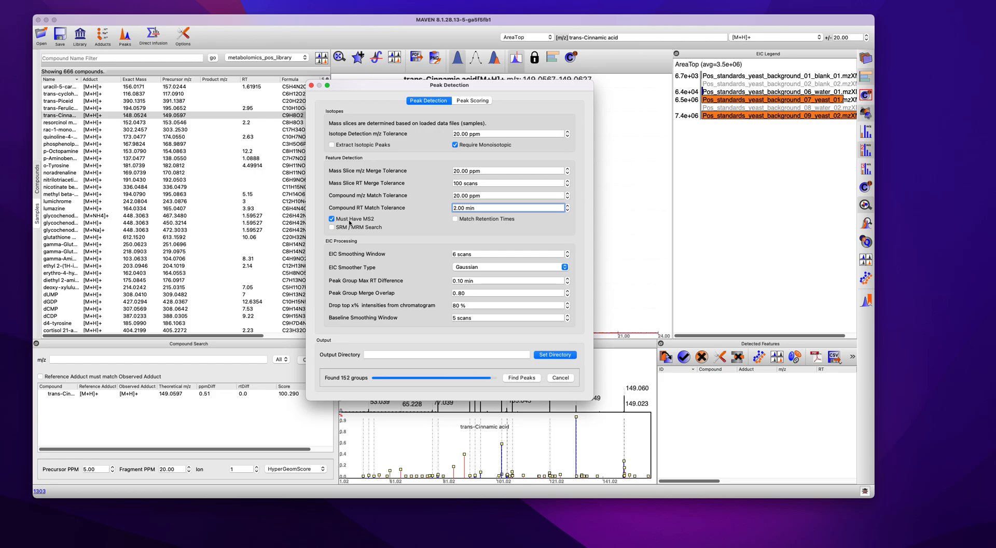
{"action": "left_click", "coordinate": [520, 376]}
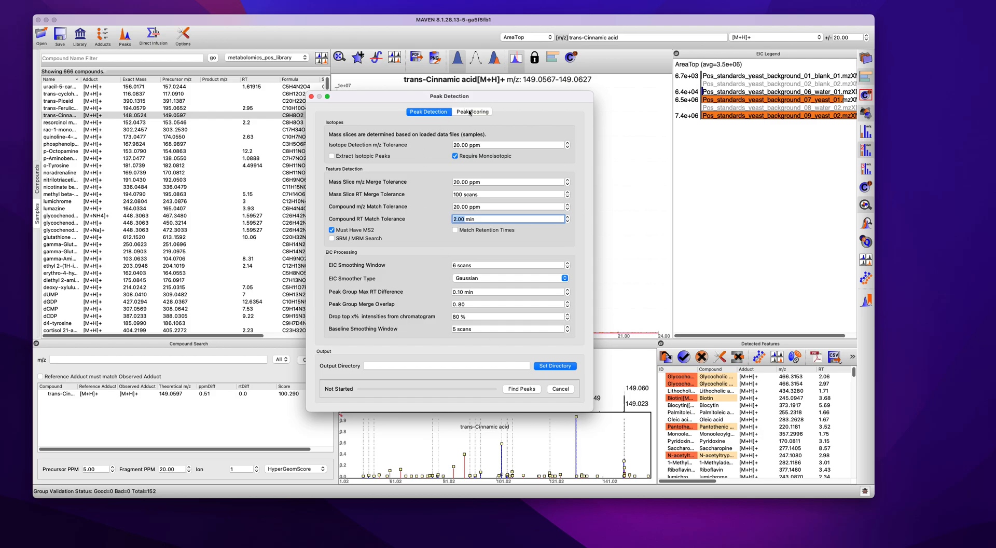
Check minimum good peaks, keep HyperGeomScore scoring, and close the Peak Detection dialog.
{"action": "left_click", "coordinate": [471, 112]}
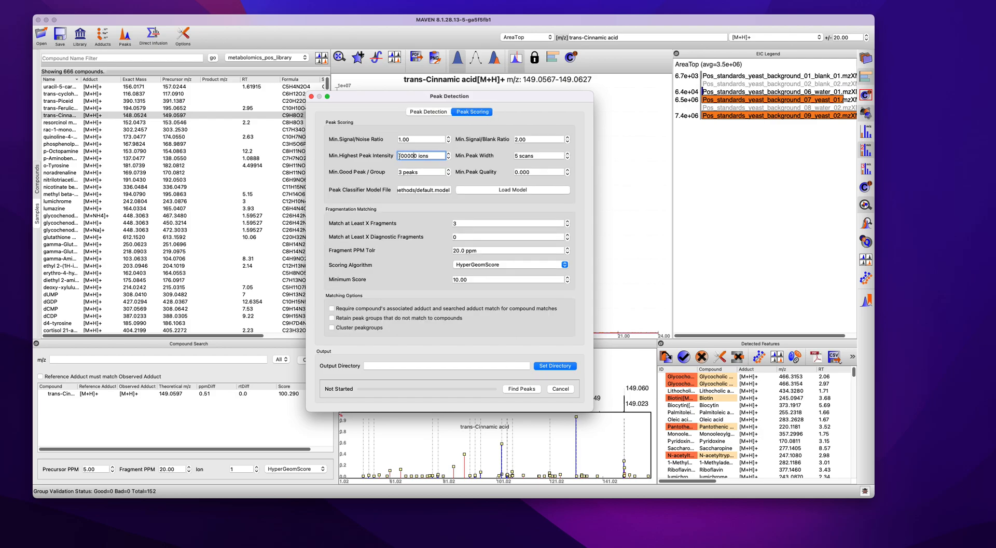
{"action": "left_click", "coordinate": [421, 172]}
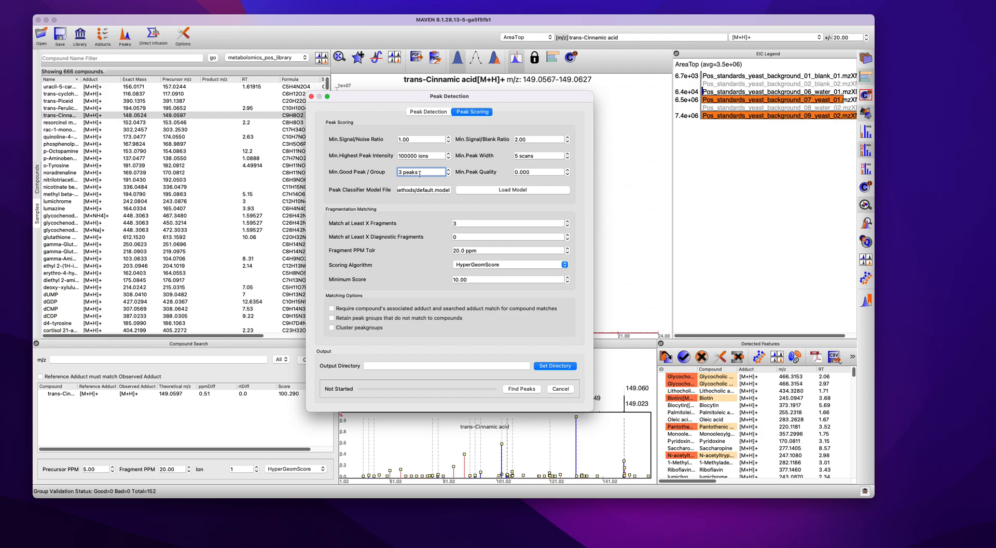
{"action": "left_click", "coordinate": [564, 265]}
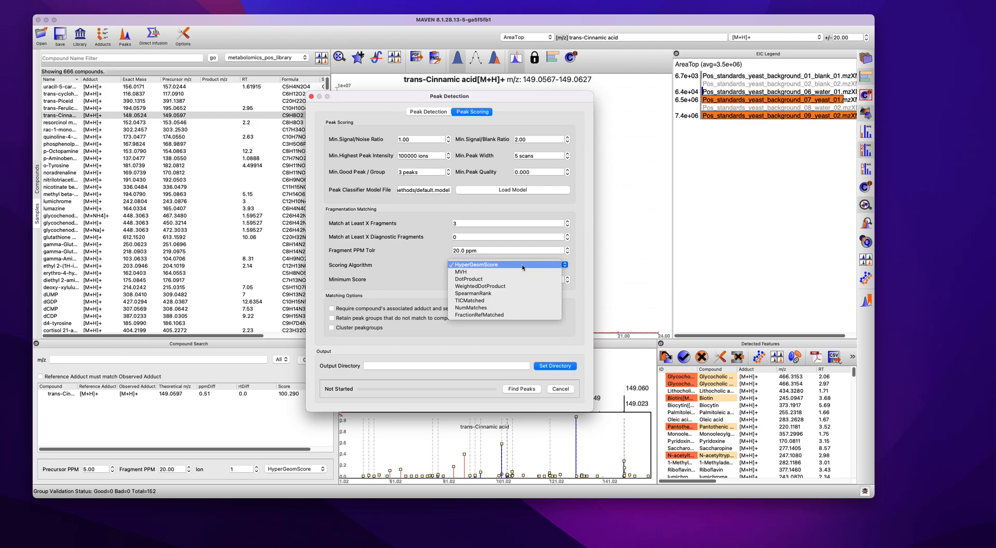
{"action": "left_click", "coordinate": [476, 264]}
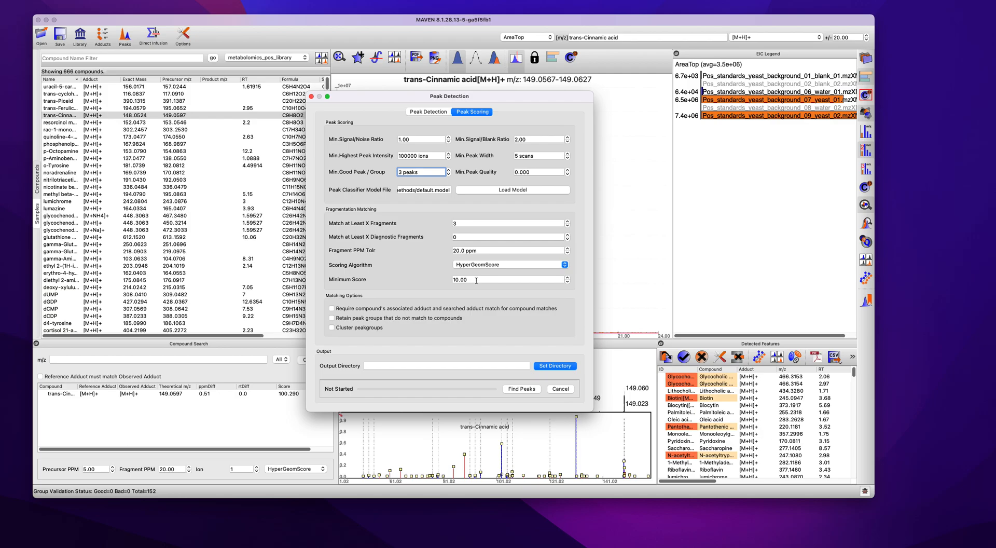
{"action": "left_click", "coordinate": [561, 388]}
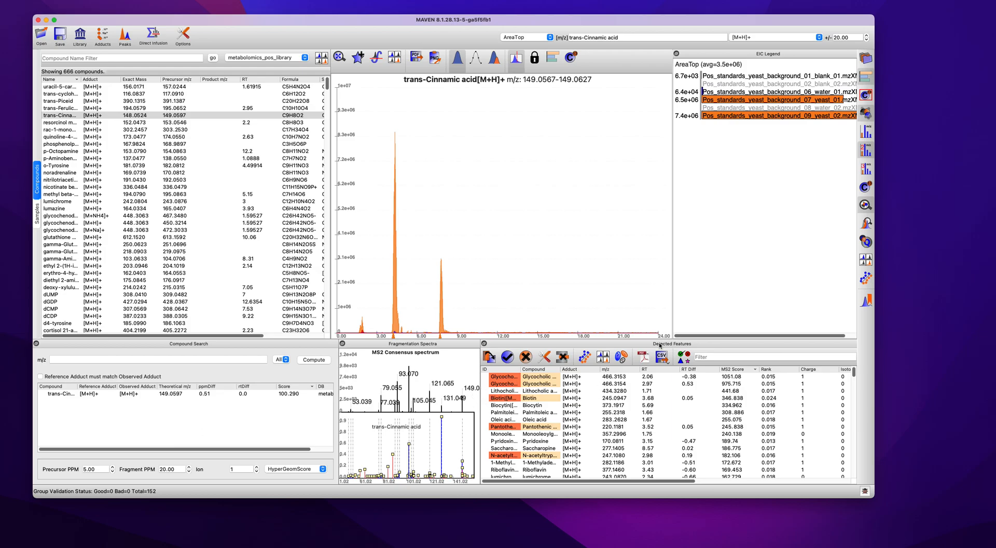
{"action": "mouse_move", "coordinate": [520, 39]}
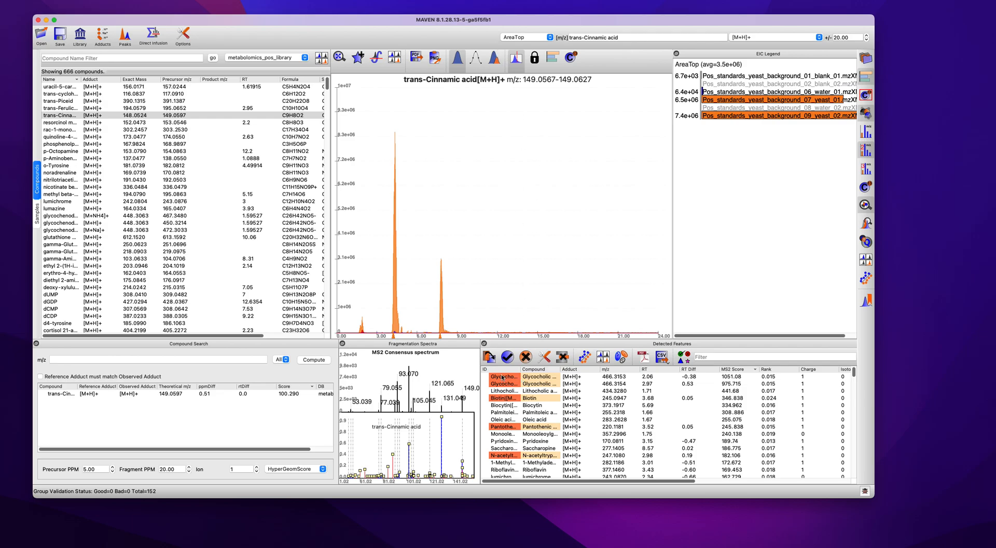
View the Glycocholic acid, Biotin, Oleic acid and N-acetyltryptophan peak groups in turn.
{"action": "left_click", "coordinate": [503, 376]}
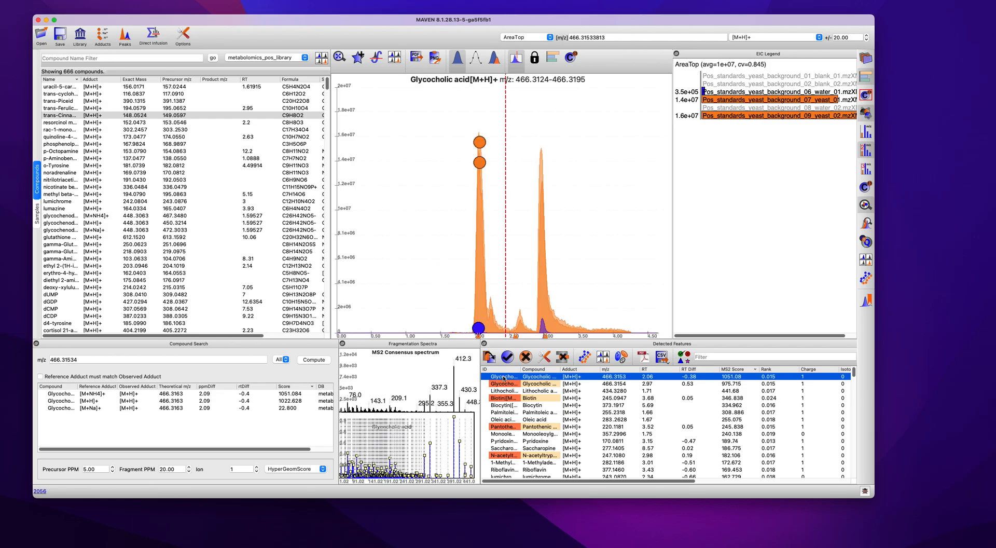
{"action": "left_click", "coordinate": [501, 398]}
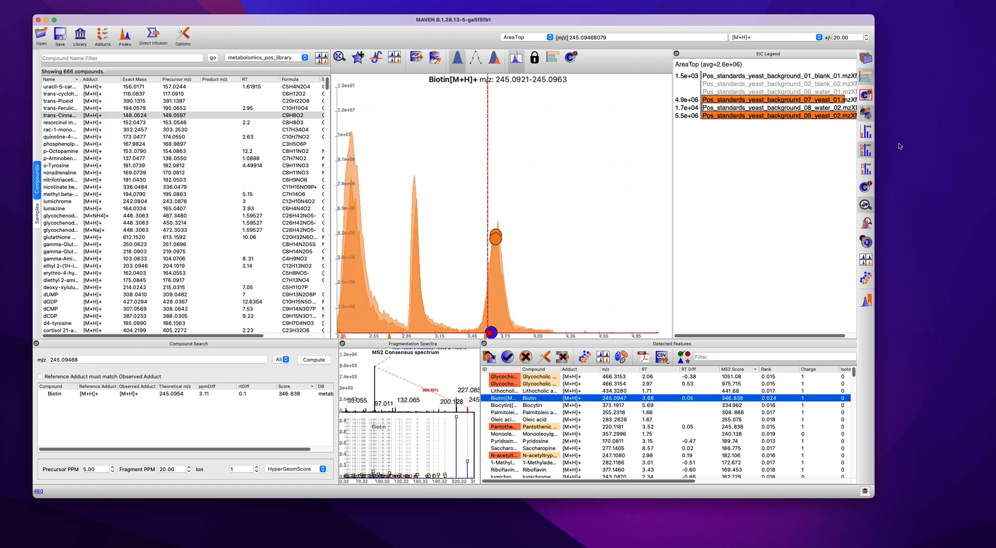
{"action": "left_click", "coordinate": [502, 404]}
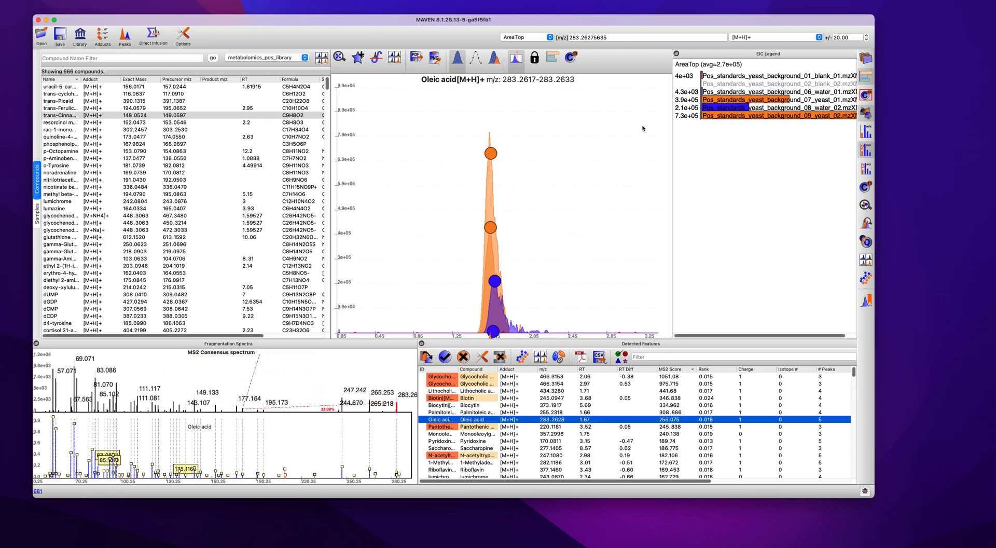
{"action": "mouse_move", "coordinate": [267, 369]}
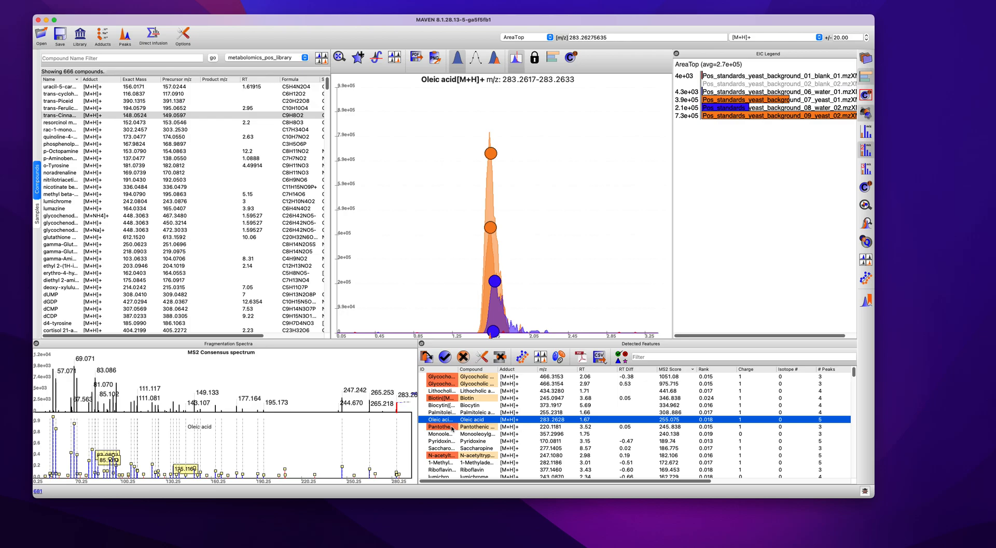
{"action": "left_click", "coordinate": [441, 440]}
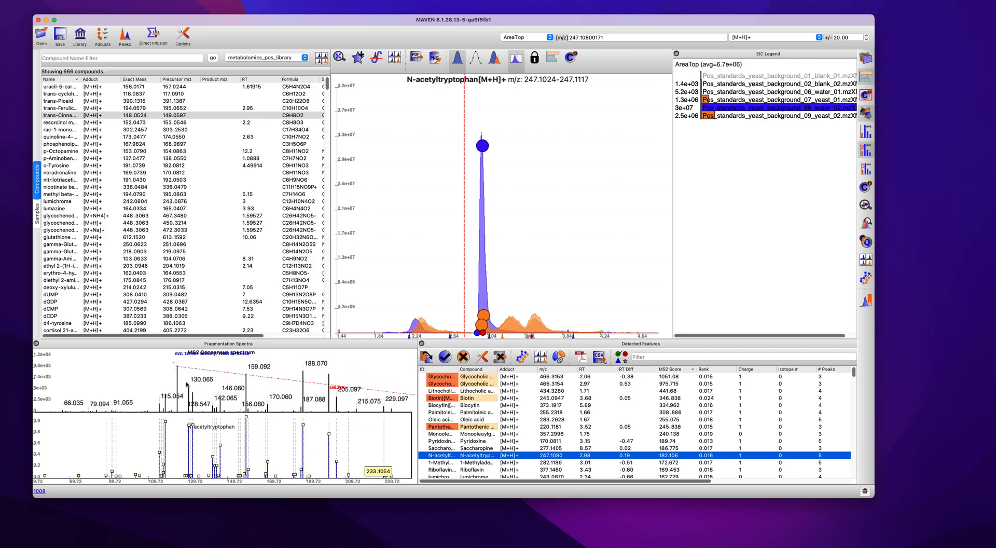
Show the spectrum's full sample title, zoom into a fragment region, then span the full m/z range.
{"action": "right_click", "coordinate": [125, 364]}
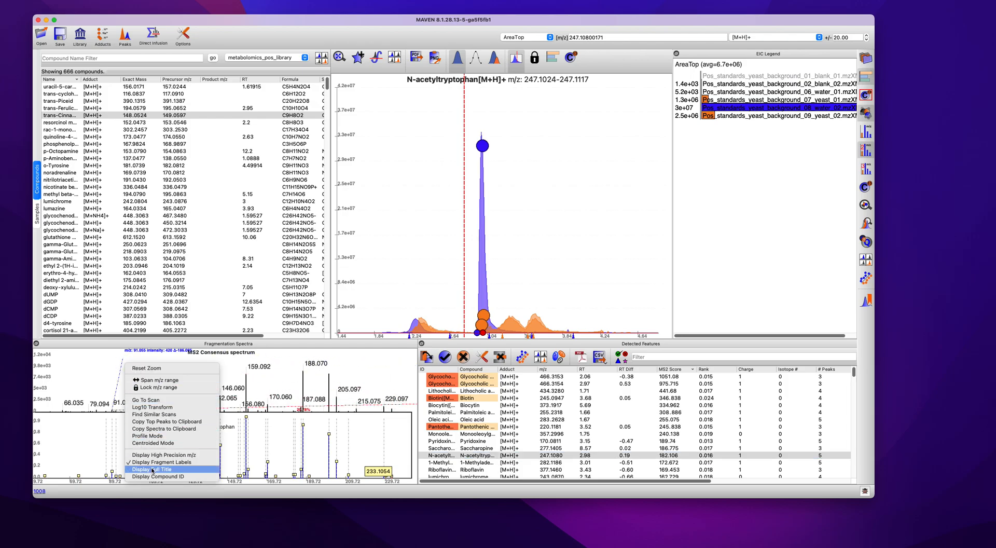
{"action": "left_click", "coordinate": [159, 476]}
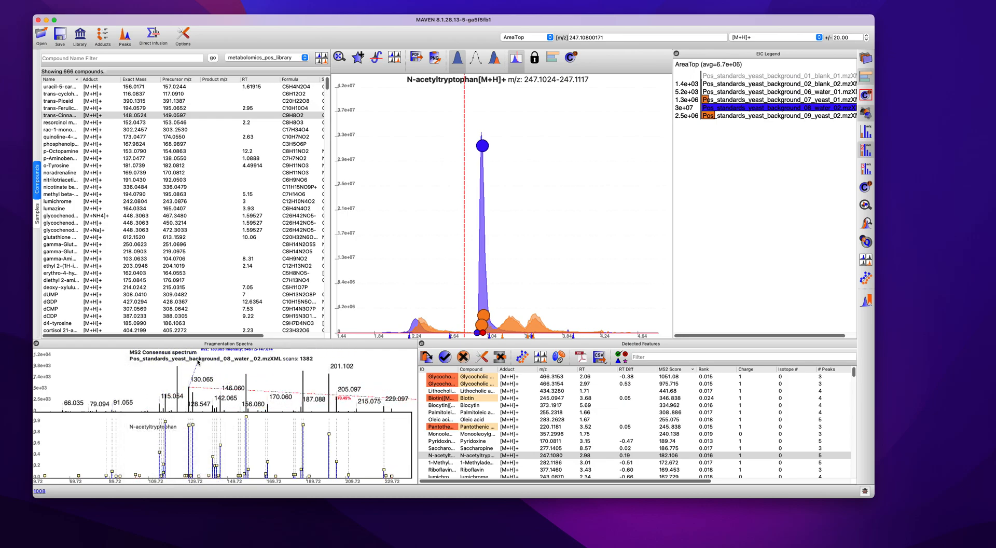
{"action": "right_click", "coordinate": [197, 362]}
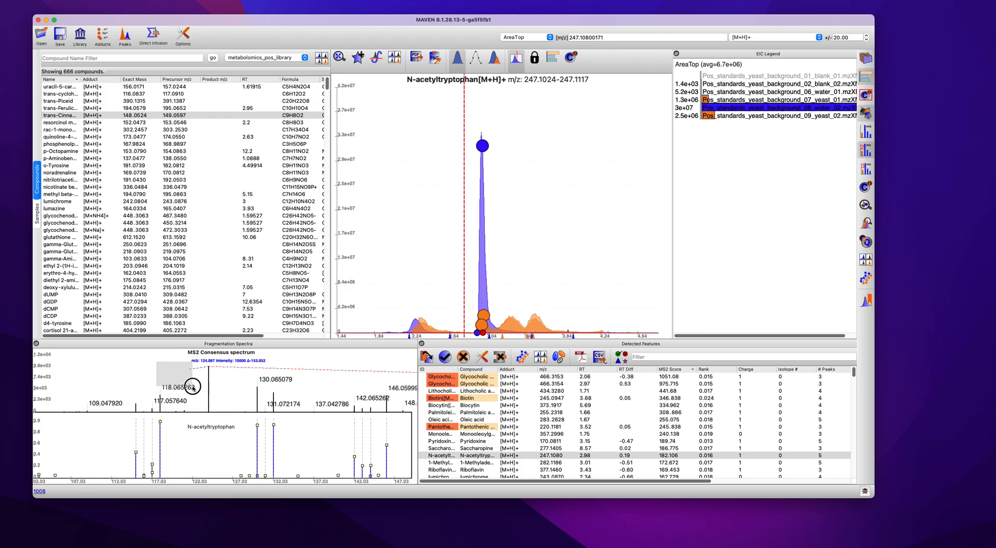
{"action": "right_click", "coordinate": [190, 386]}
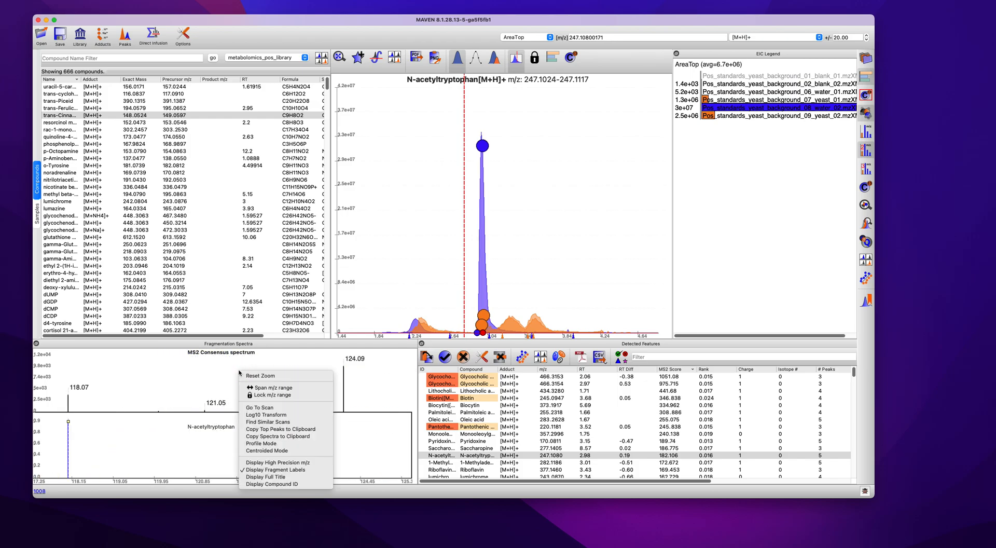
{"action": "mouse_move", "coordinate": [271, 387]}
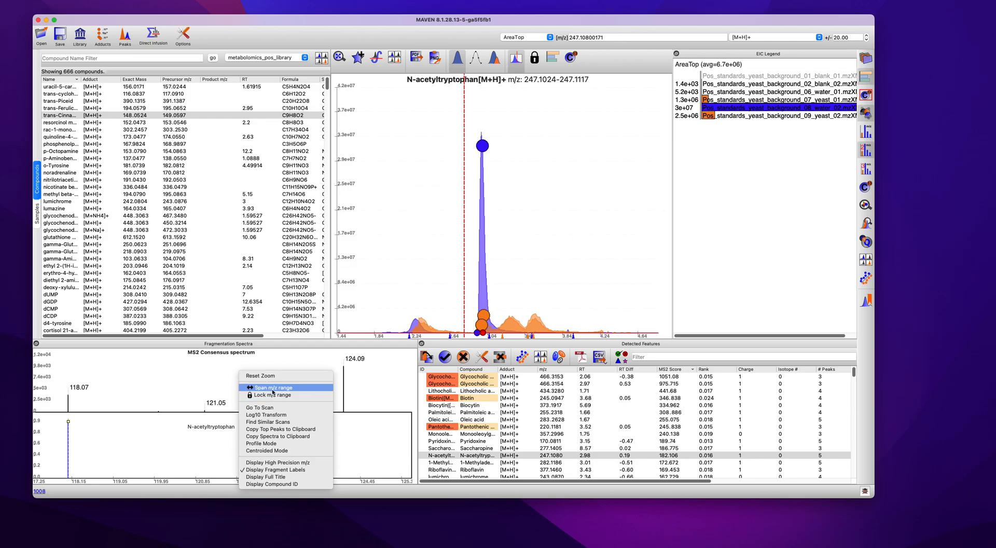
{"action": "left_click", "coordinate": [273, 387]}
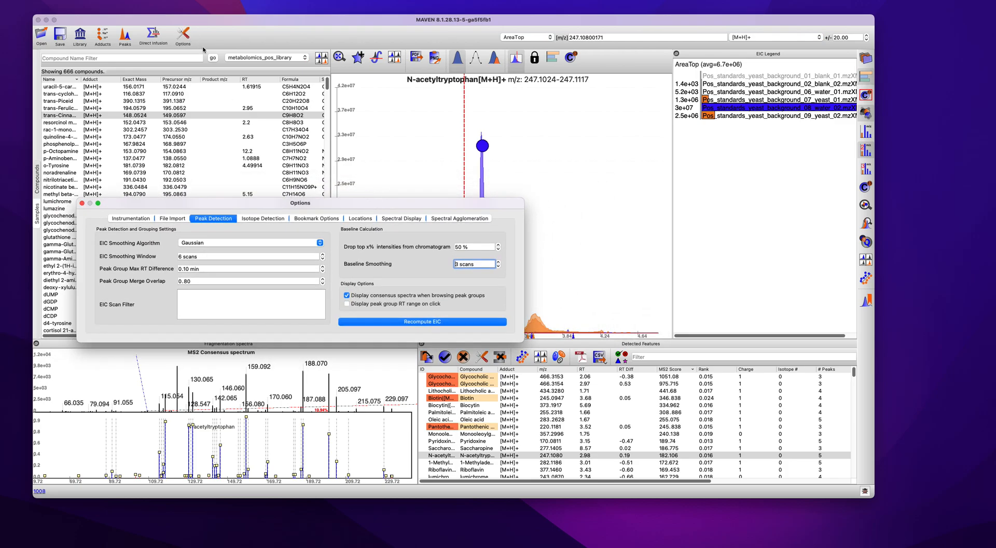
Set the MS2 spectrum display range to 120–150 Da in Spectral Display and close the settings.
{"action": "left_click", "coordinate": [401, 218]}
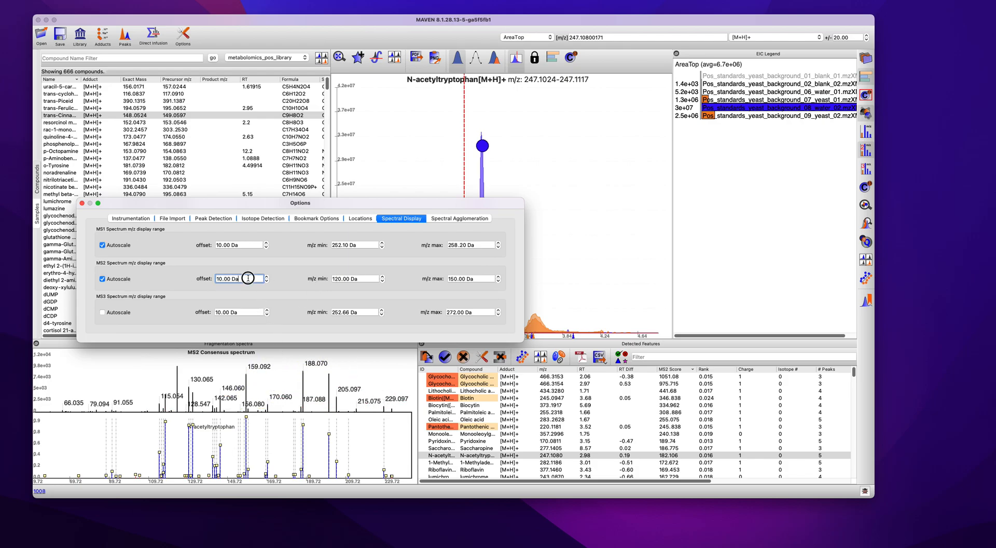
{"action": "left_click", "coordinate": [354, 278]}
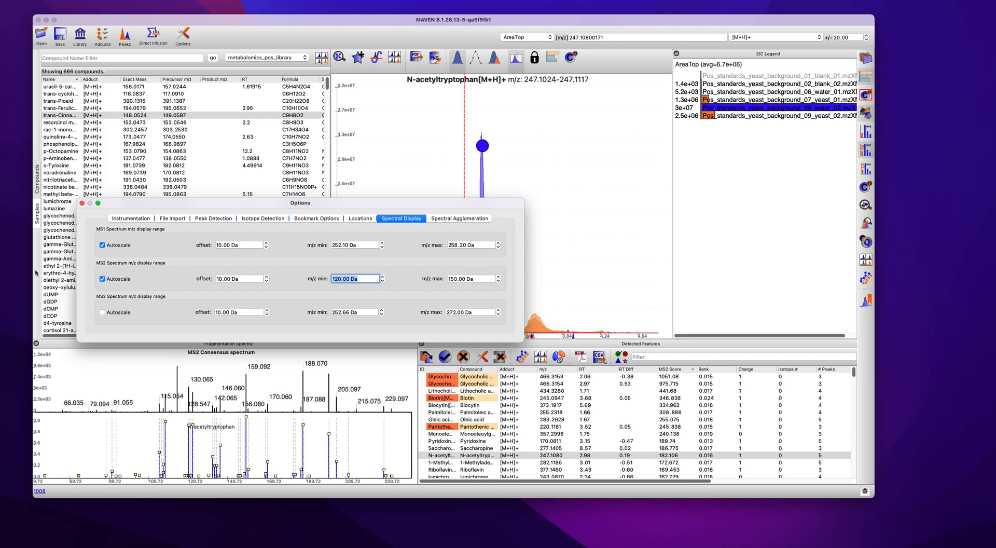
{"action": "left_click", "coordinate": [469, 279]}
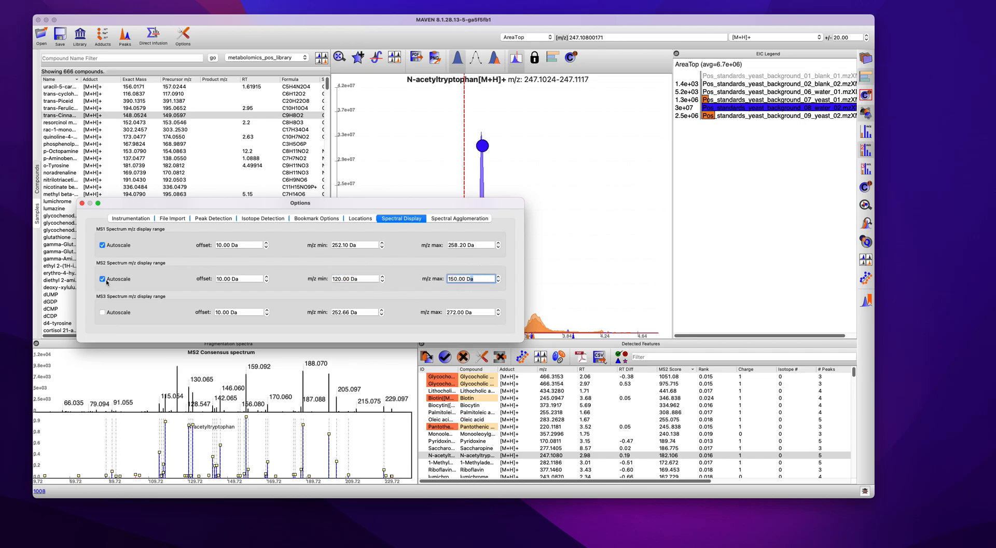
{"action": "left_click", "coordinate": [102, 279]}
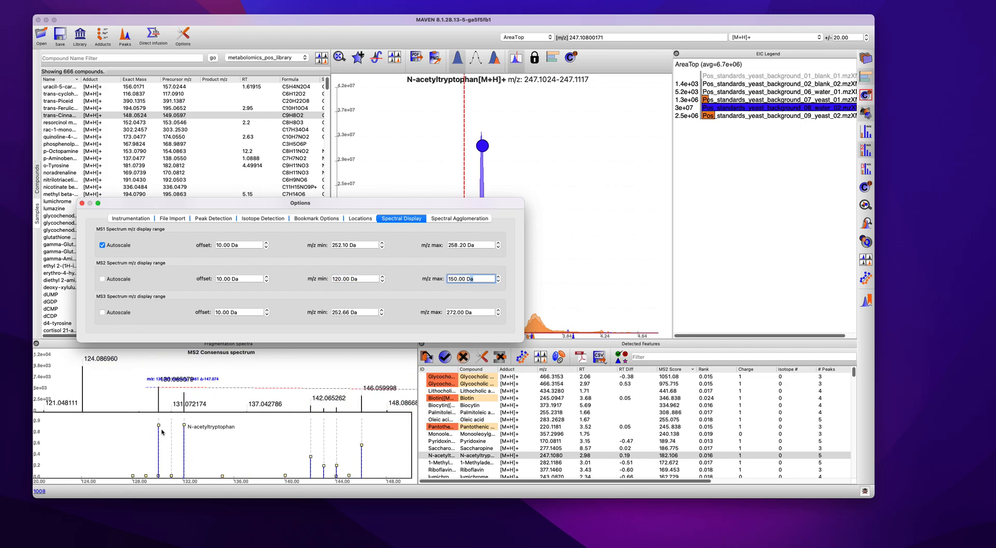
{"action": "left_click", "coordinate": [102, 279]}
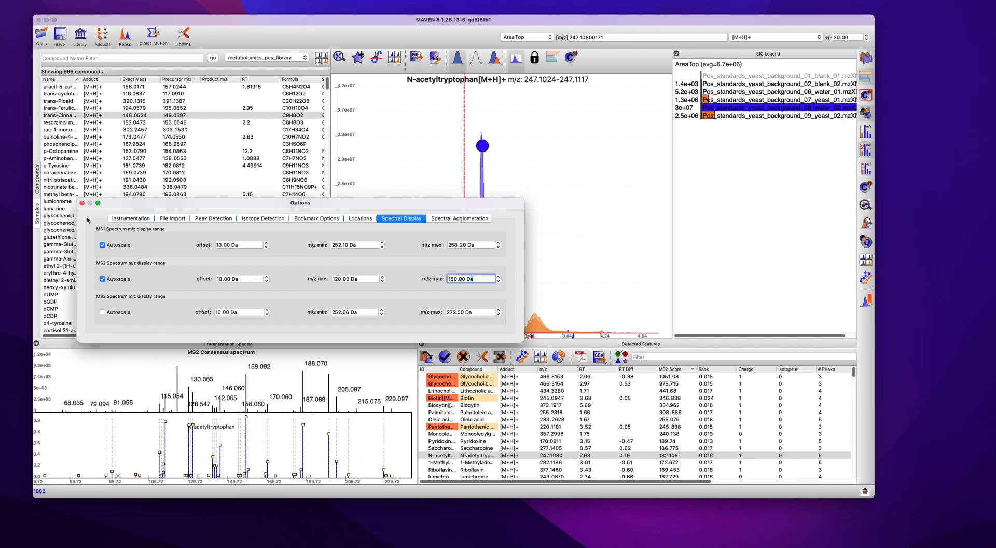
{"action": "left_click", "coordinate": [82, 203]}
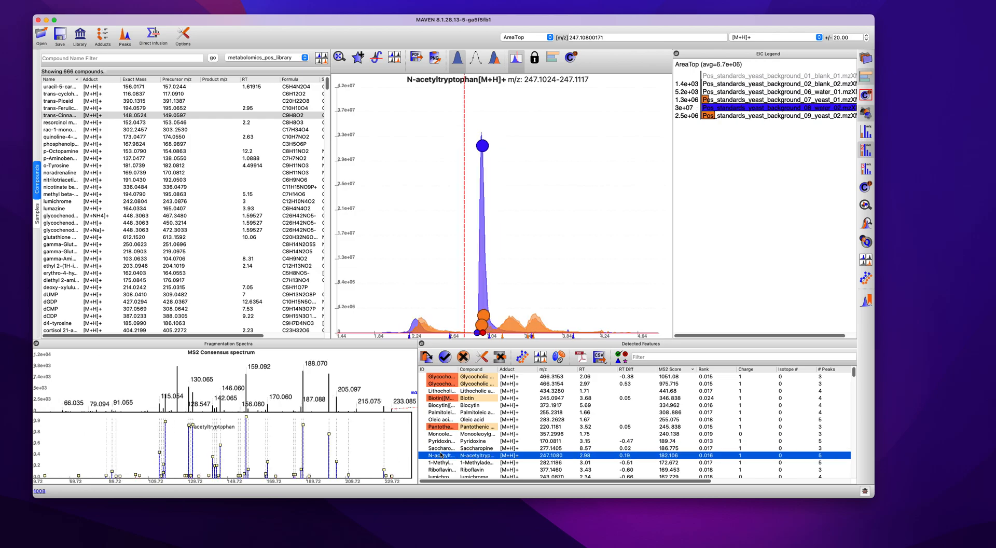
Select Saccharopine, widen the features table name column, then view the second Glycocholic acid group.
{"action": "left_click", "coordinate": [451, 448]}
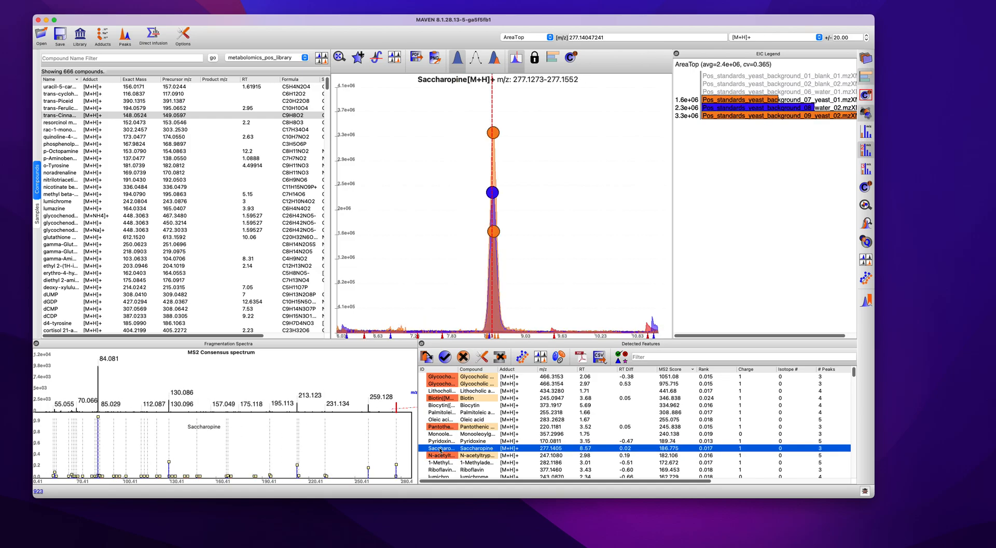
{"action": "right_click", "coordinate": [228, 383]}
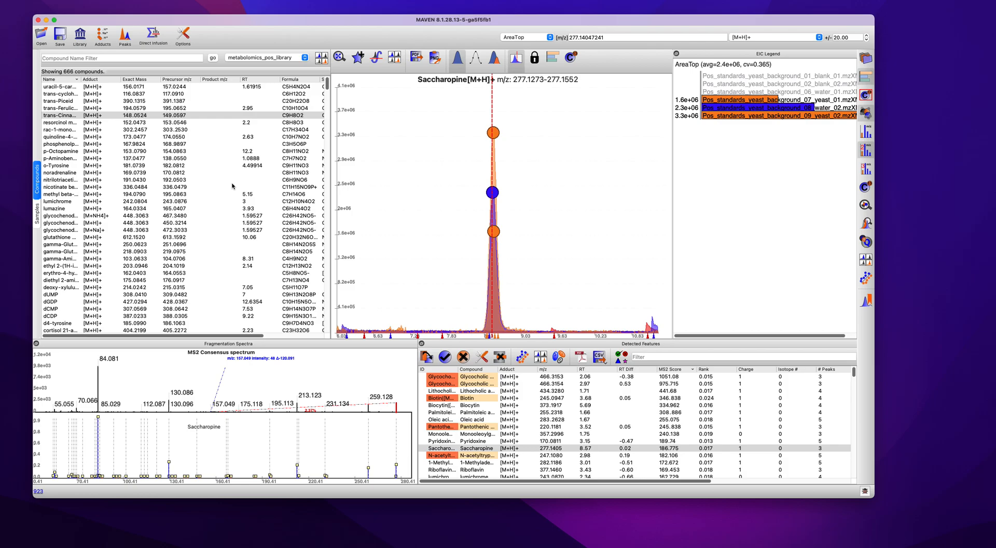
{"action": "left_click", "coordinate": [476, 448]}
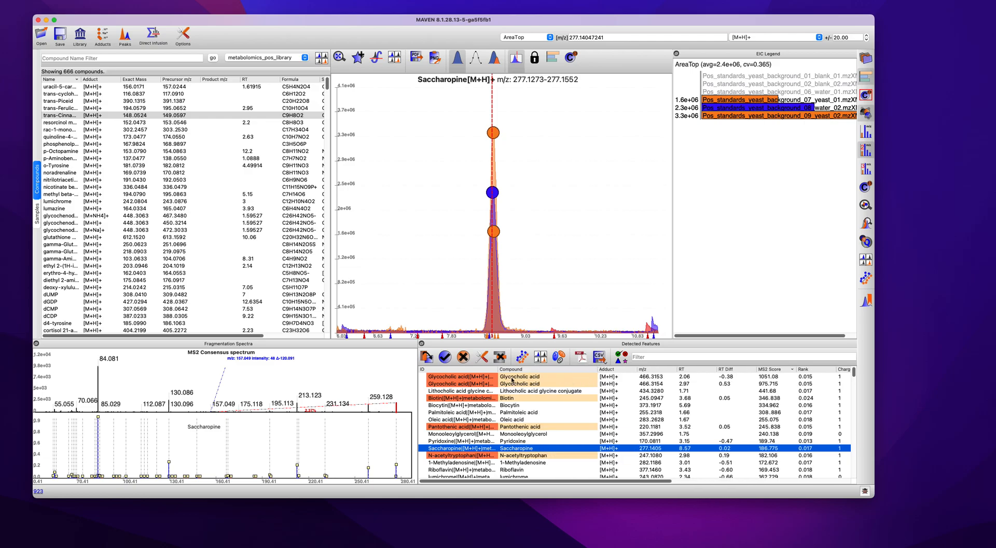
{"action": "left_click", "coordinate": [463, 376]}
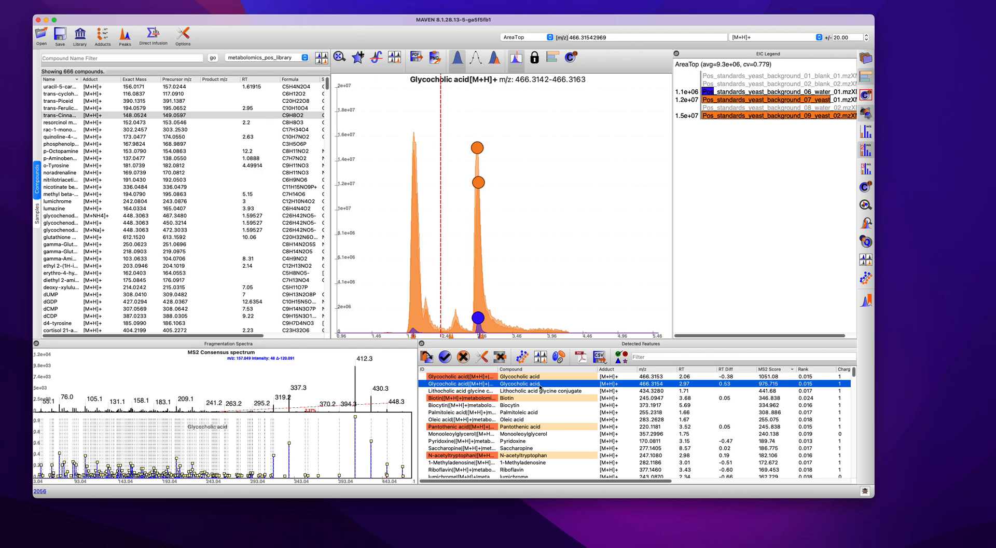
{"action": "mouse_move", "coordinate": [539, 387]}
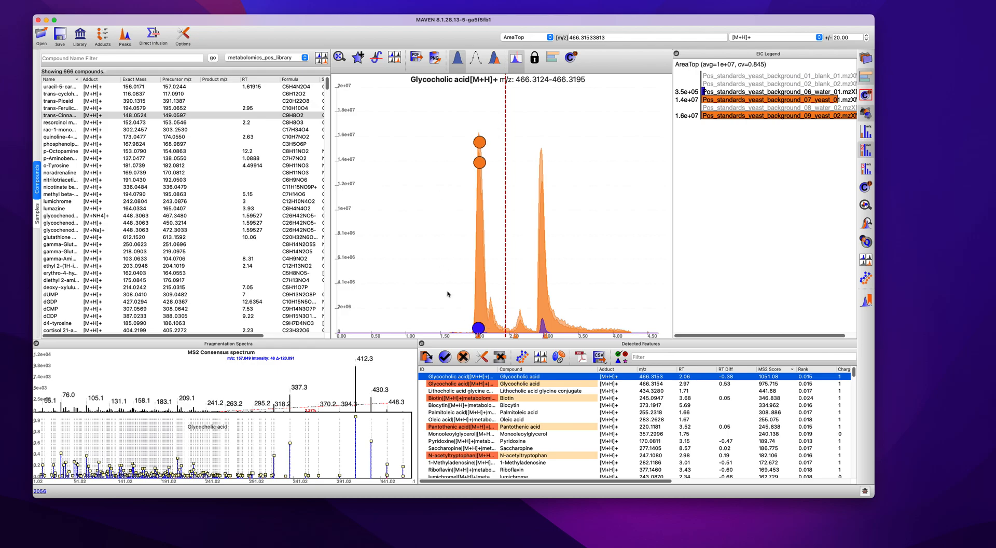
{"action": "mouse_move", "coordinate": [515, 388]}
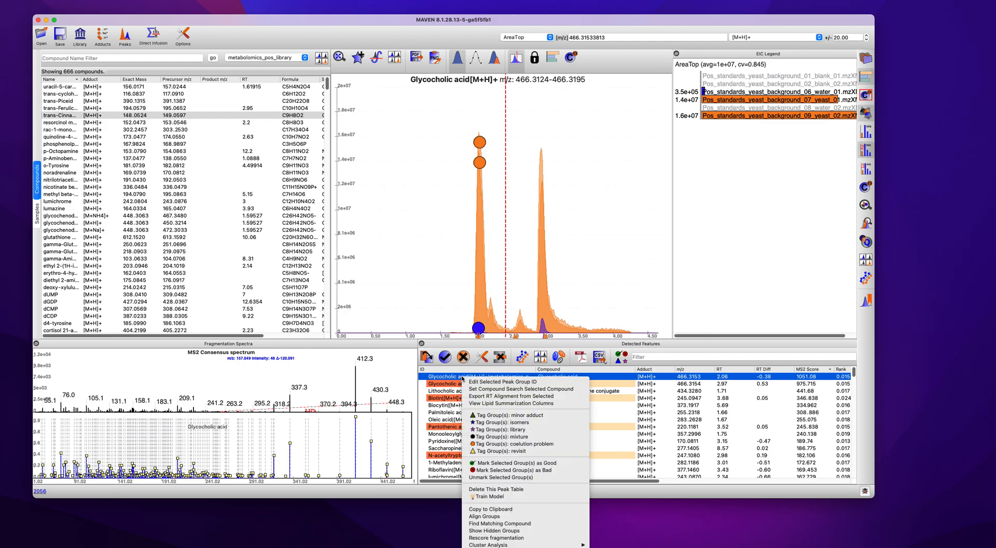
{"action": "mouse_move", "coordinate": [497, 537]}
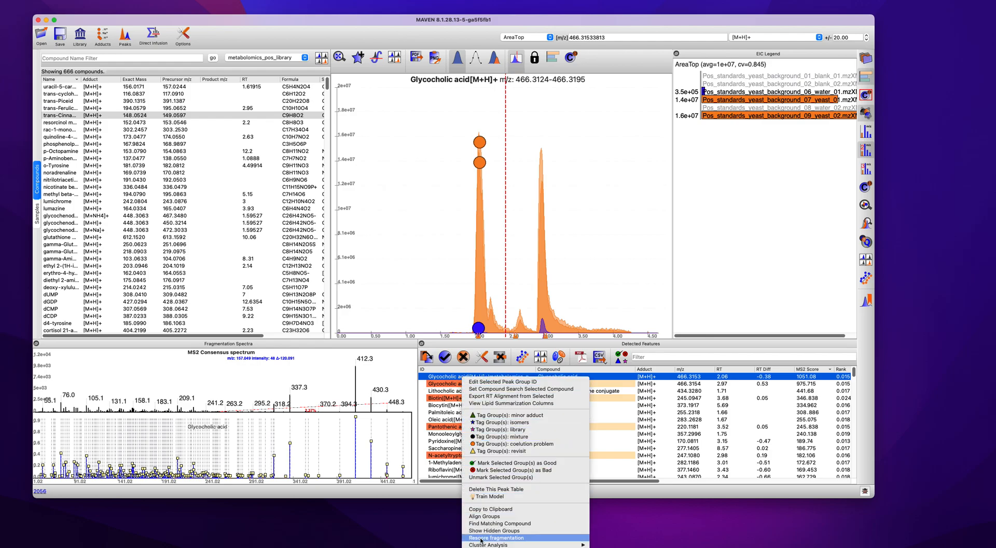
{"action": "mouse_move", "coordinate": [487, 545]}
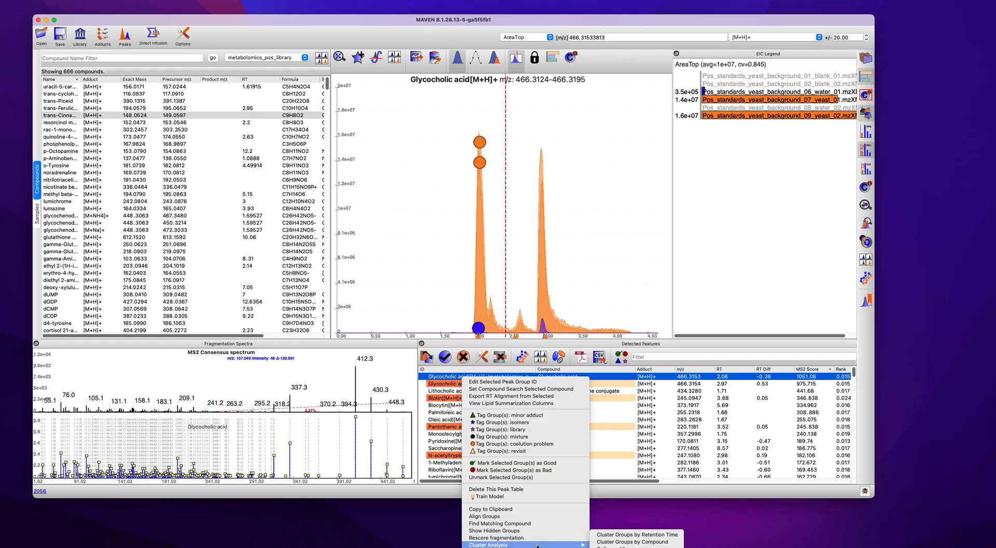
Cluster the 152 detected peak groups by compound into nested entries.
{"action": "left_click", "coordinate": [636, 534]}
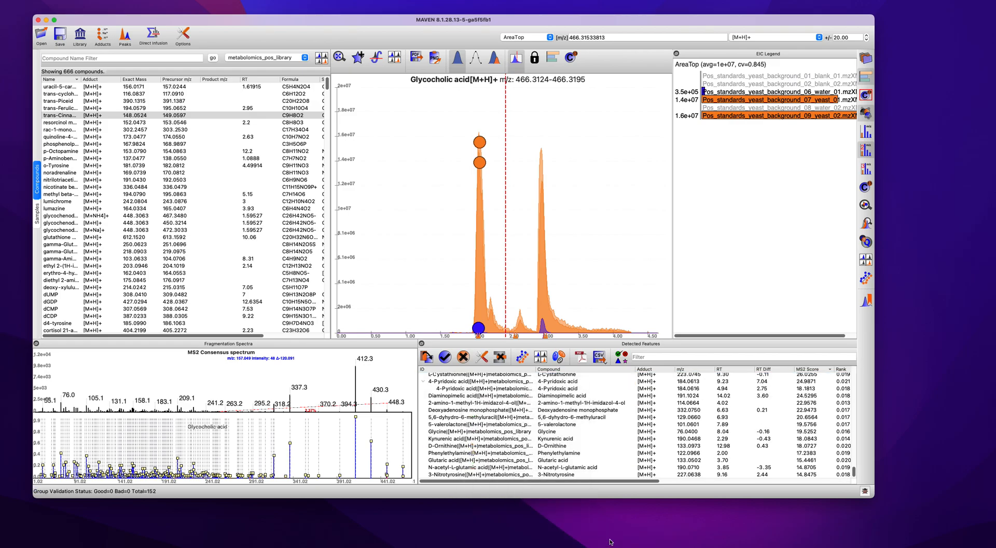
{"action": "left_click", "coordinate": [858, 367]}
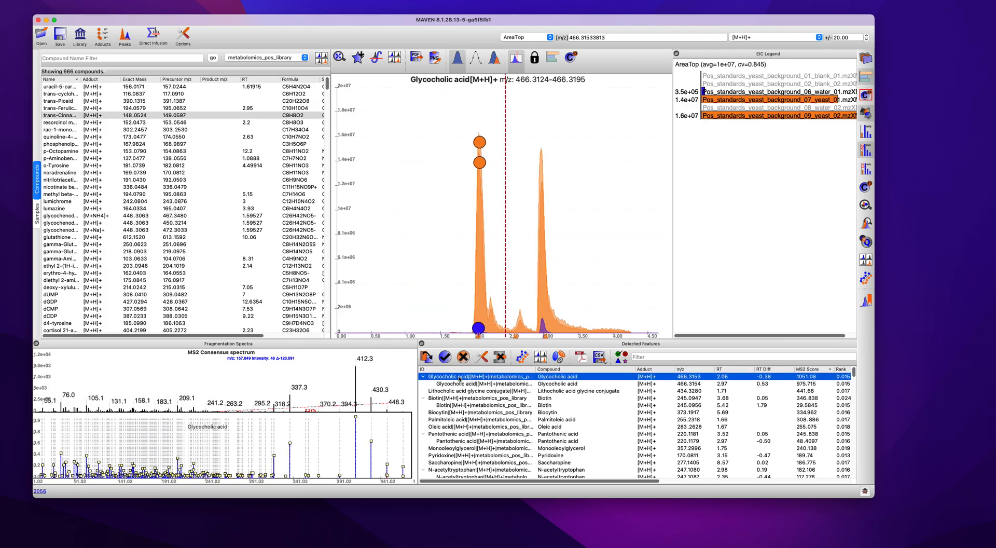
{"action": "right_click", "coordinate": [458, 376]}
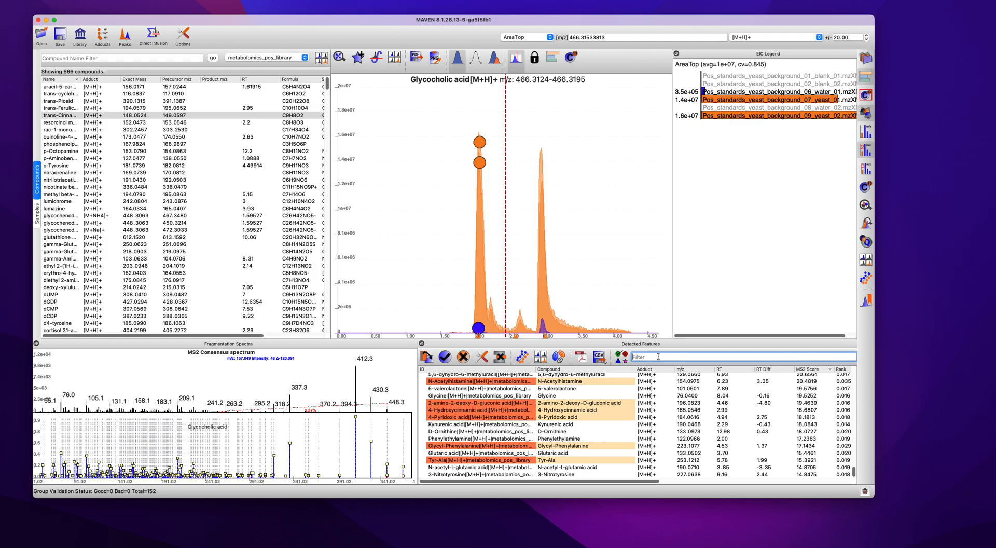
Filter detected features by 'Ornithin' and select D-Ornithine, then refilter by '8' and '112'.
{"action": "type", "text": "Ornithin"}
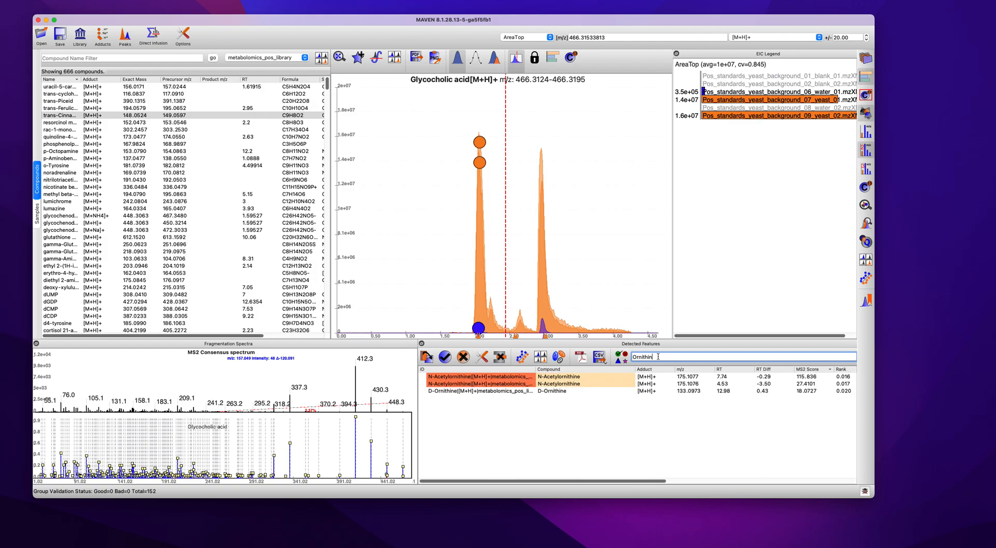
{"action": "left_click", "coordinate": [476, 390]}
{"action": "type", "text": "2"}
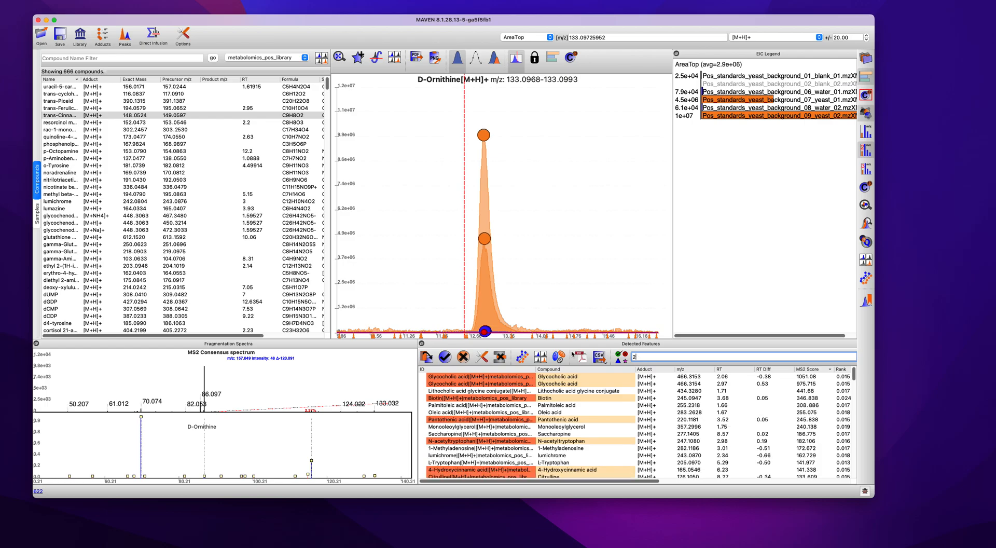
{"action": "type", "text": "8"}
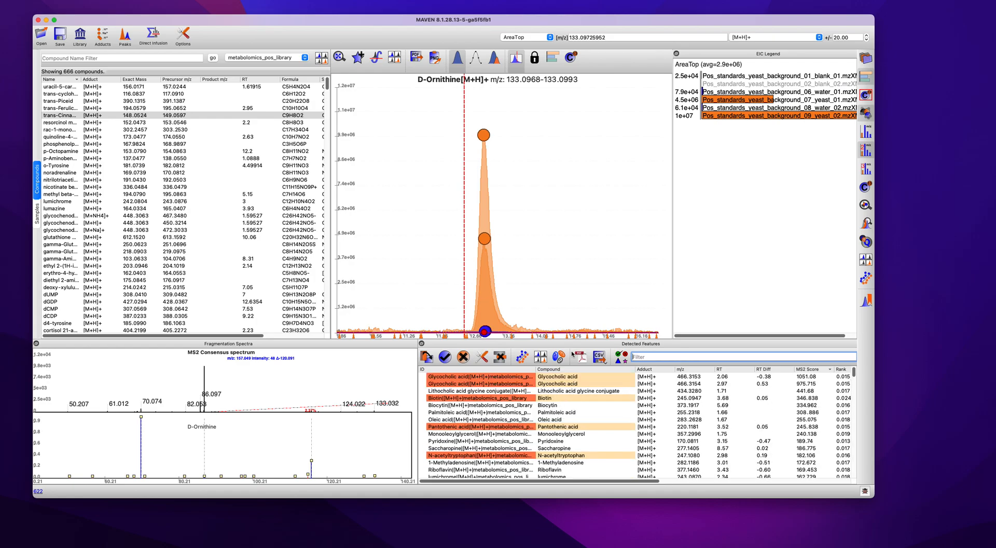
{"action": "type", "text": "112"}
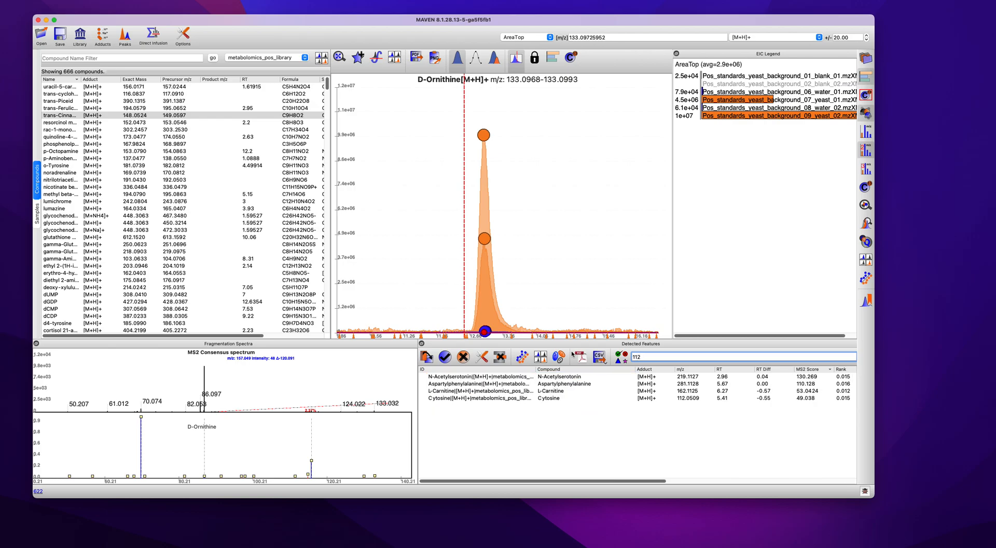
{"action": "mouse_move", "coordinate": [616, 399]}
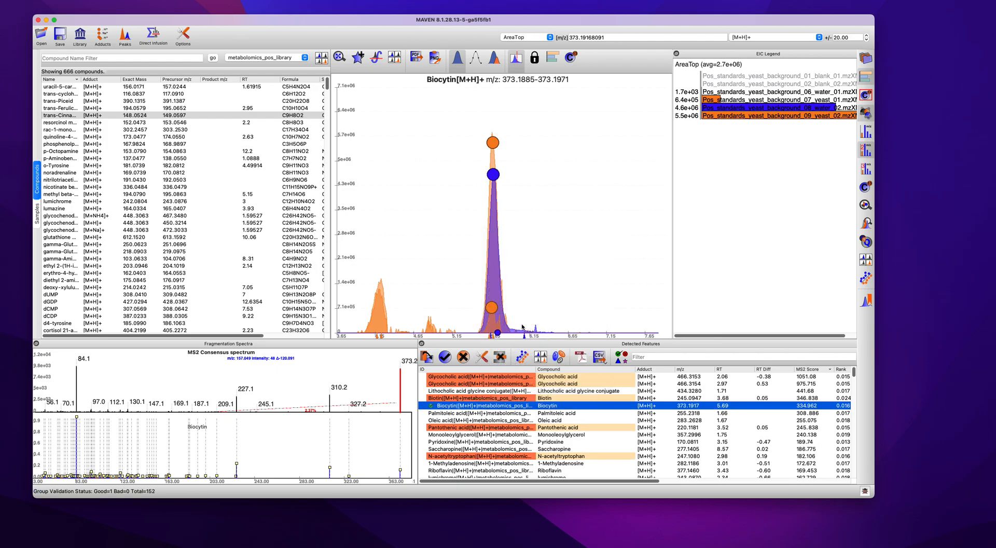
Tag the Palmitoleic acid peak group as containing isomers.
{"action": "right_click", "coordinate": [473, 412]}
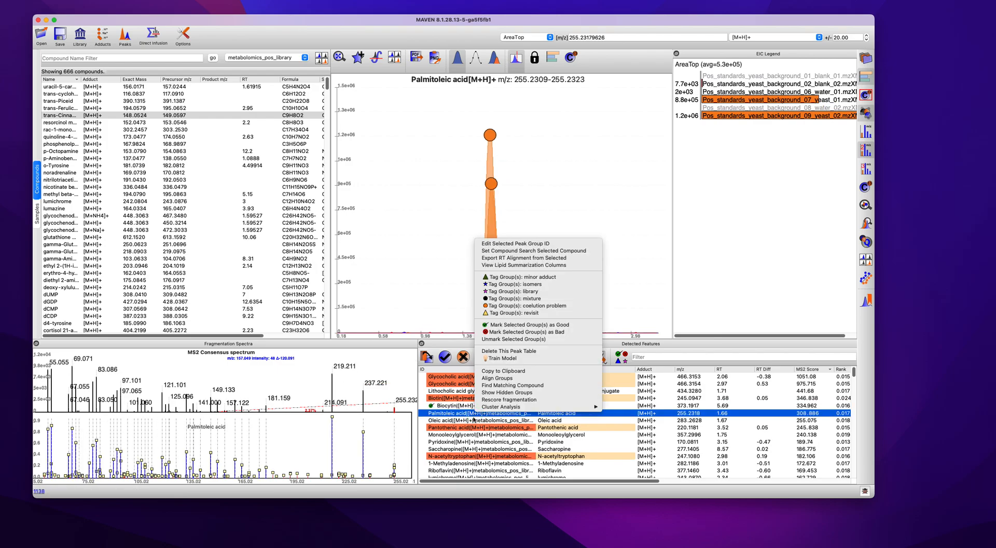
{"action": "mouse_move", "coordinate": [512, 299]}
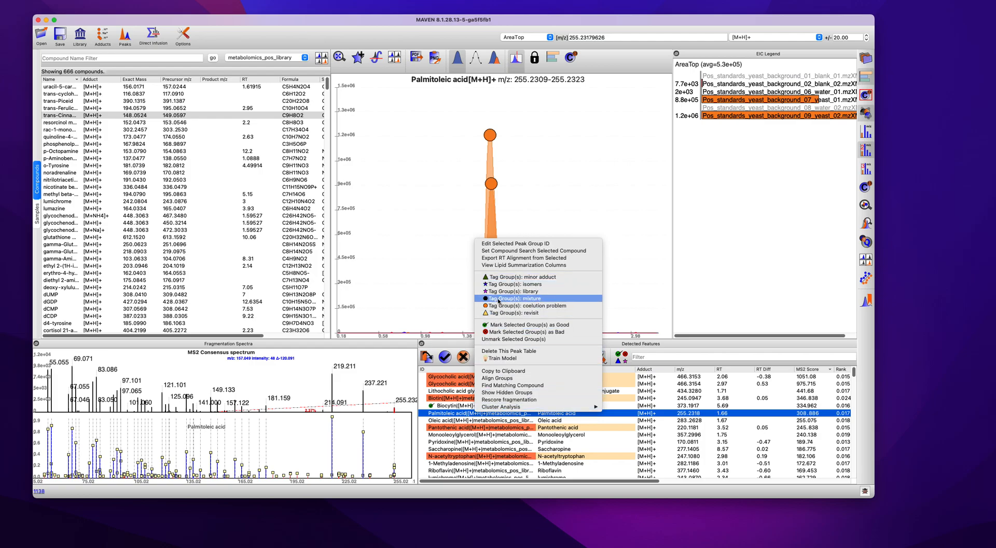
{"action": "mouse_move", "coordinate": [514, 284]}
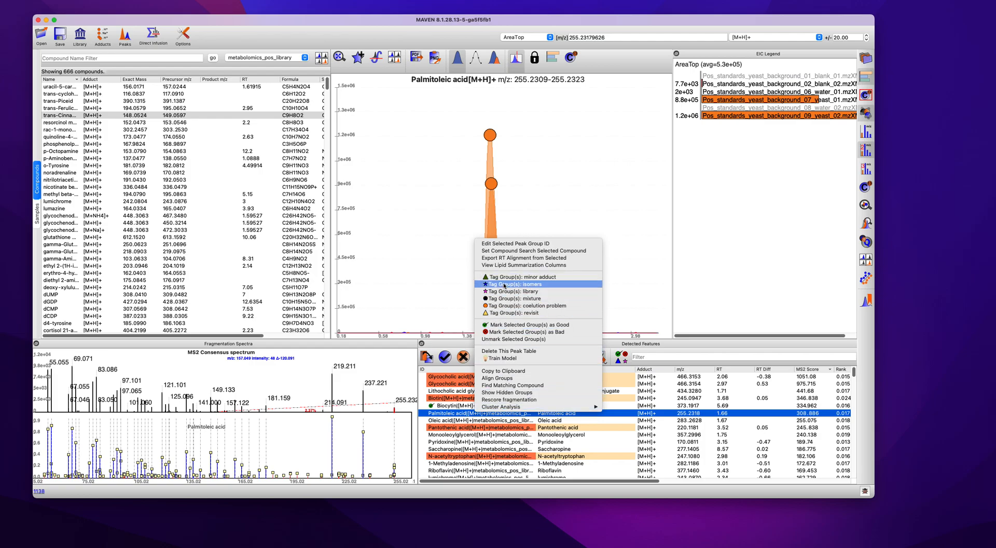
{"action": "left_click", "coordinate": [482, 405]}
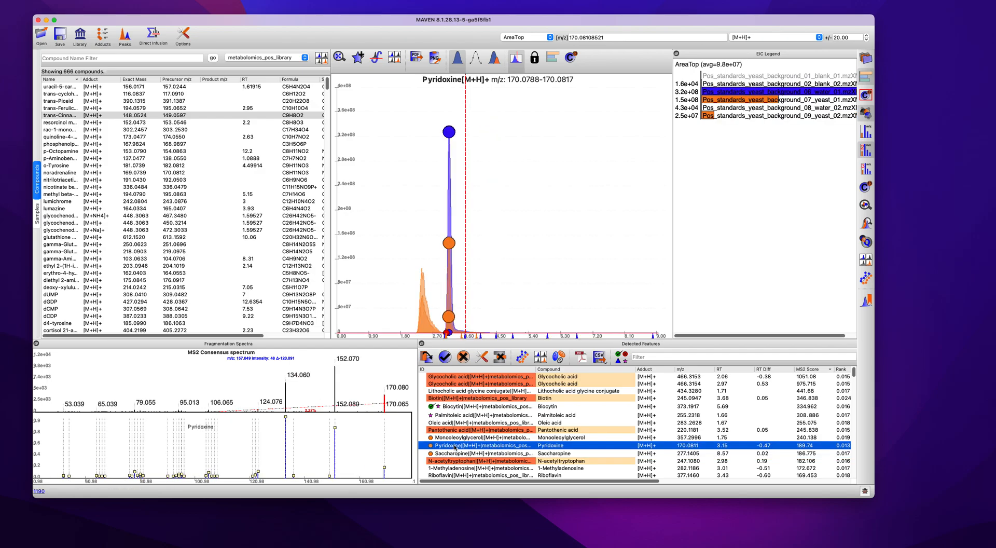
{"action": "mouse_move", "coordinate": [590, 380]}
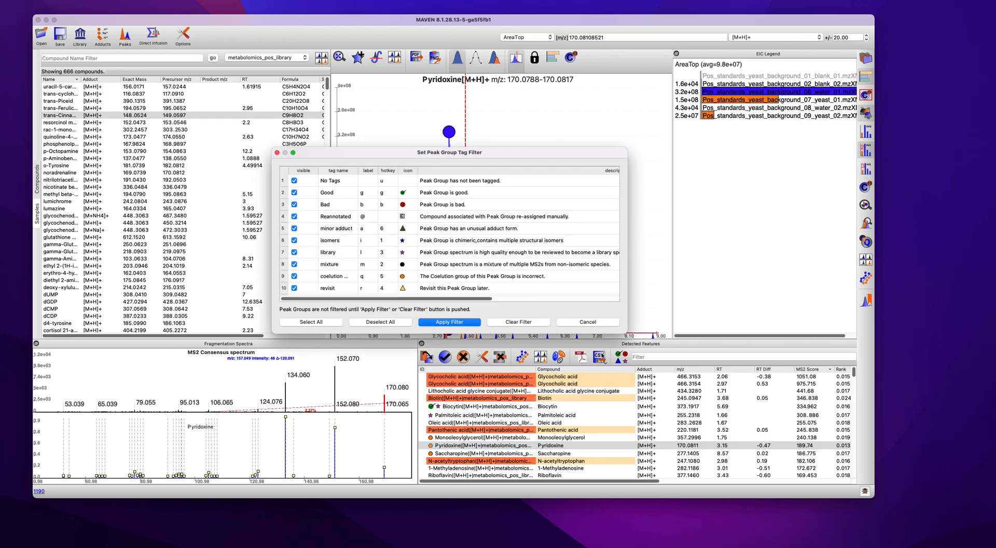
Filter peak groups to show only coelution-problem and library tagged groups.
{"action": "left_click", "coordinate": [379, 322]}
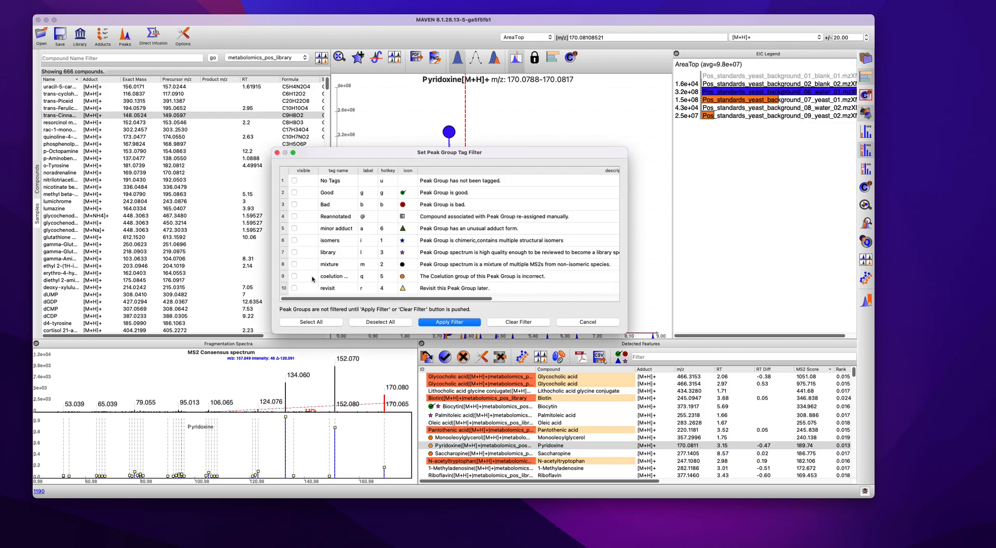
{"action": "left_click", "coordinate": [294, 276]}
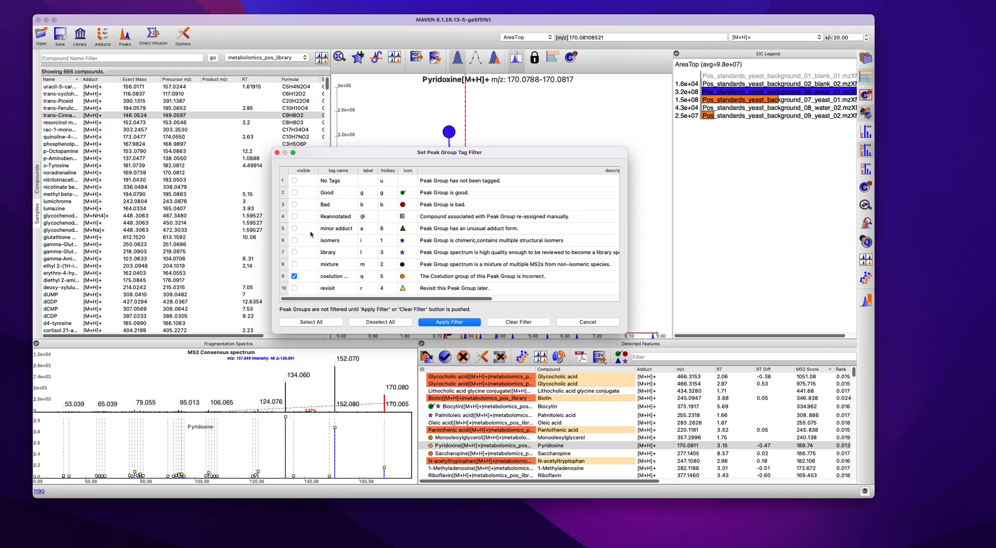
{"action": "left_click", "coordinate": [294, 251]}
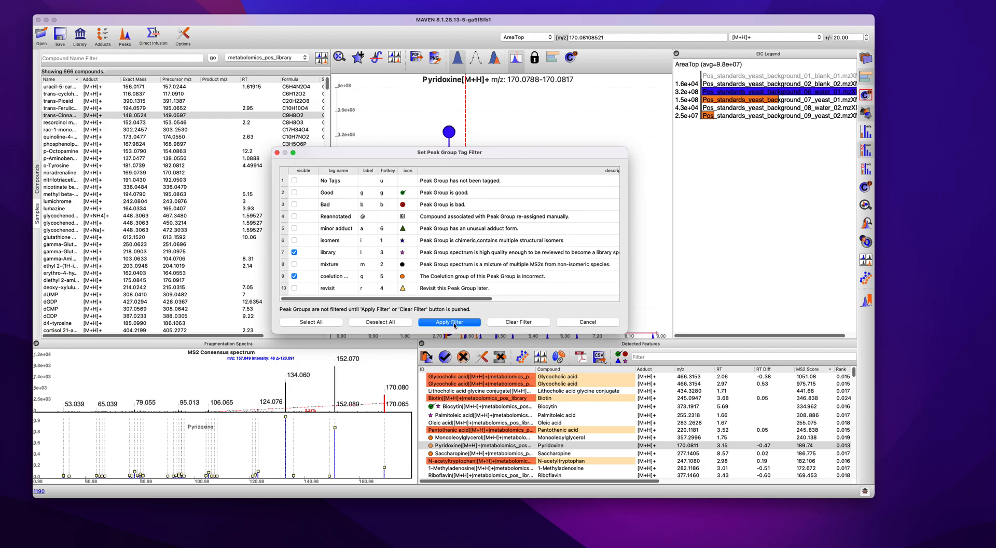
{"action": "left_click", "coordinate": [449, 321]}
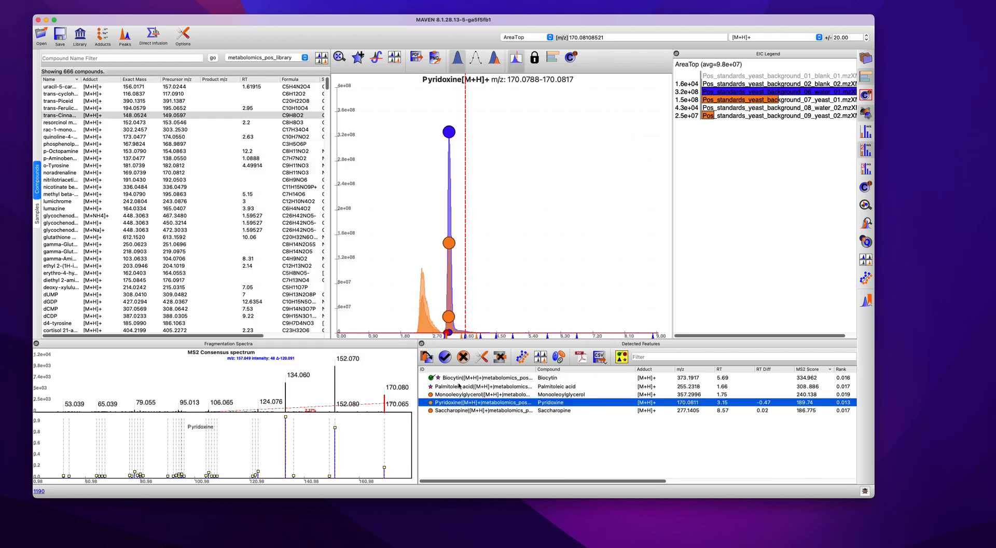
Select Monooleoylglycerol, clear the tag filter, then select the second Glycocholic acid group.
{"action": "left_click", "coordinate": [495, 394]}
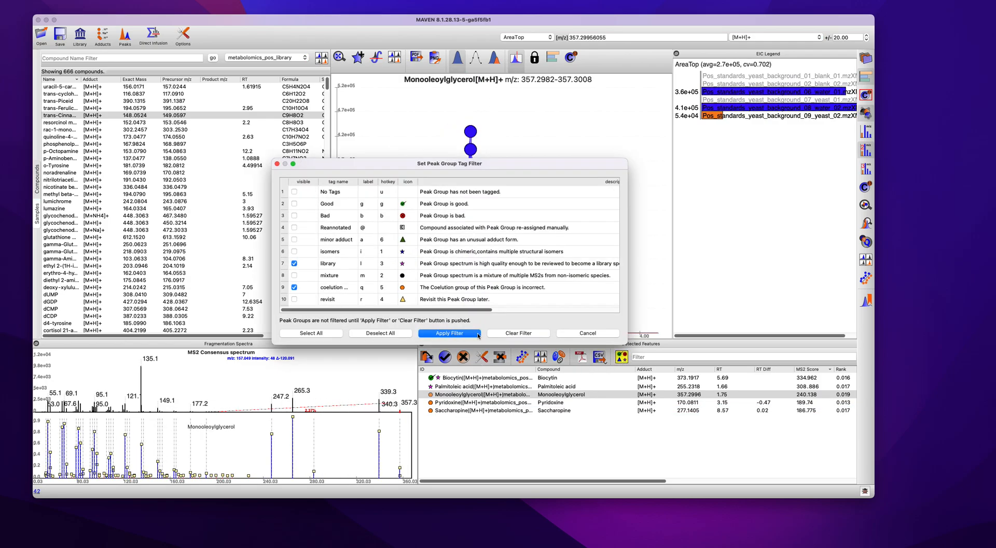
{"action": "left_click", "coordinate": [448, 332]}
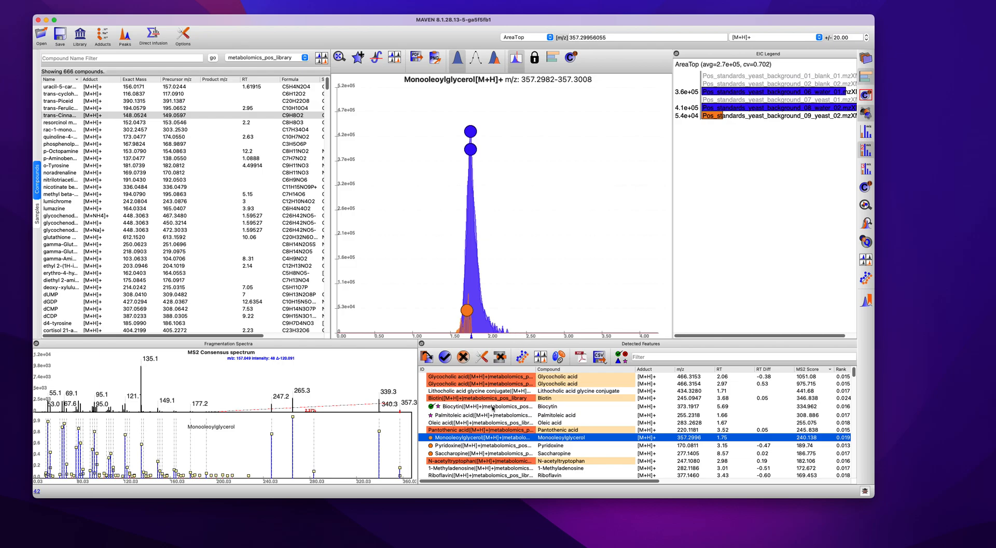
{"action": "left_click", "coordinate": [483, 383]}
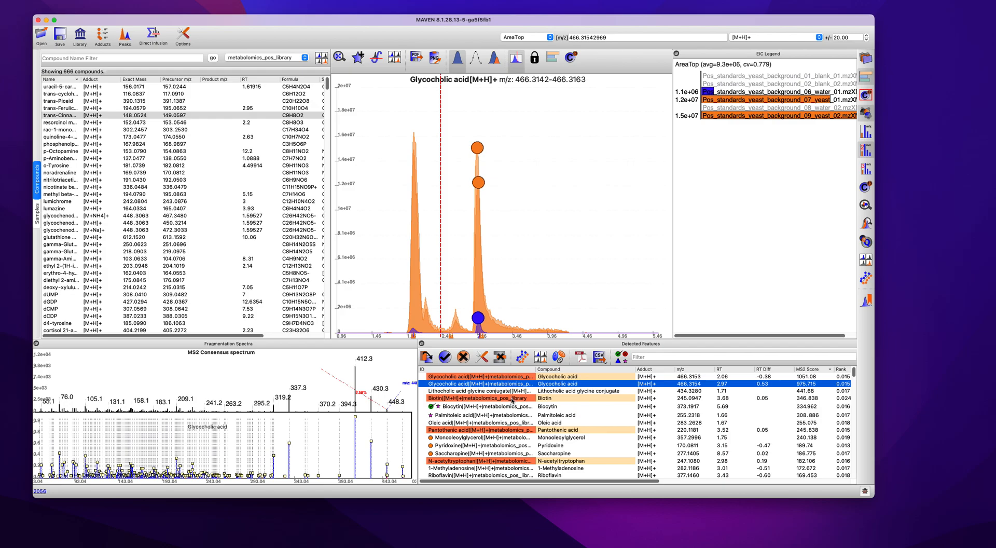
Bookmark Biocytin and expand its bookmark to show C12 parent and C13 isotopes.
{"action": "left_click", "coordinate": [500, 390]}
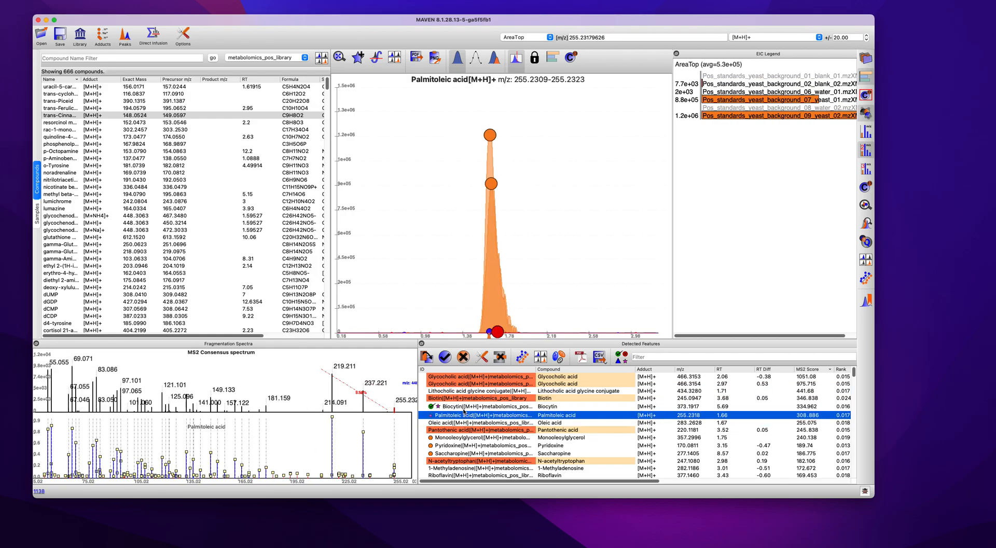
{"action": "left_click", "coordinate": [483, 406]}
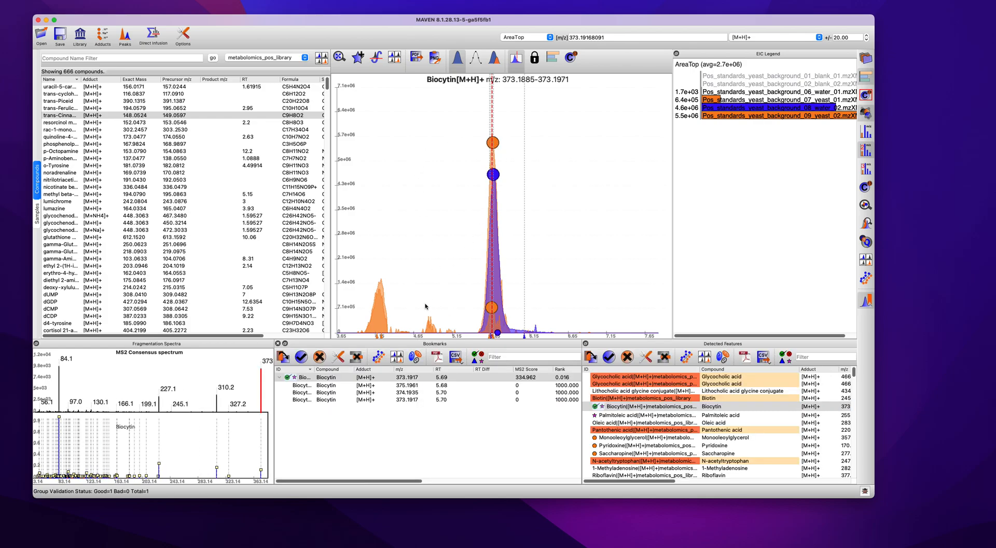
{"action": "left_click", "coordinate": [302, 376]}
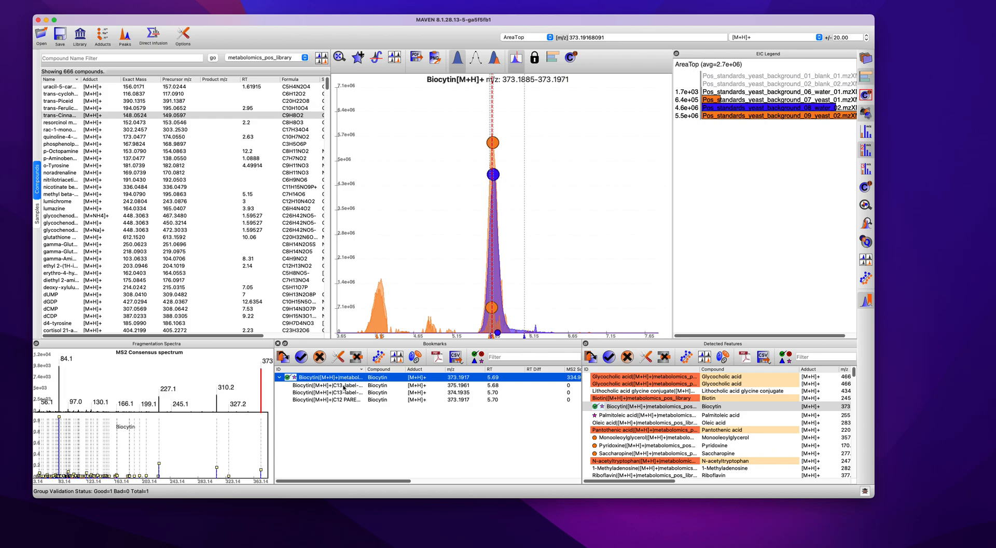
{"action": "left_click", "coordinate": [330, 385]}
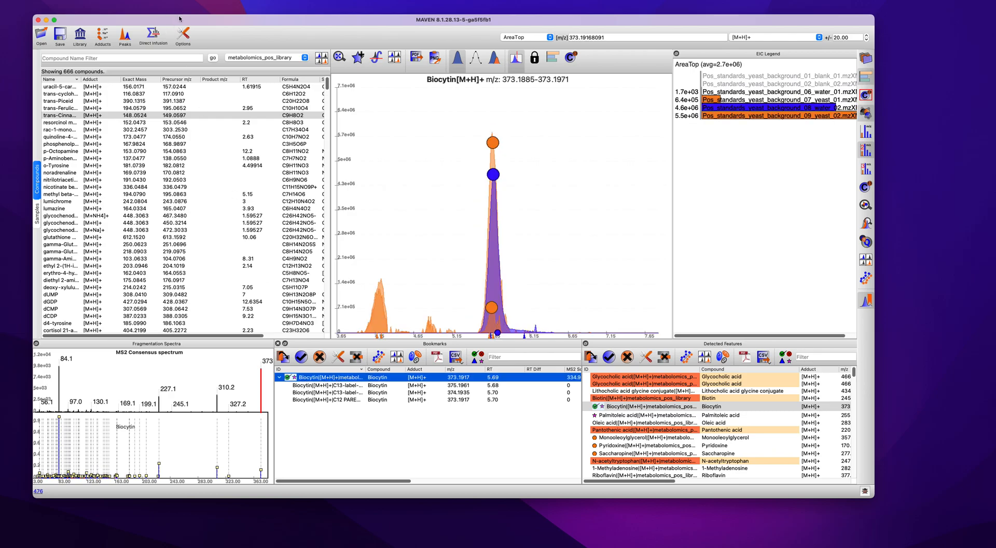
Turn off labelled isotope detection in the Isotope Detection settings.
{"action": "left_click", "coordinate": [183, 35]}
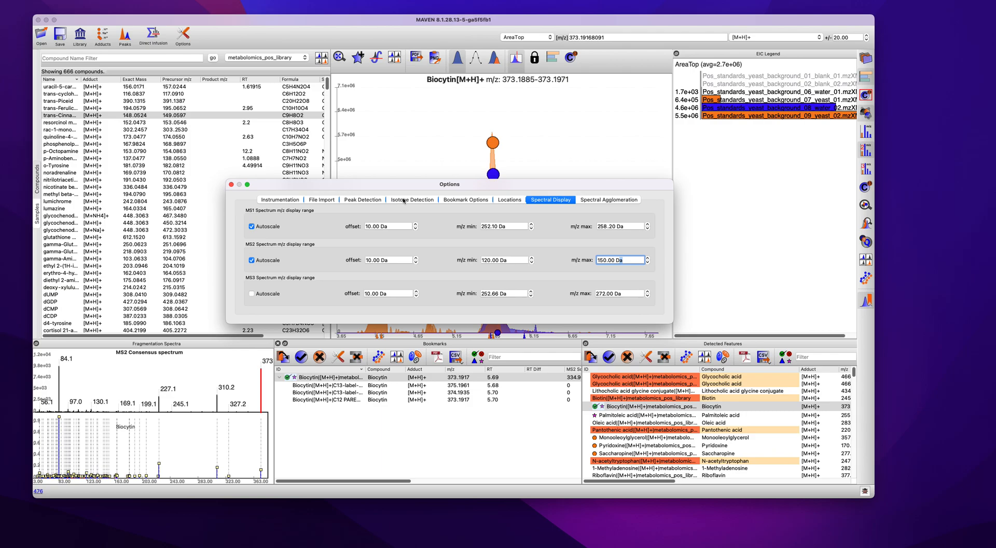
{"action": "left_click", "coordinate": [412, 199]}
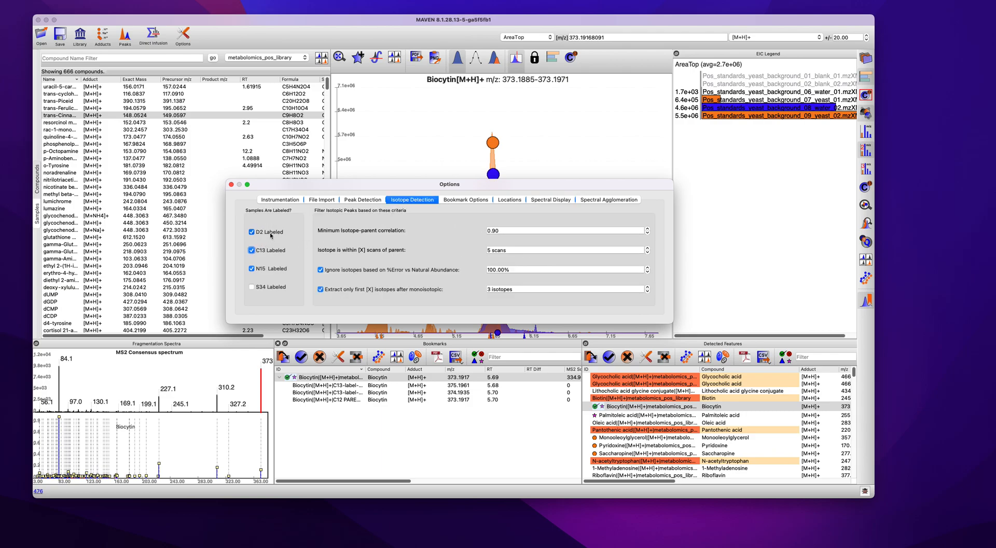
{"action": "left_click", "coordinate": [252, 232]}
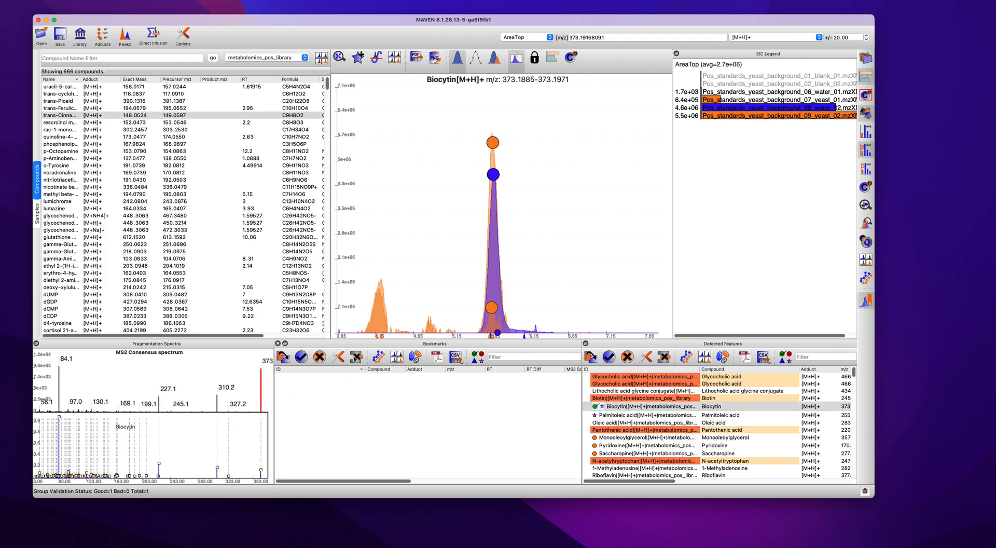
Re-bookmark Biocytin without isotopes, select its bookmark, and show Biotin's EIC.
{"action": "left_click", "coordinate": [645, 406]}
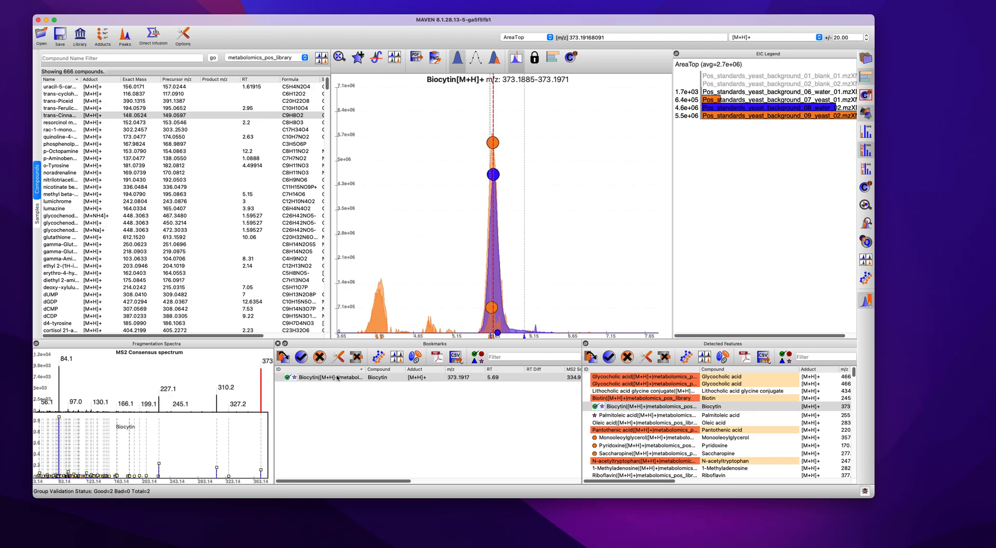
{"action": "left_click", "coordinate": [378, 376]}
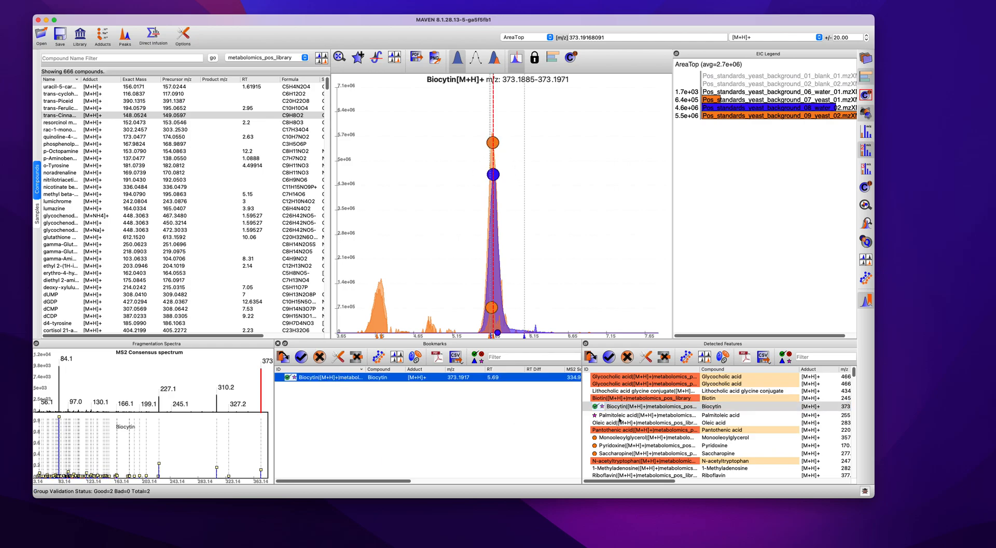
{"action": "left_click", "coordinate": [643, 397]}
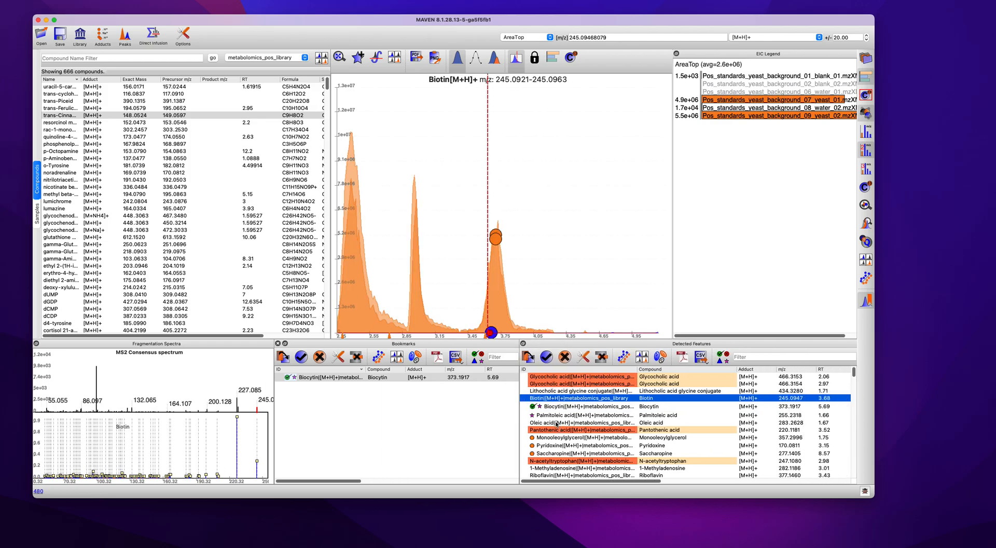
Show Oleic acid's EIC and review the Isotope Detection and File Import settings.
{"action": "left_click", "coordinate": [585, 422]}
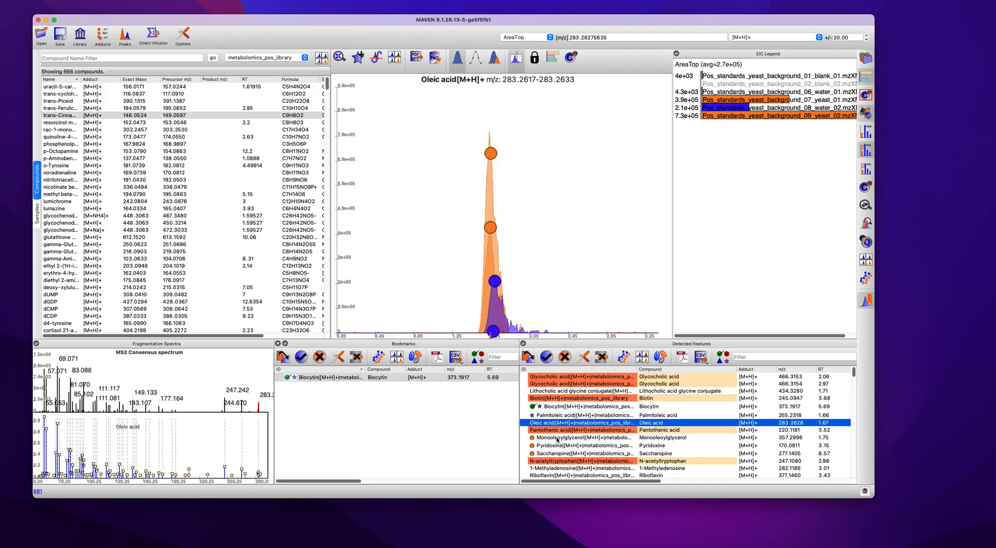
{"action": "left_click", "coordinate": [581, 437]}
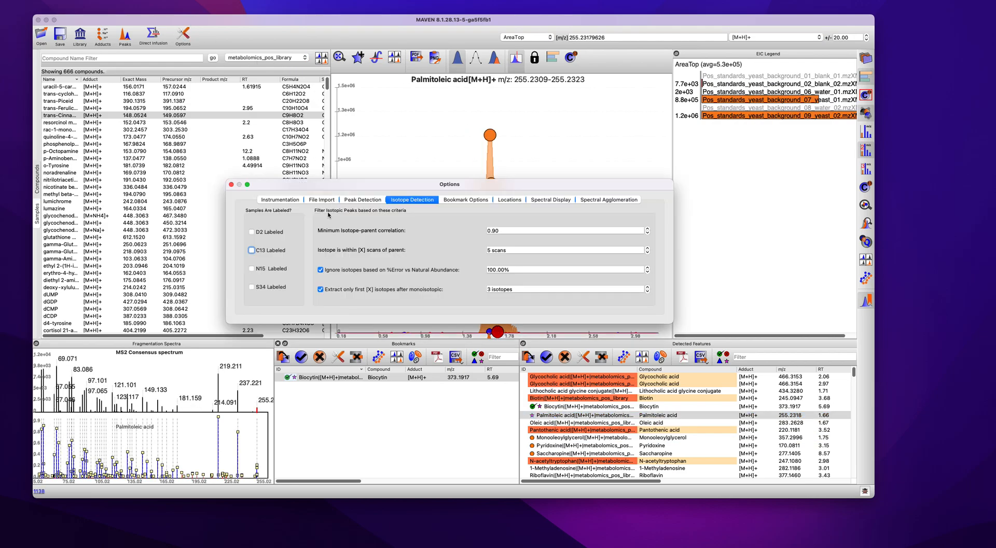
{"action": "left_click", "coordinate": [321, 199]}
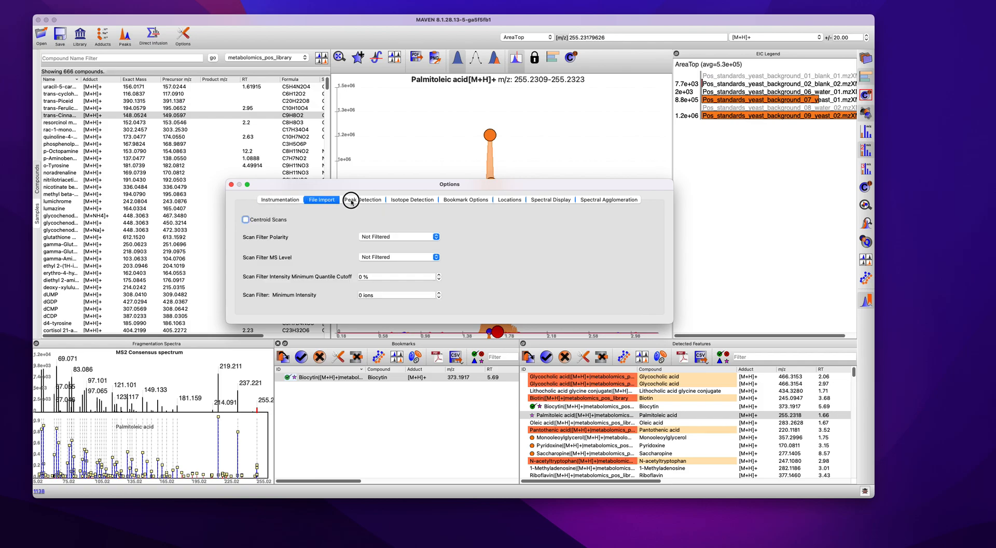
{"action": "left_click", "coordinate": [362, 200]}
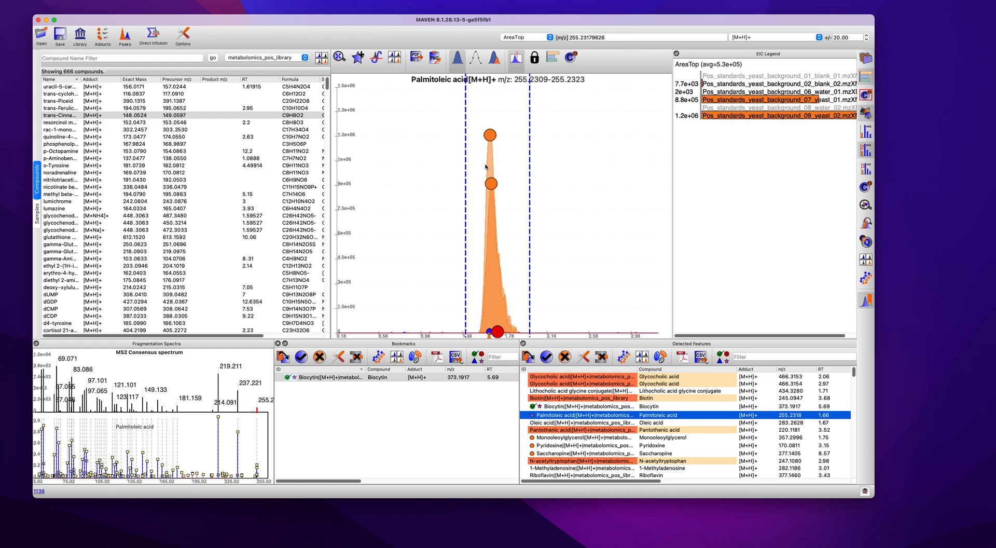
Bookmark Palmitoleic acid and view both the Biocytin and Palmitoleic acid bookmarks.
{"action": "left_click", "coordinate": [492, 311]}
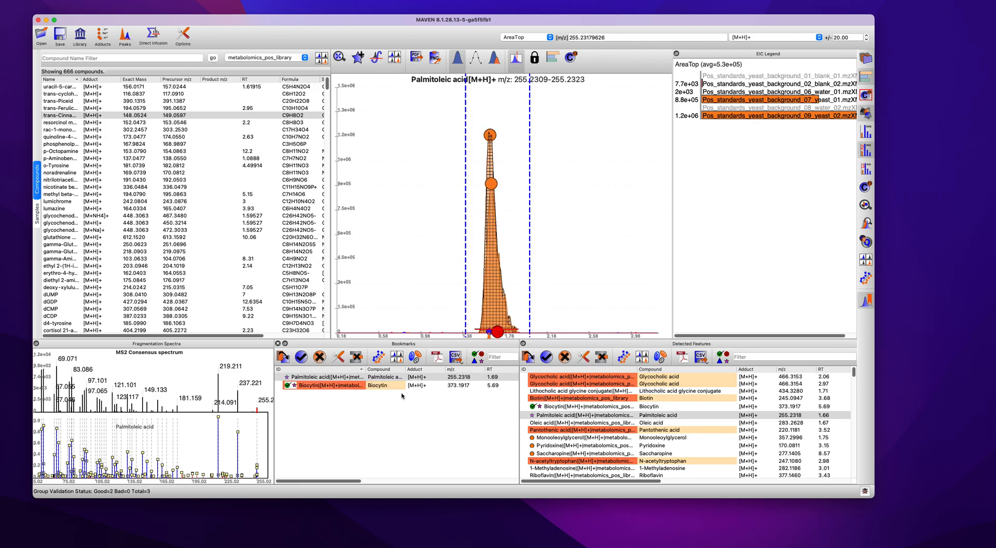
{"action": "left_click", "coordinate": [330, 385]}
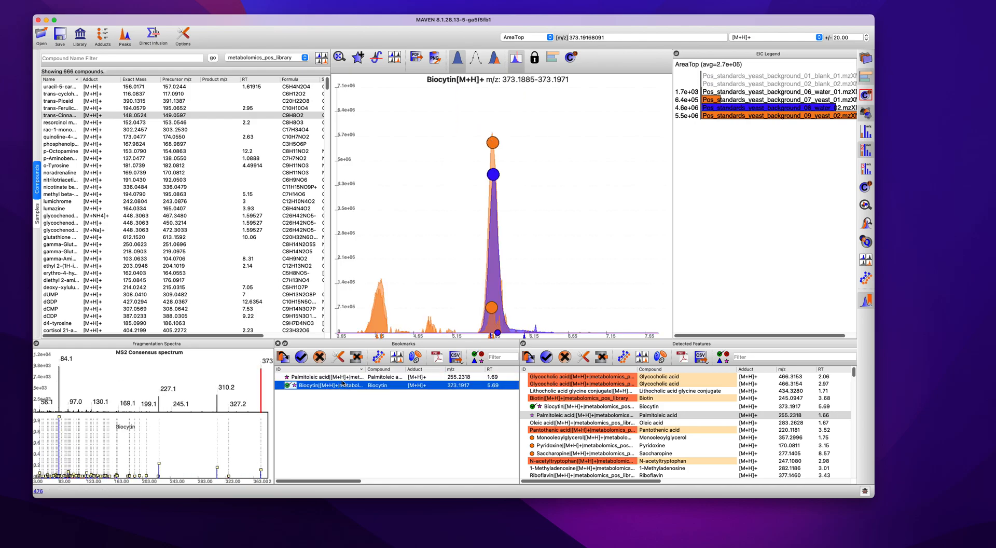
{"action": "left_click", "coordinate": [318, 376]}
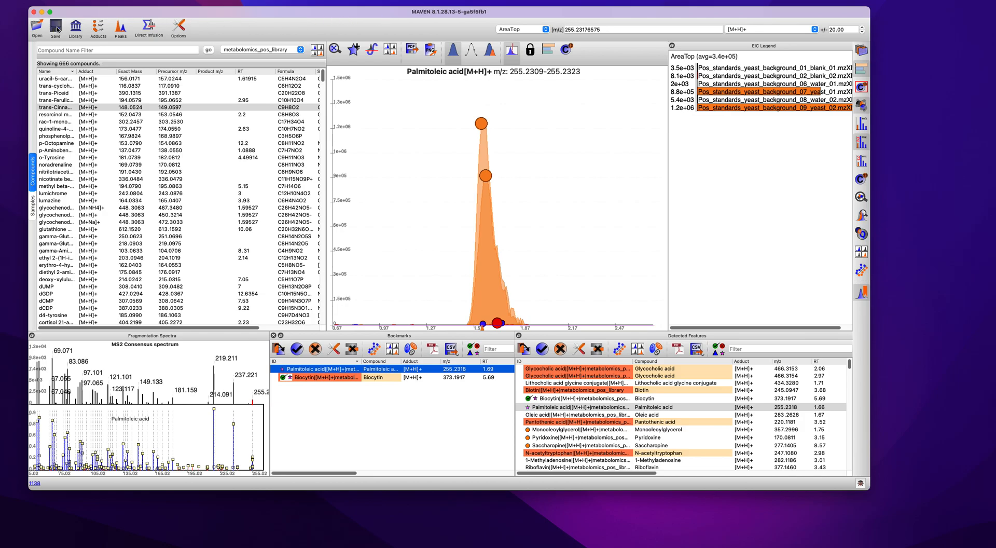
Save the project to the Desktop as maven2_test, holding 159 groups.
{"action": "left_click", "coordinate": [55, 25]}
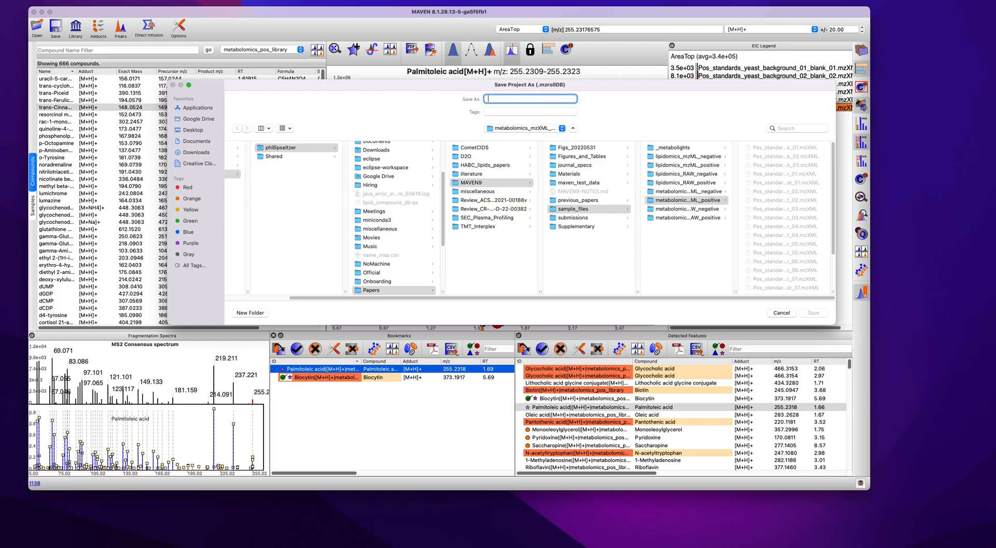
{"action": "left_click", "coordinate": [530, 98]}
{"action": "type", "text": "~/"}
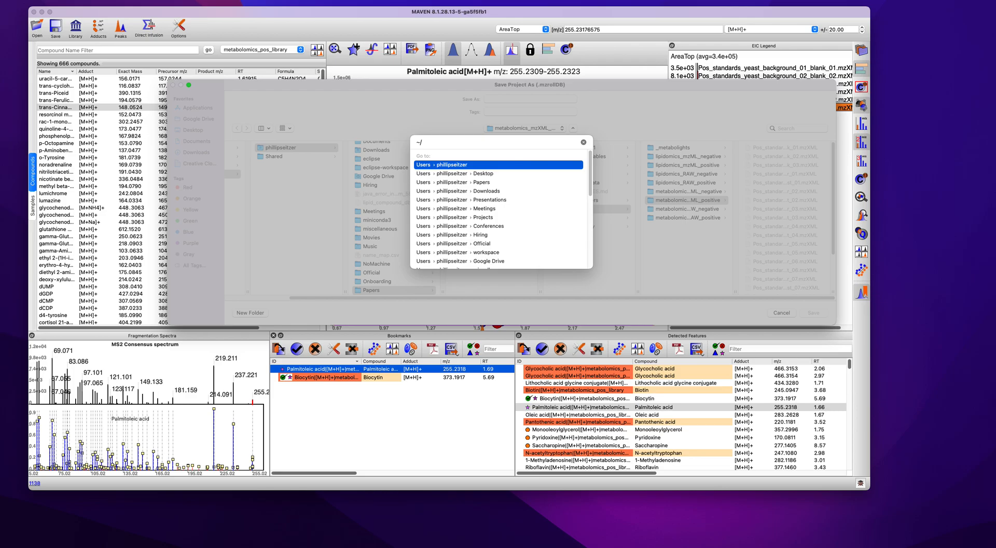
{"action": "type", "text": "Desktop"}
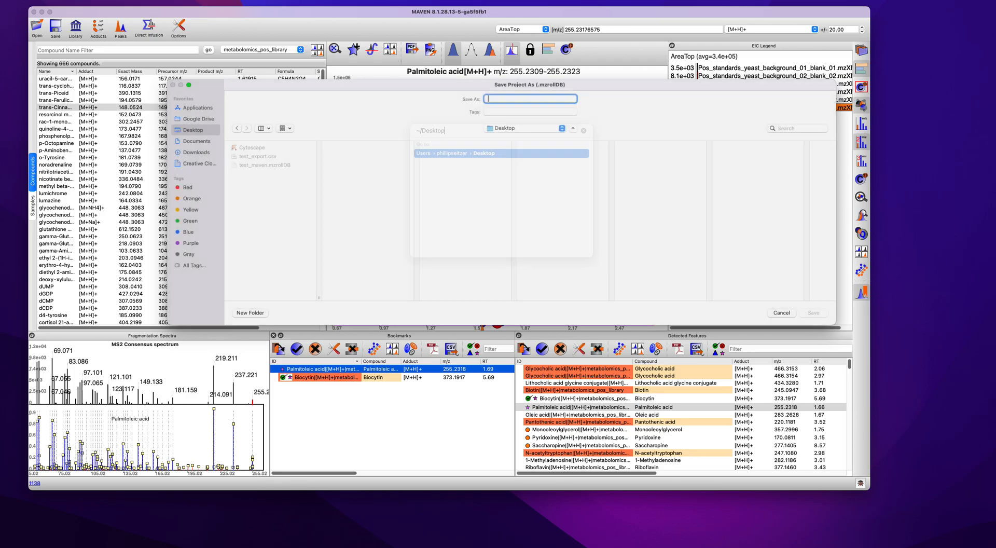
{"action": "type", "text": "maven2_"}
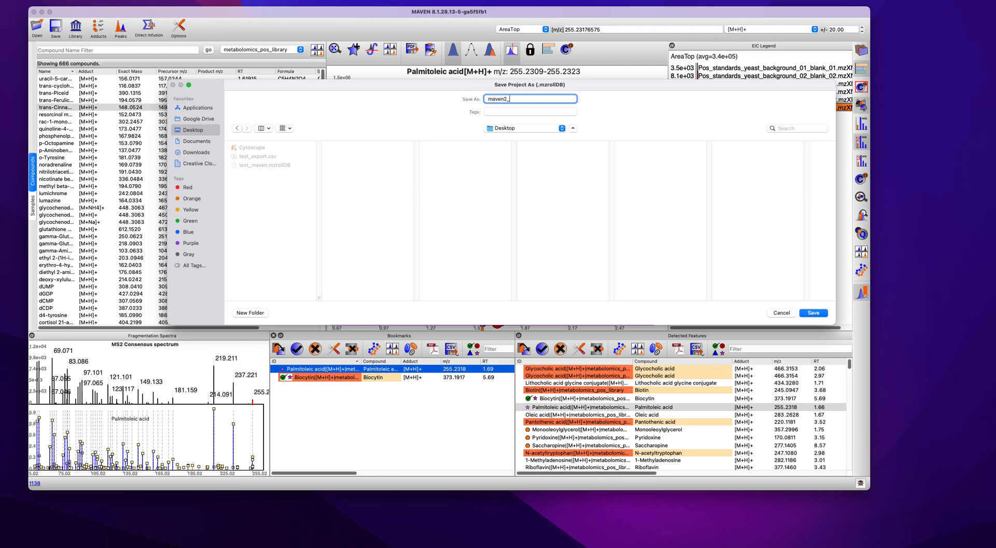
{"action": "type", "text": "test"}
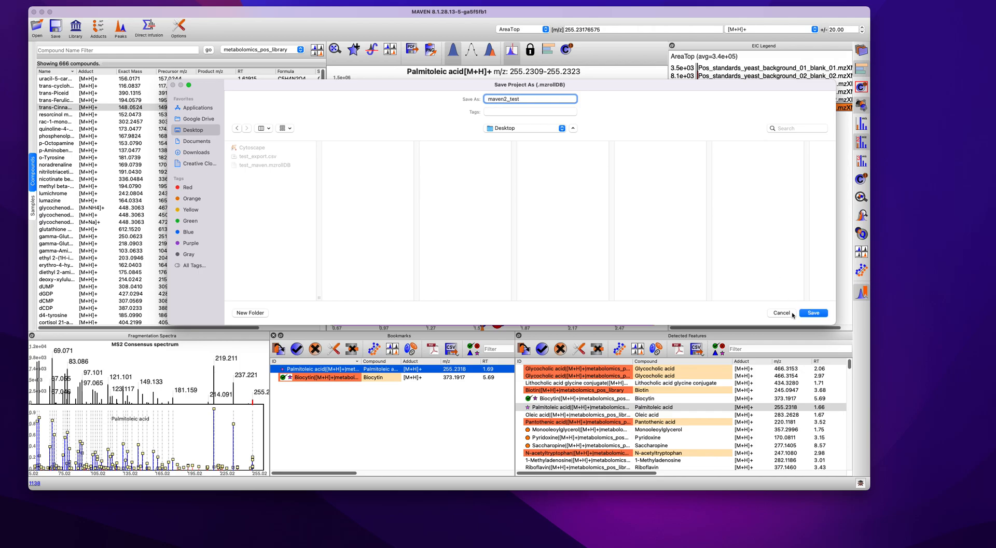
{"action": "left_click", "coordinate": [811, 313]}
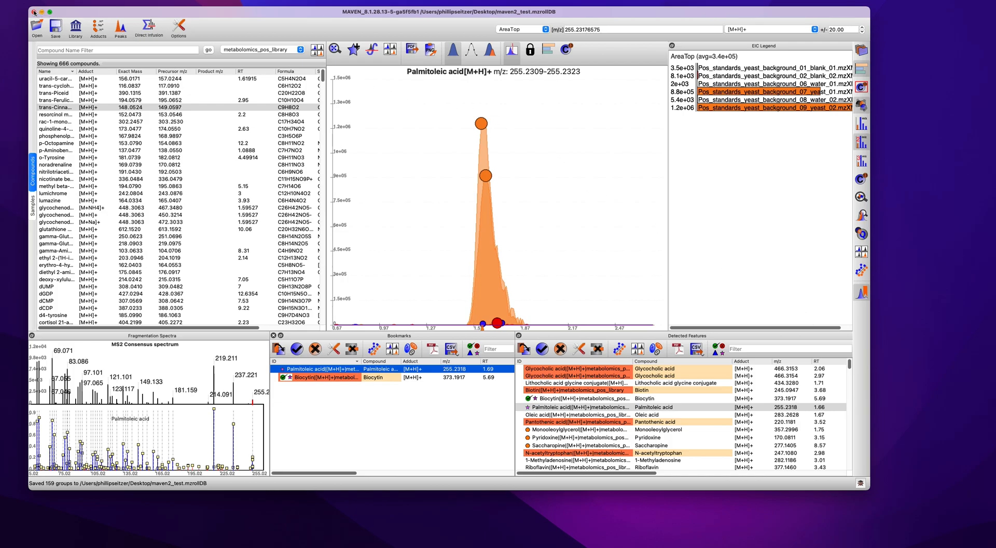
Start a new project, answering No to saving the current one.
{"action": "left_click", "coordinate": [35, 11]}
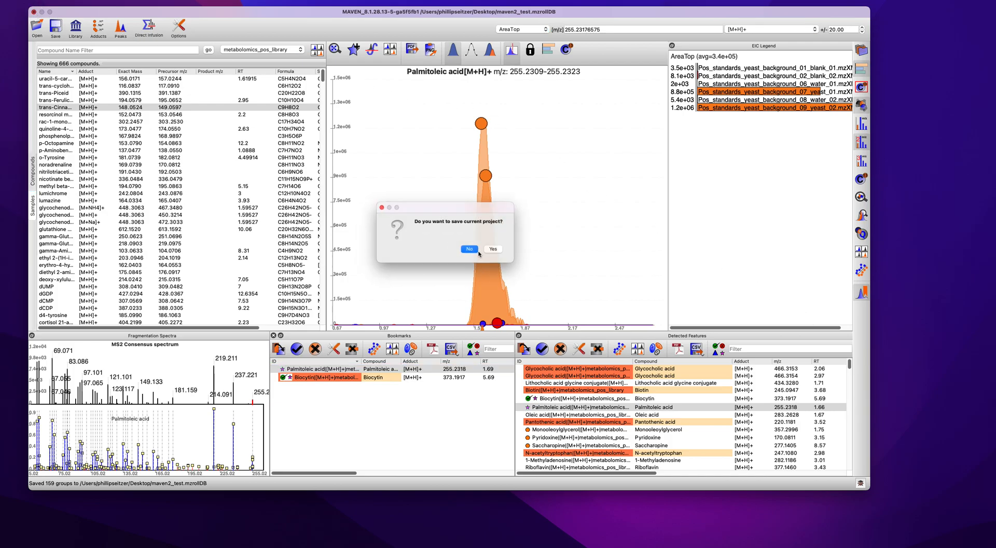
{"action": "left_click", "coordinate": [468, 249]}
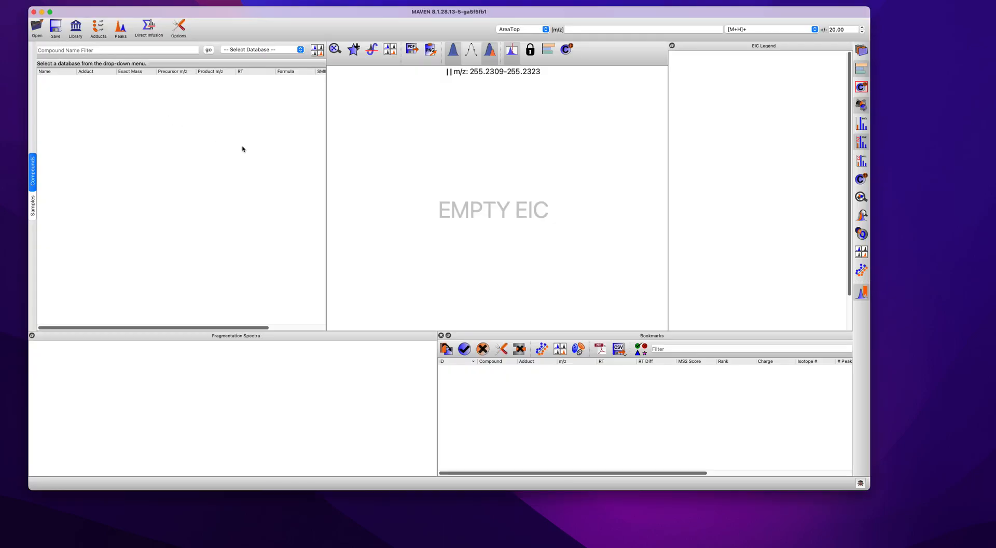
Open maven2_test.mzrollDB from the Desktop and view nicotinate beta-D-ribonucleotide's EIC.
{"action": "left_click", "coordinate": [36, 25]}
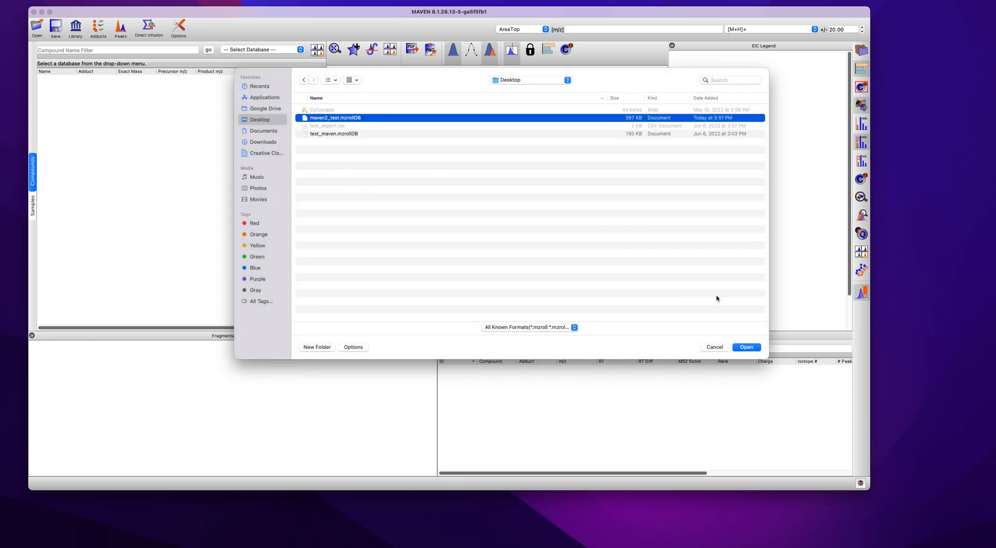
{"action": "left_click", "coordinate": [746, 346]}
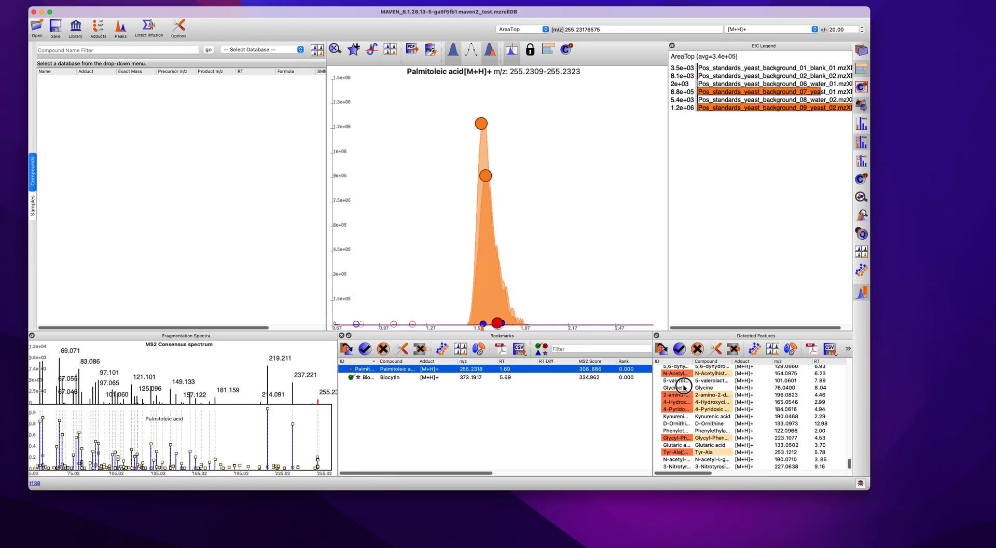
{"action": "left_click", "coordinate": [674, 409]}
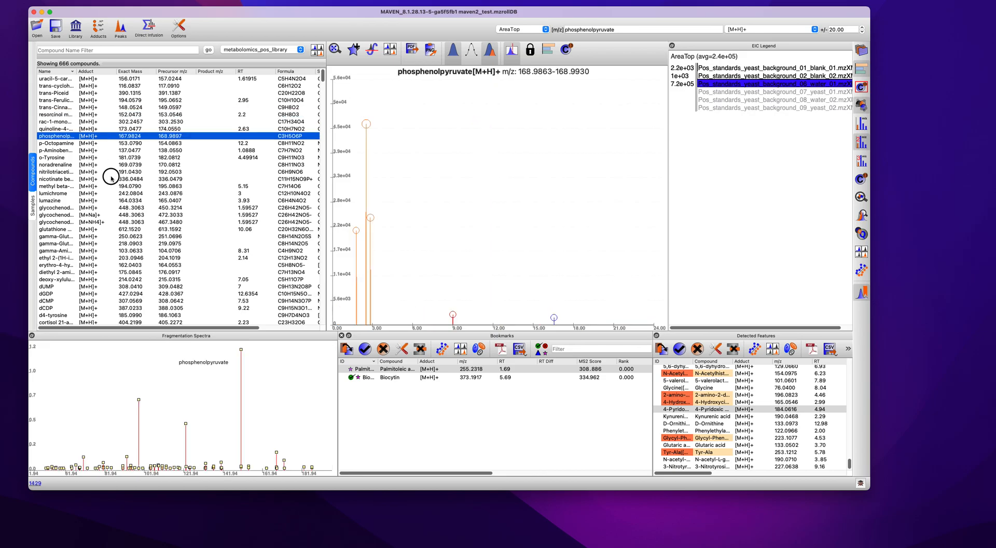
{"action": "left_click", "coordinate": [57, 178]}
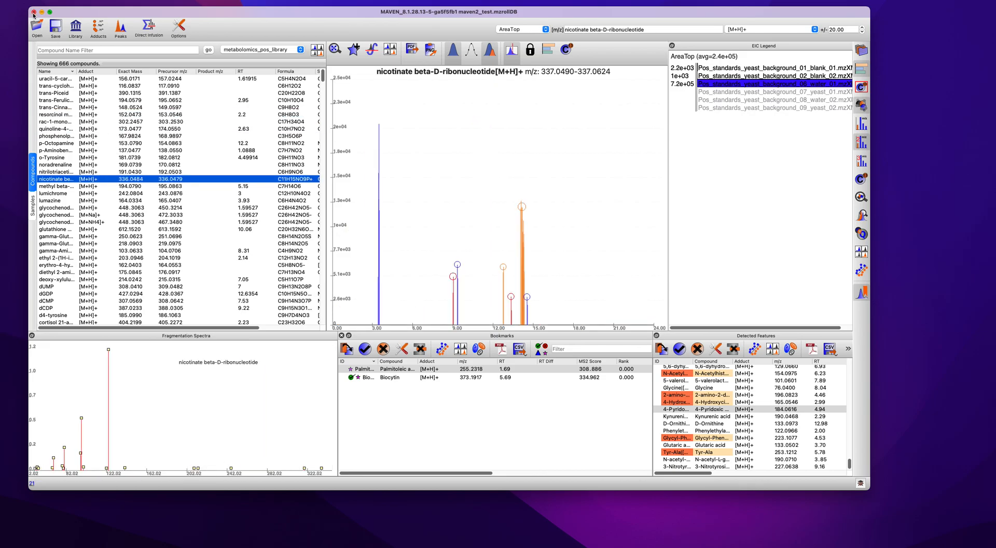
{"action": "left_click", "coordinate": [455, 263]}
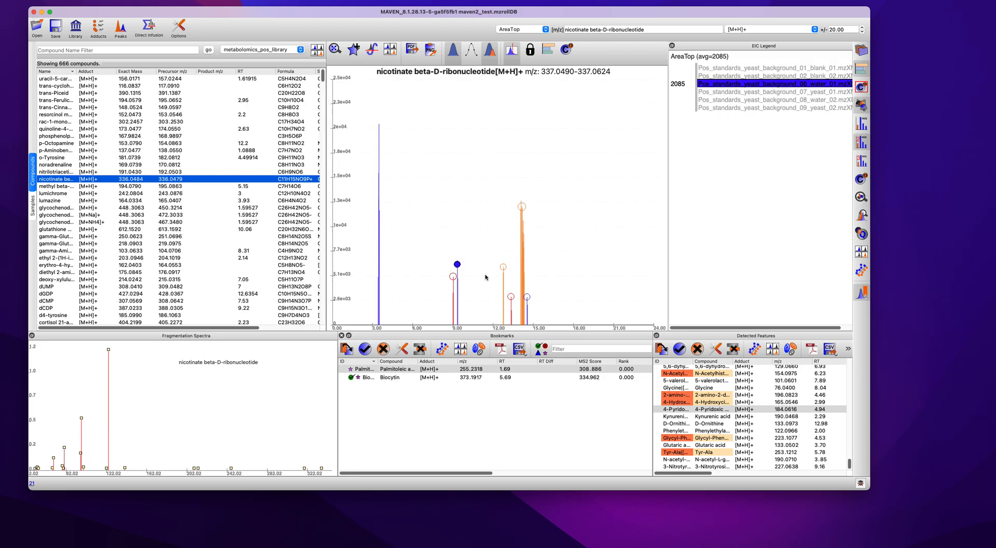